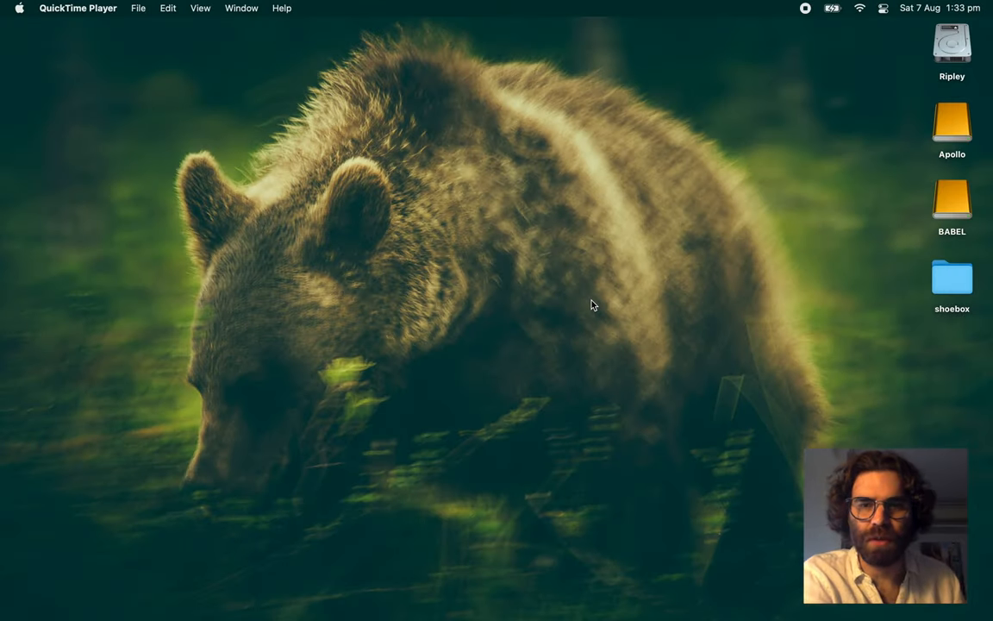
pyautogui.moveTo(545, 227)
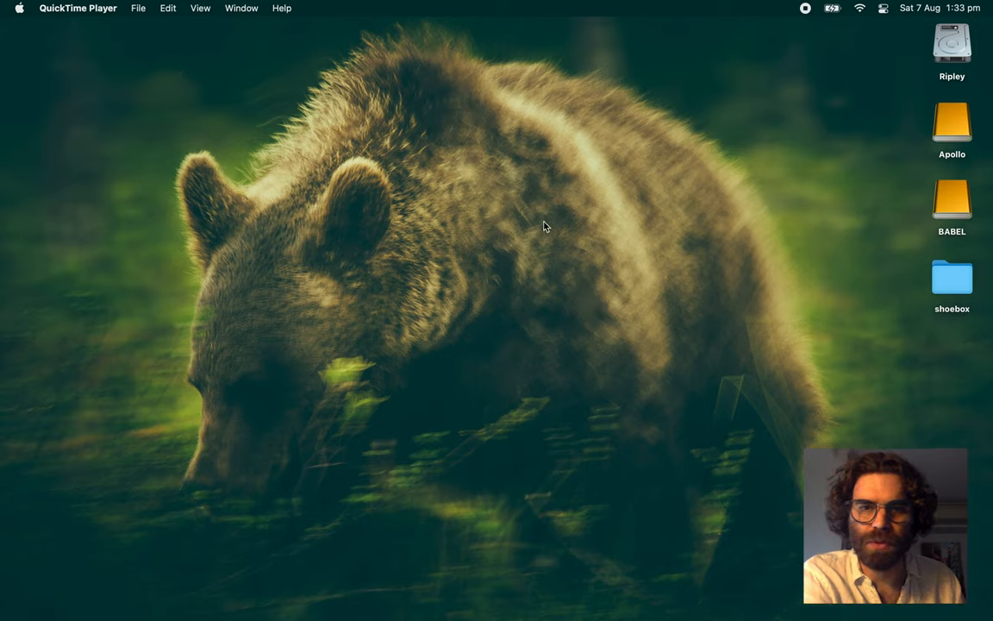
pyautogui.moveTo(147, 291)
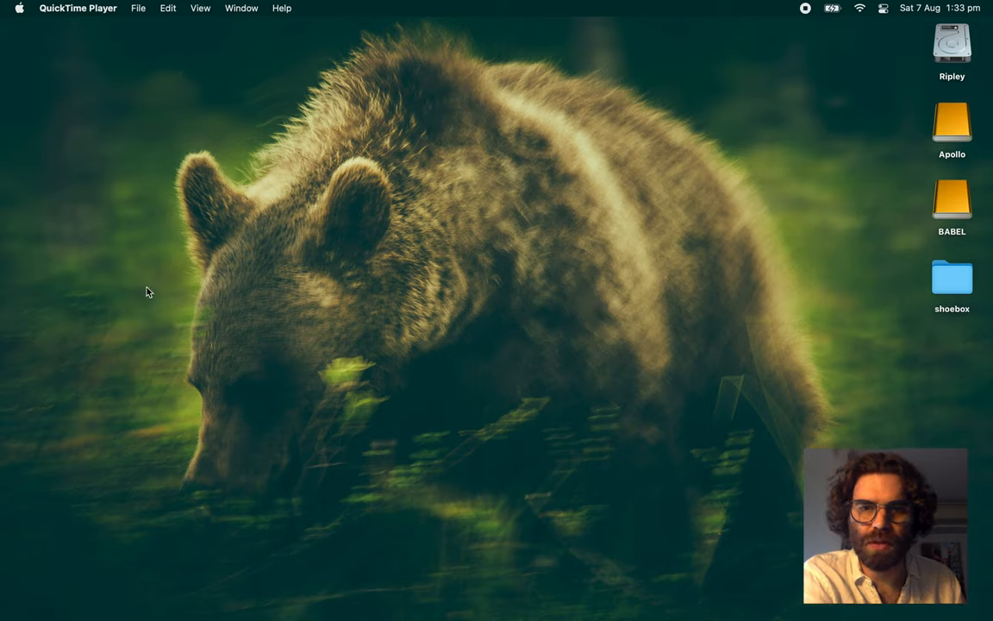
pyautogui.moveTo(491, 278)
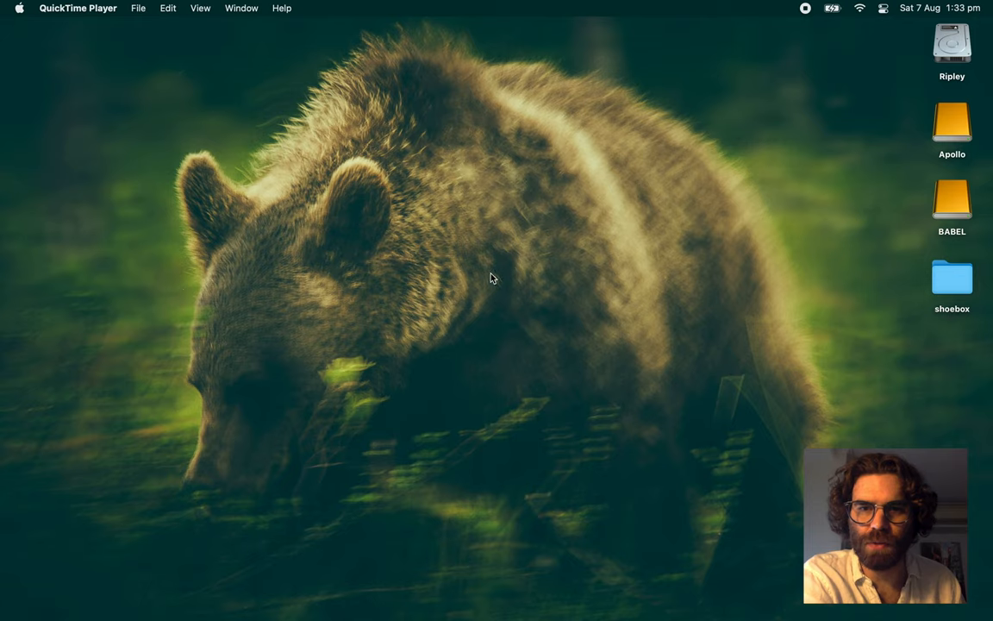
pyautogui.moveTo(459, 585)
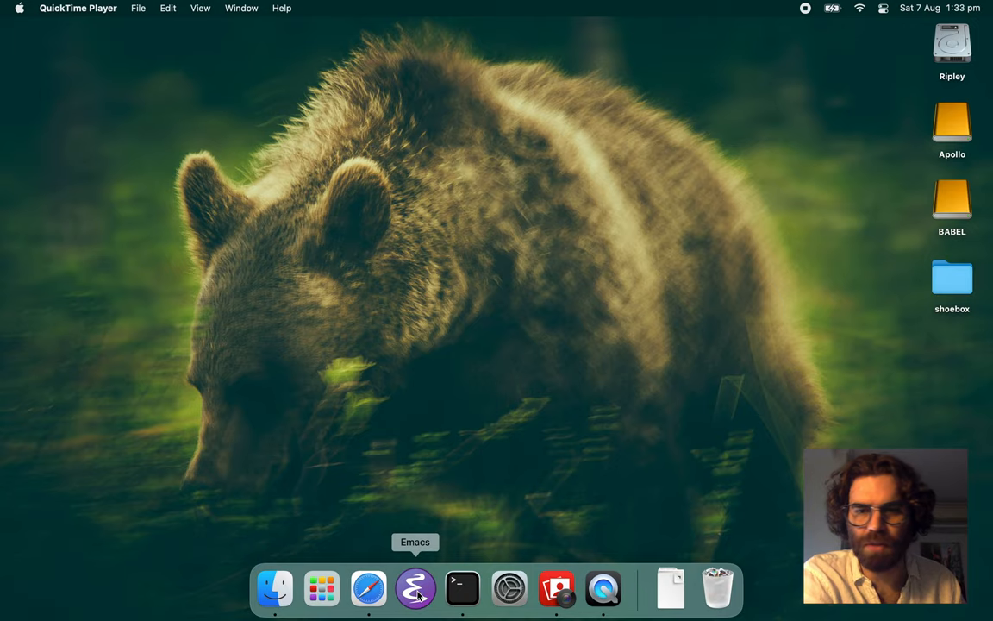
# Launch Emacs from the Dock and hide the tool bar, fringes and vertical scroll bar via Show/Hide
pyautogui.click(414, 588)
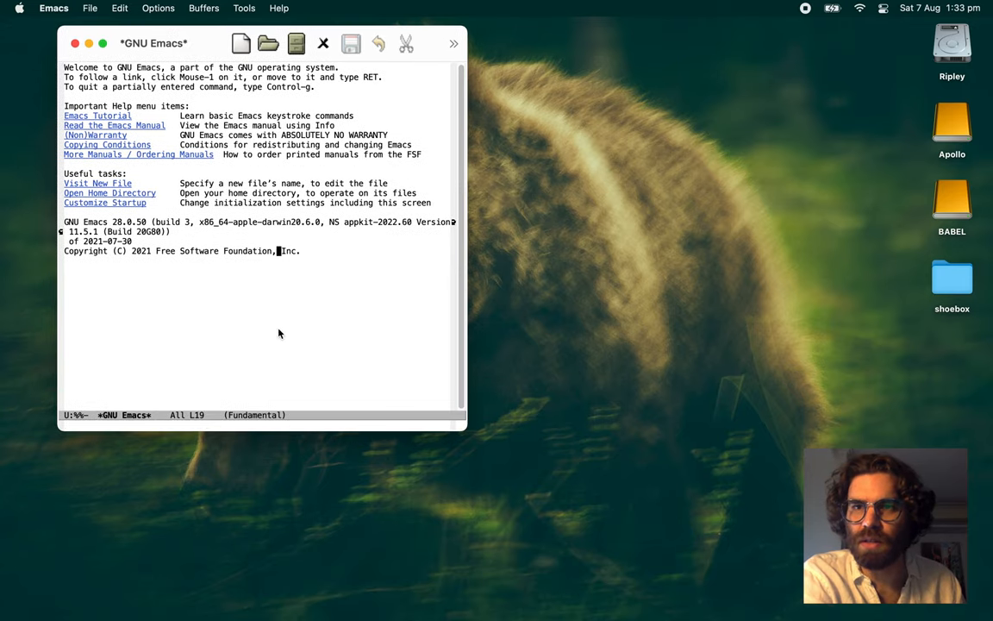
pyautogui.moveTo(149, 283)
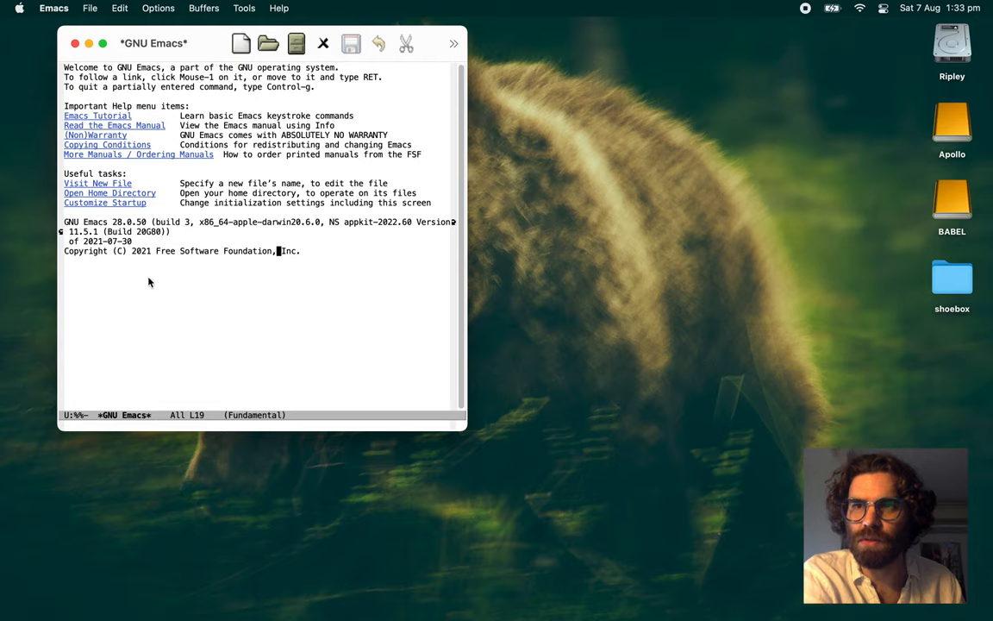
pyautogui.moveTo(104, 105)
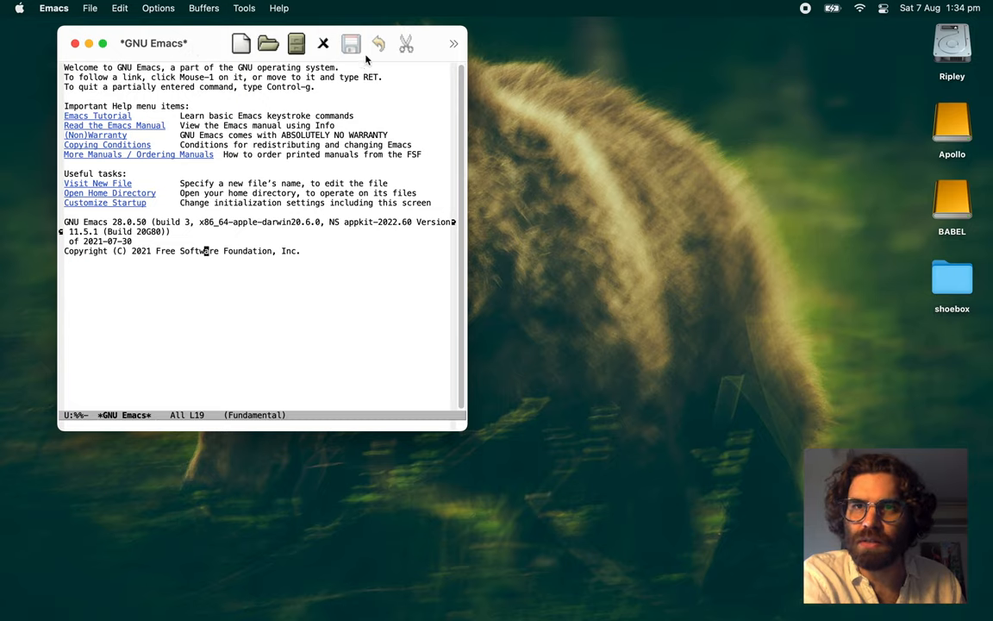
pyautogui.moveTo(340, 53)
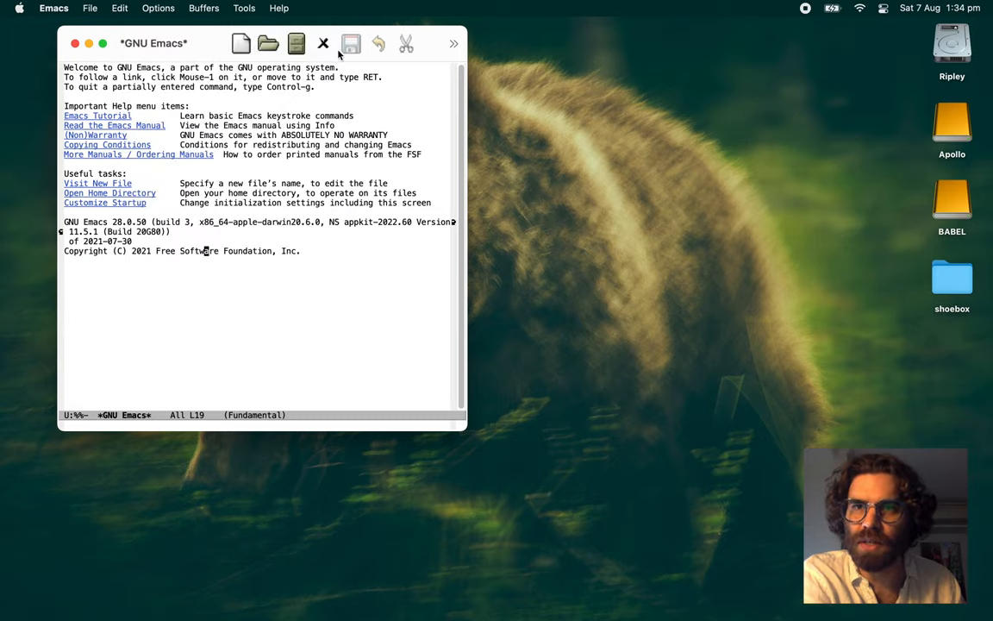
pyautogui.moveTo(159, 7)
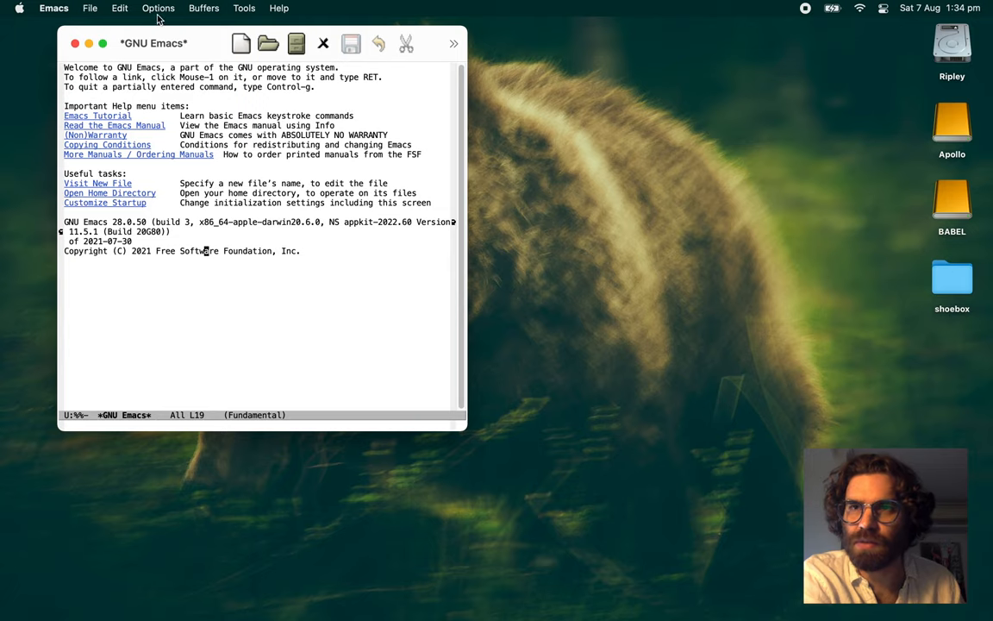
pyautogui.click(158, 7)
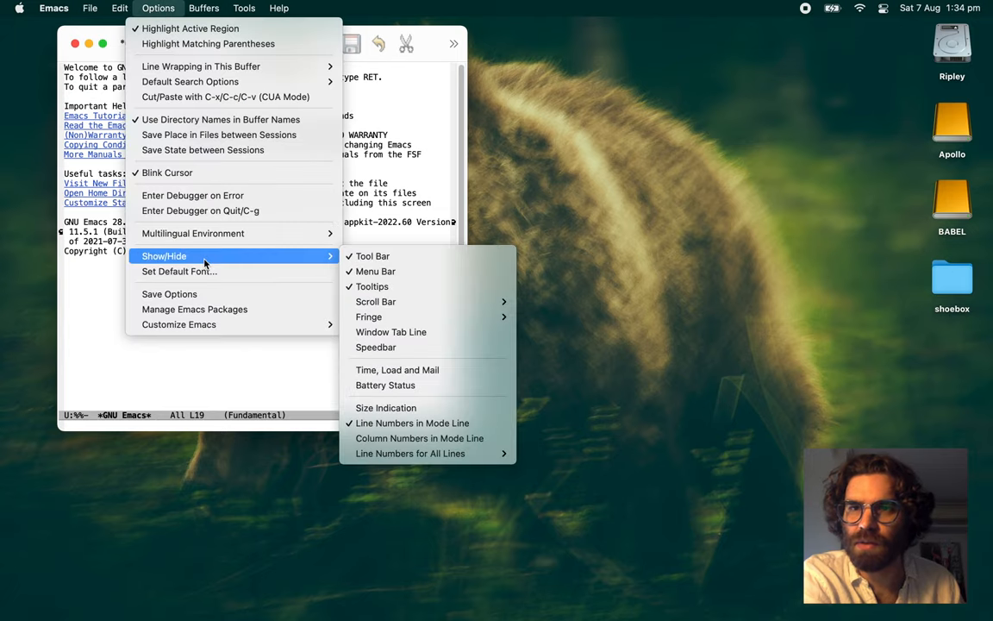
pyautogui.moveTo(434, 256)
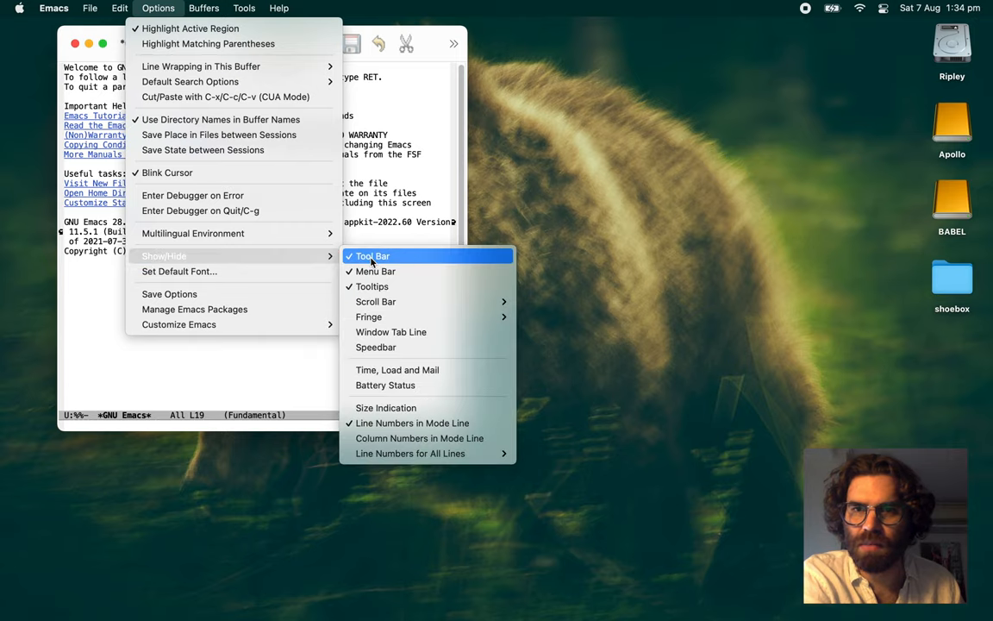
pyautogui.moveTo(391, 259)
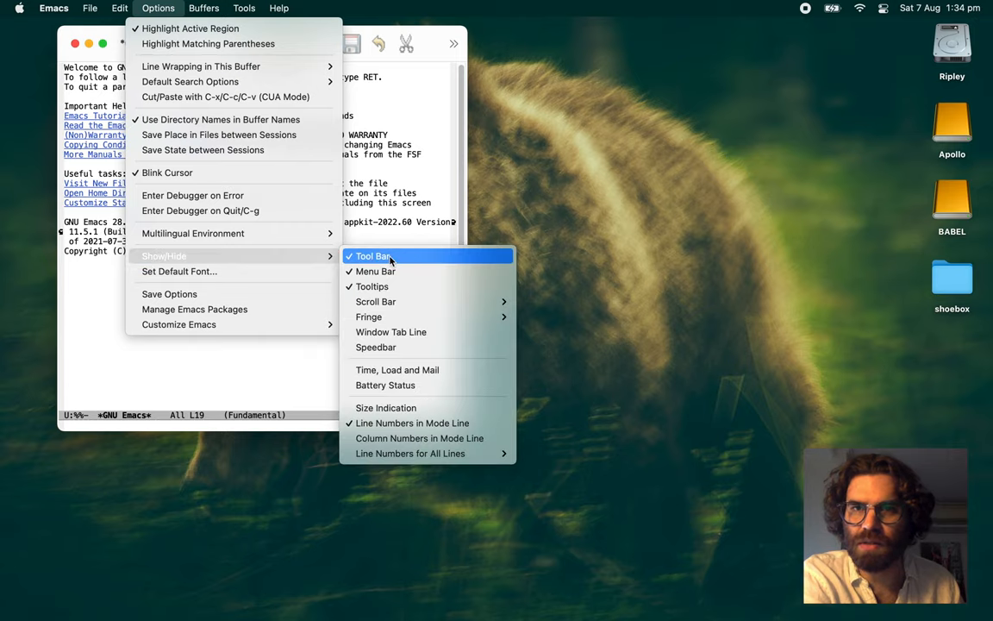
pyautogui.click(372, 255)
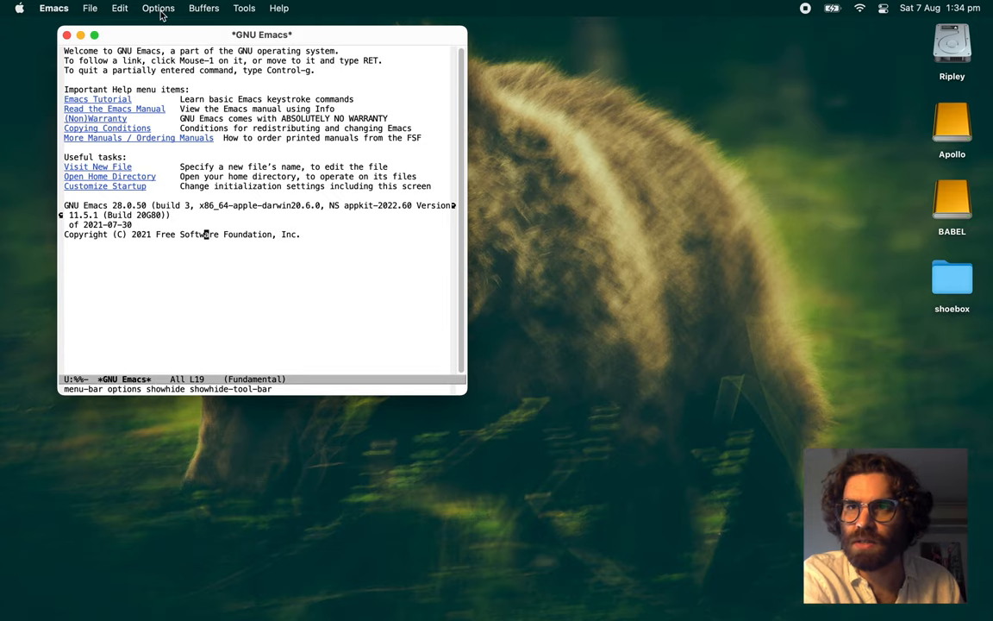
pyautogui.click(159, 8)
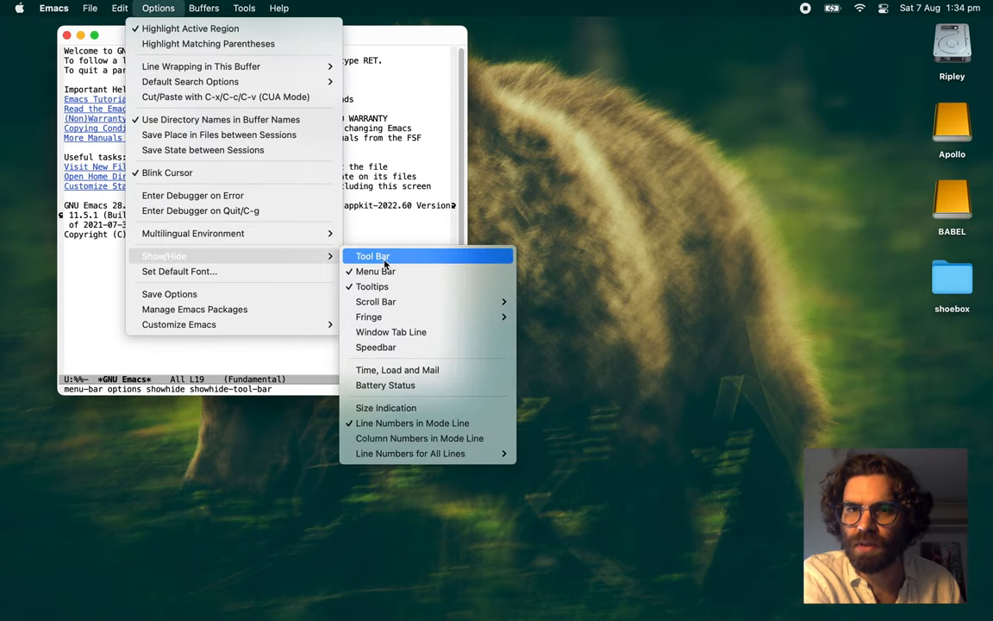
pyautogui.moveTo(376, 300)
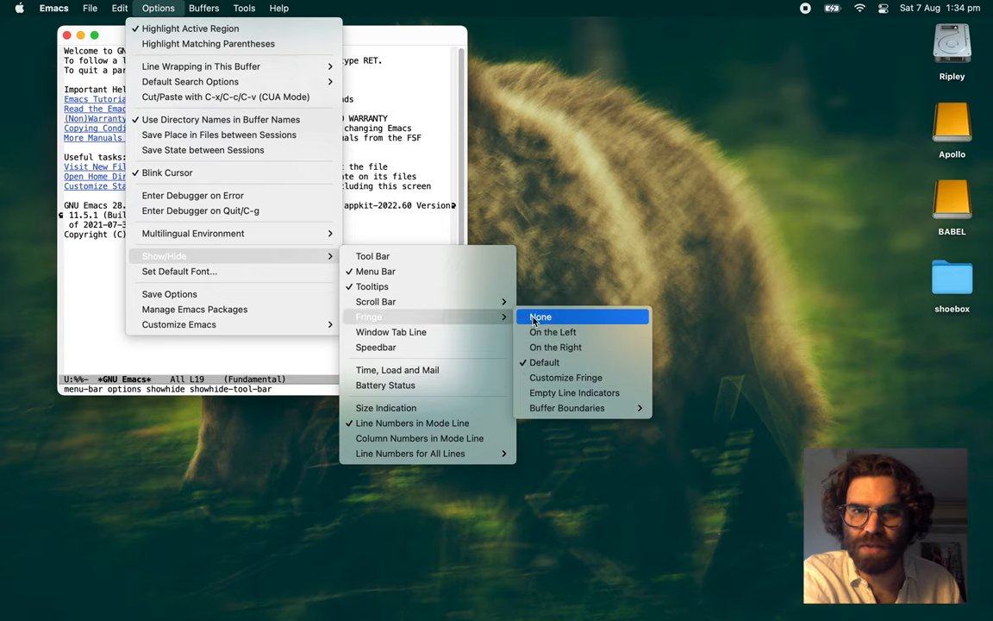
pyautogui.click(540, 317)
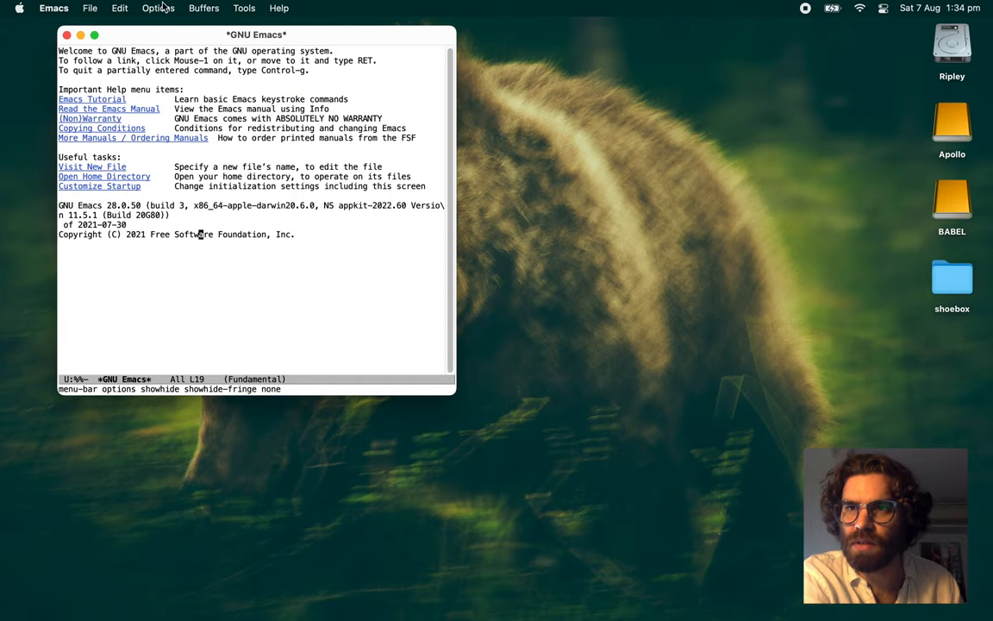
pyautogui.click(159, 9)
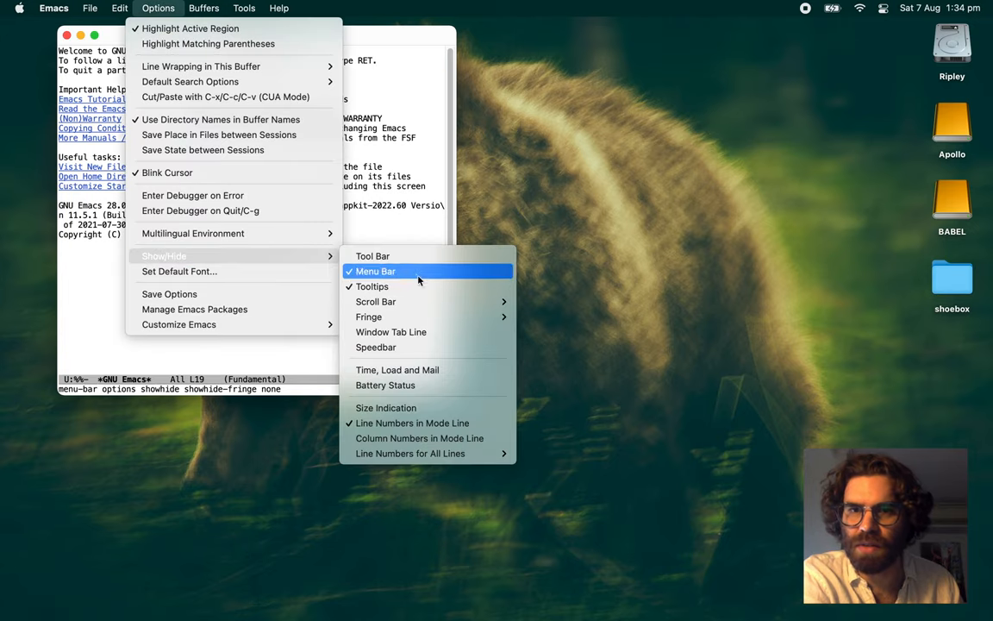
pyautogui.moveTo(376, 300)
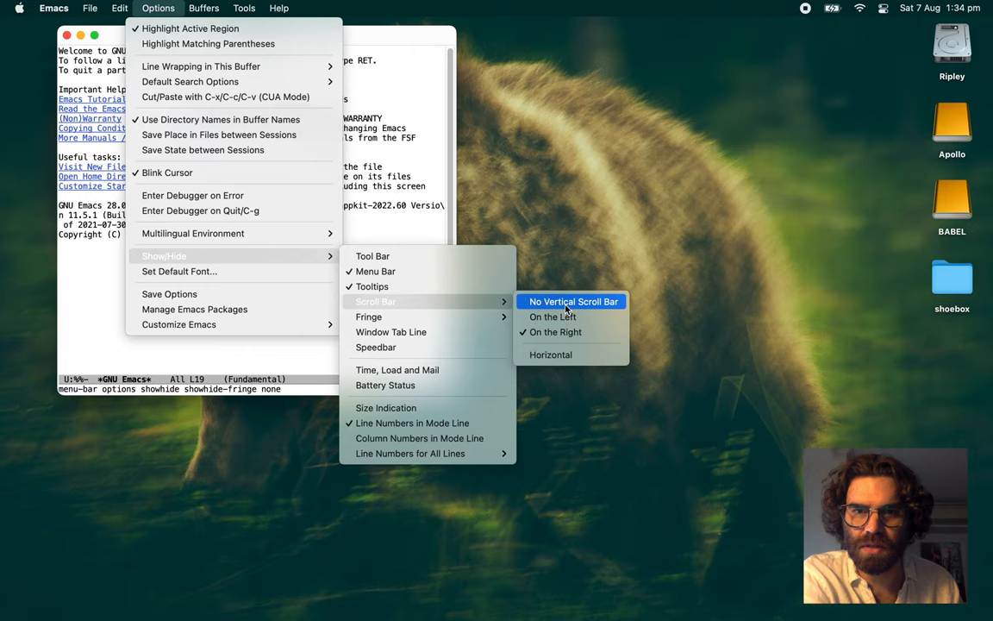
pyautogui.click(569, 300)
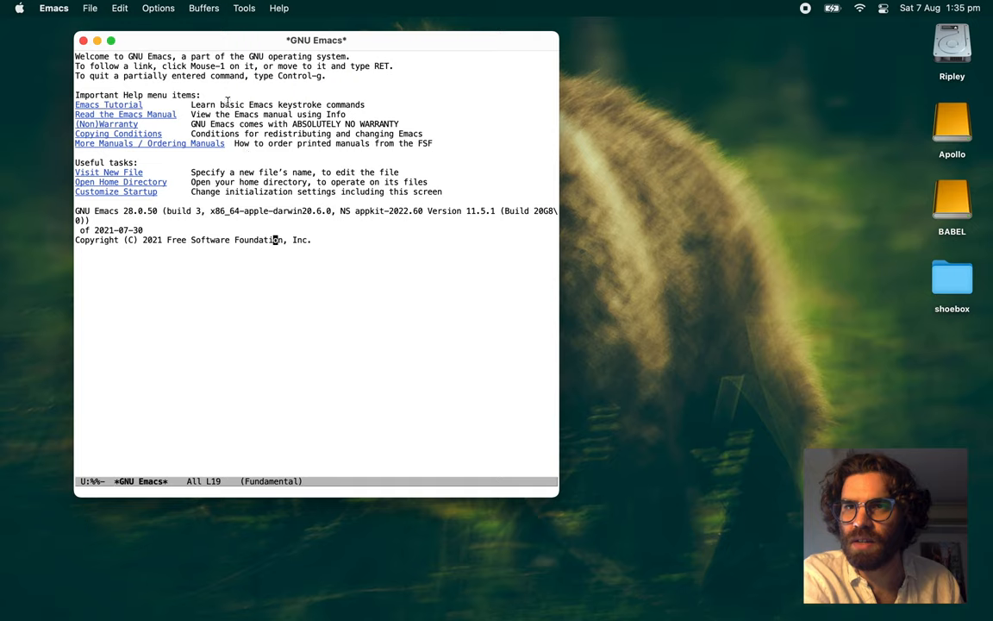
pyautogui.moveTo(310, 307)
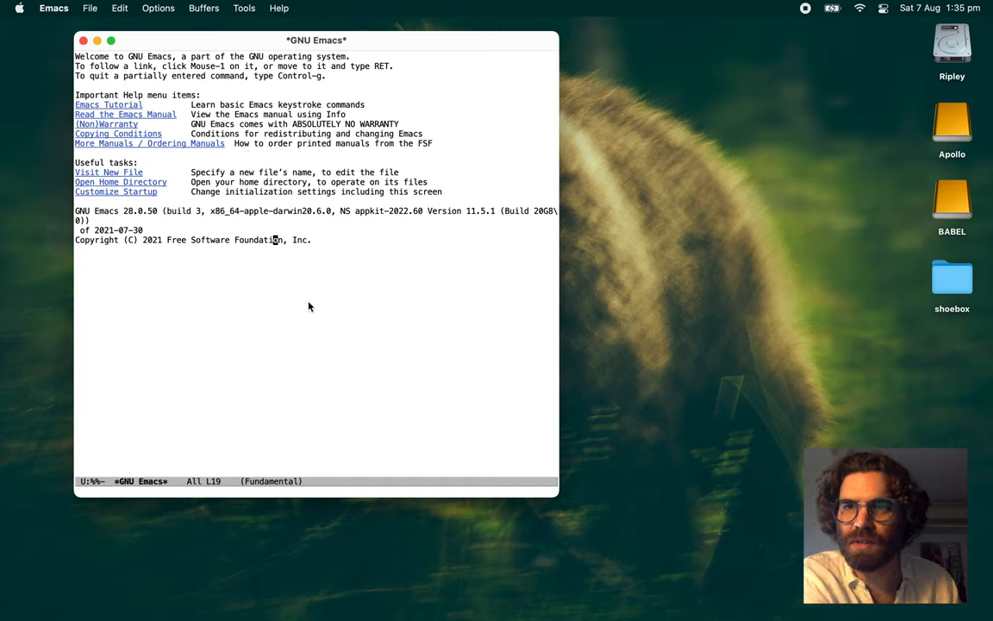
pyautogui.moveTo(249, 336)
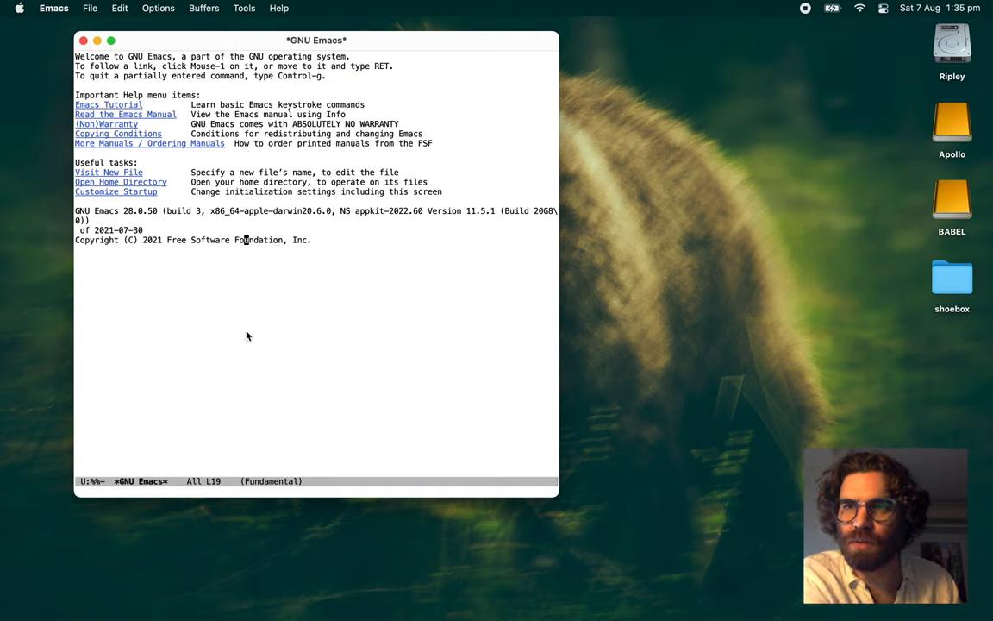
pyautogui.moveTo(289, 328)
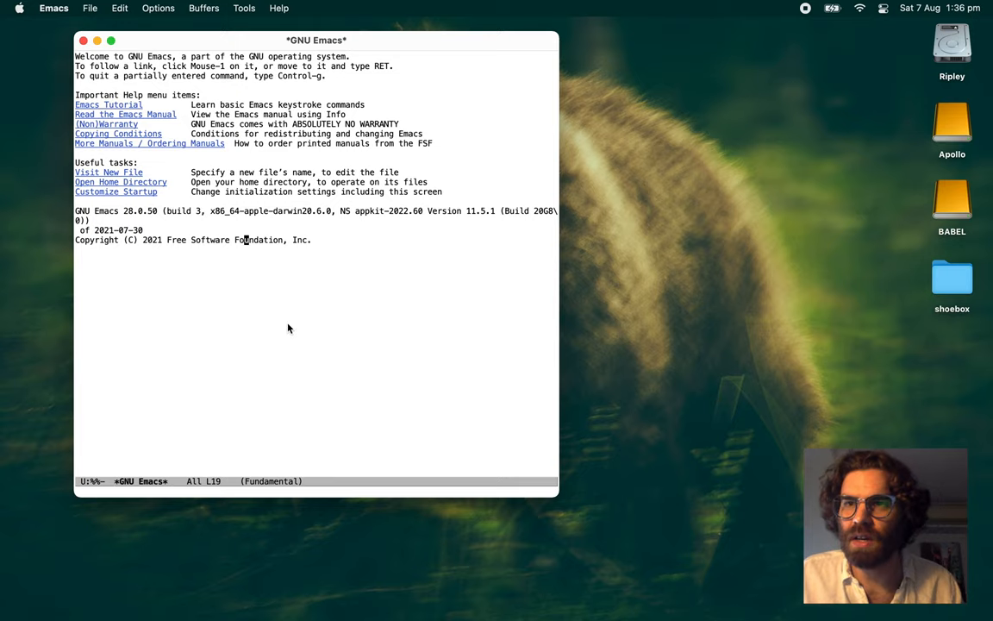
# Through customize search for 'line', set Line Spacing to the number 2 for the current session
pyautogui.click(155, 8)
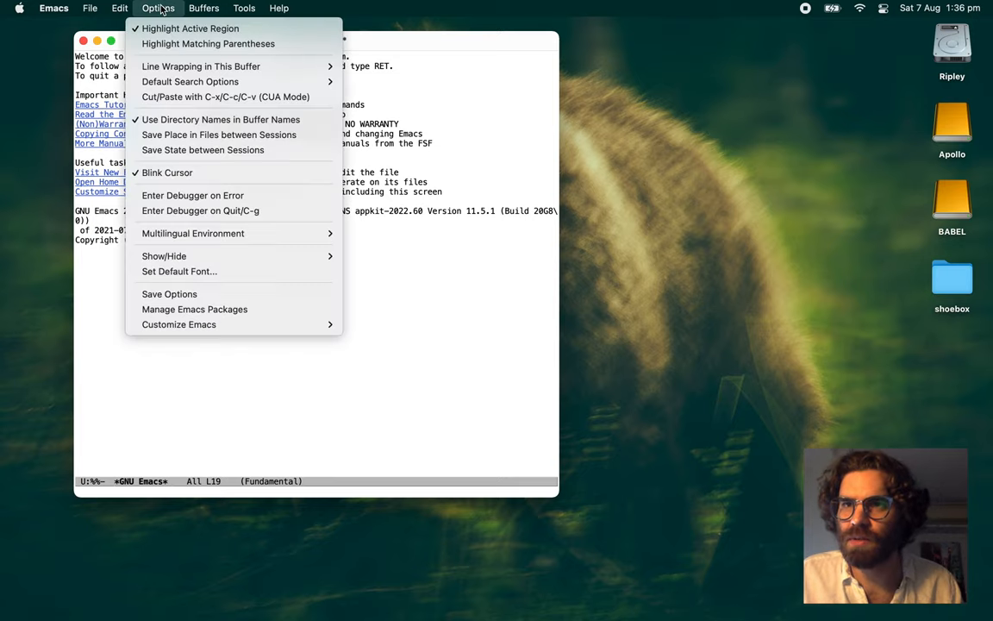
pyautogui.moveTo(179, 324)
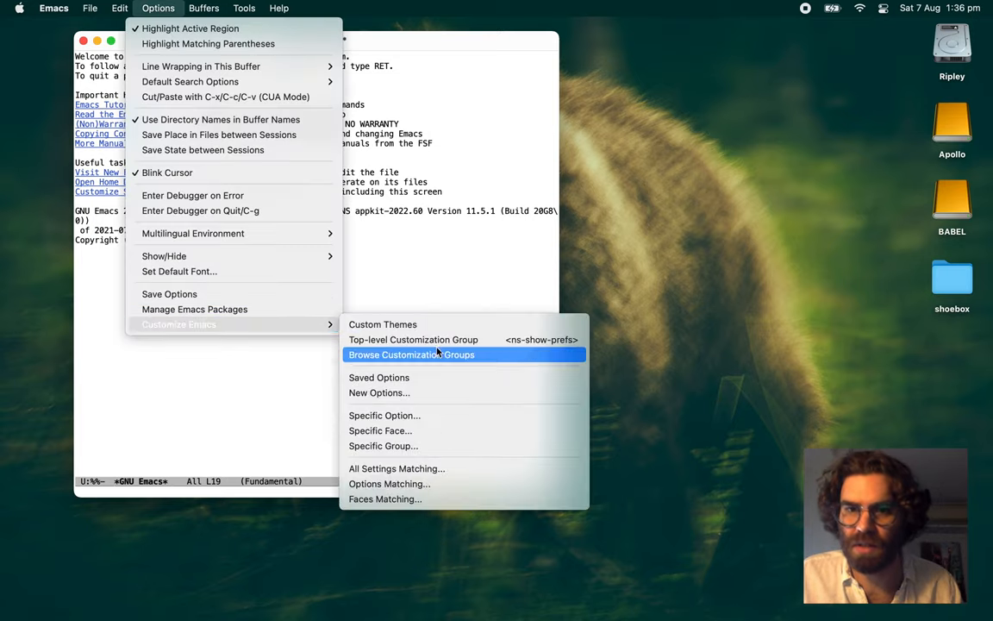
pyautogui.click(410, 355)
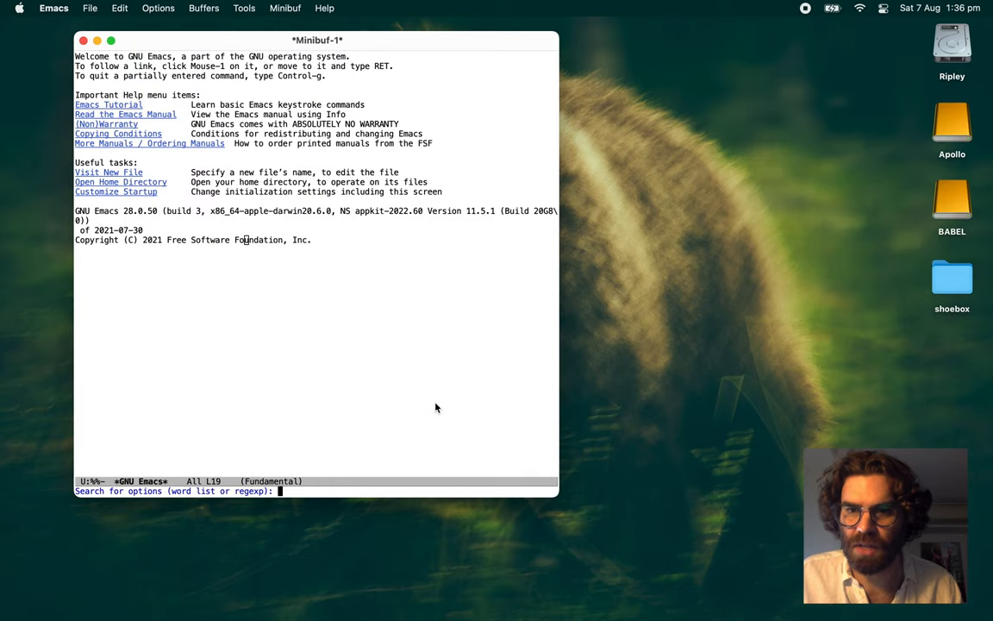
pyautogui.write('line')
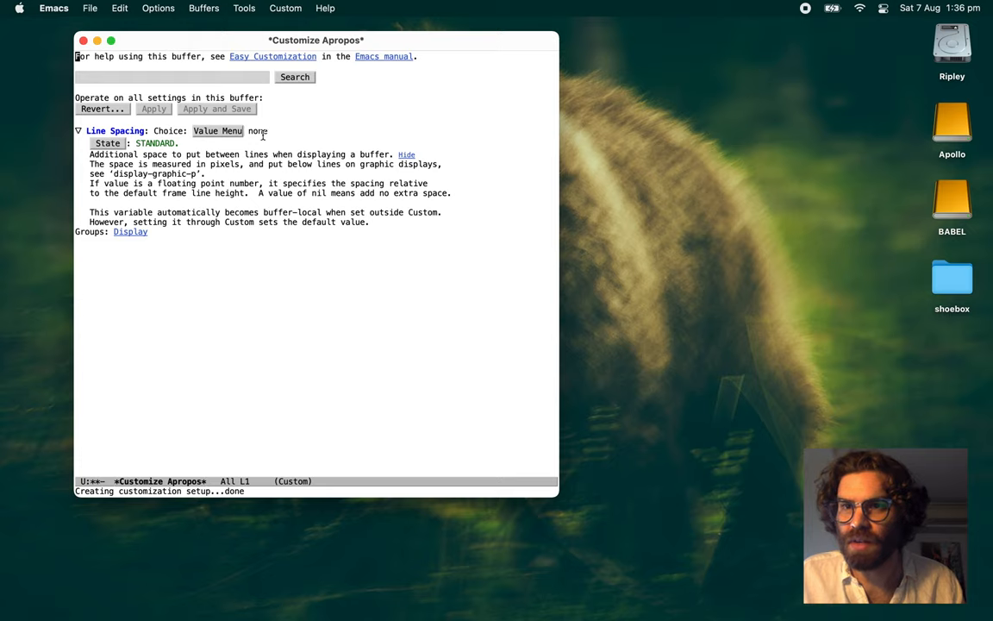
pyautogui.click(218, 131)
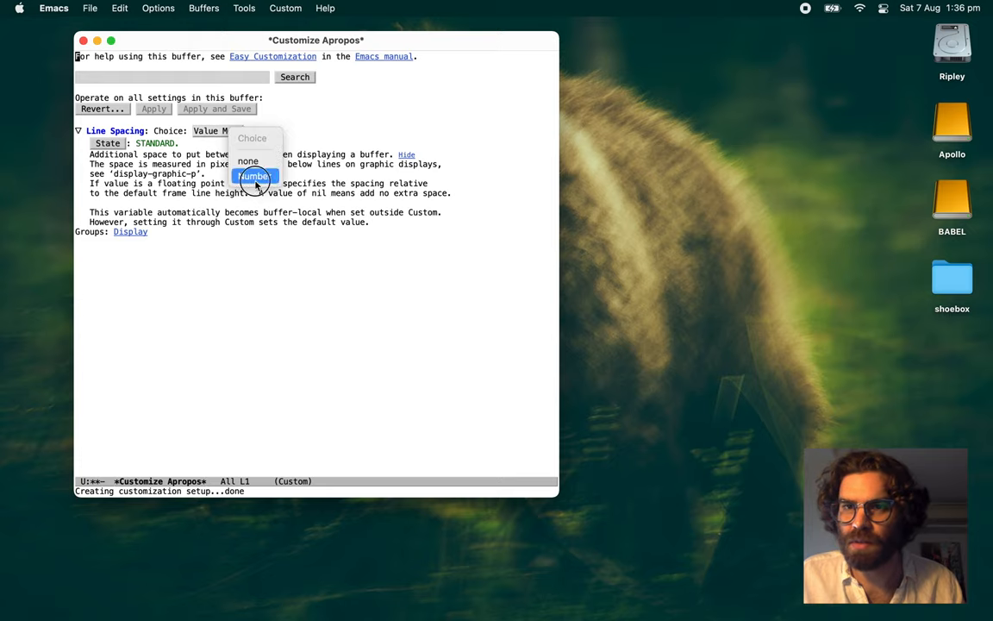
pyautogui.click(251, 176)
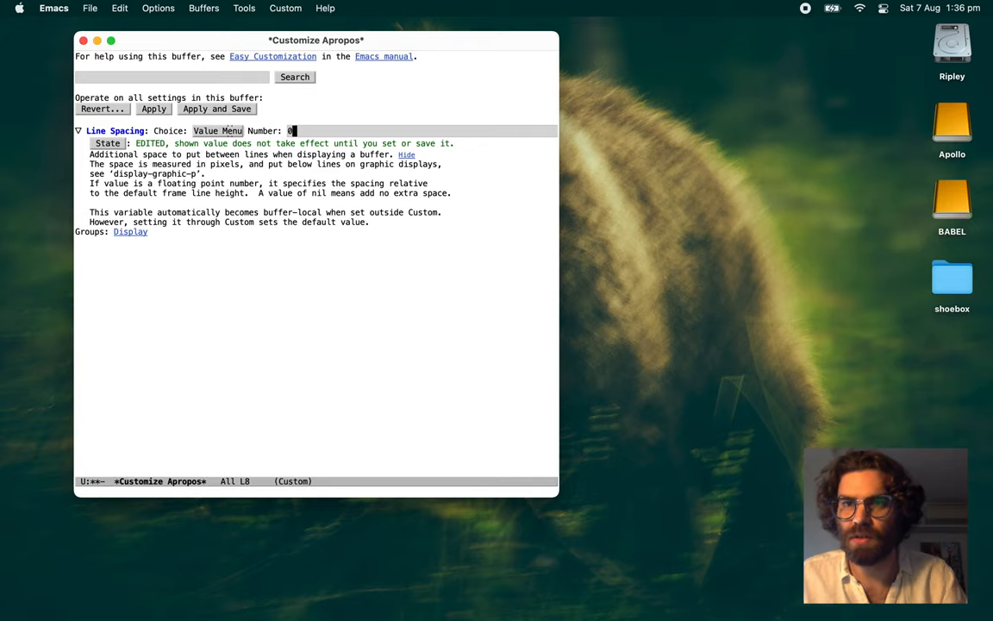
pyautogui.write('2')
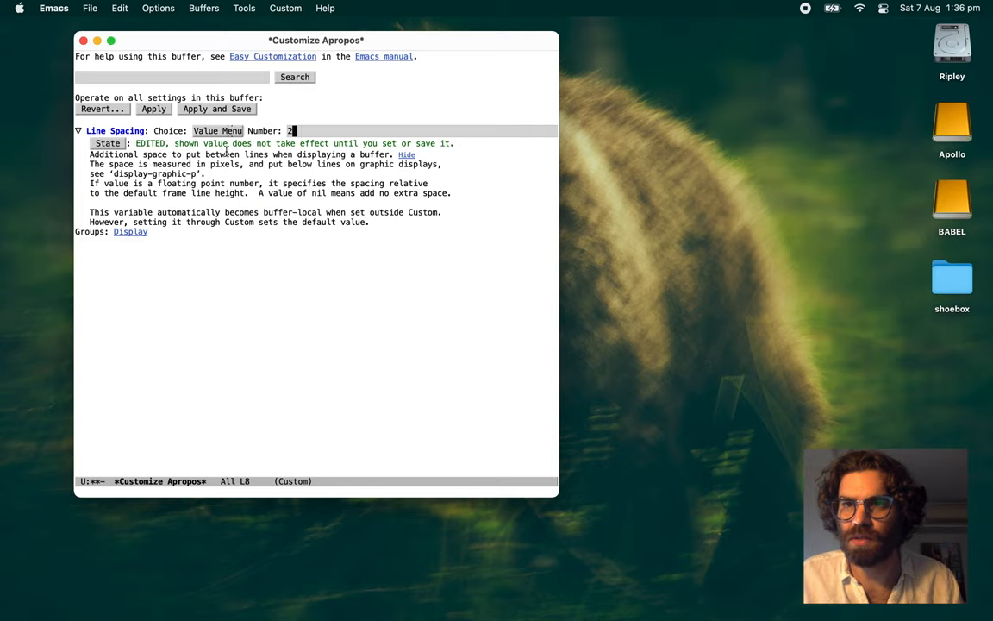
pyautogui.click(153, 115)
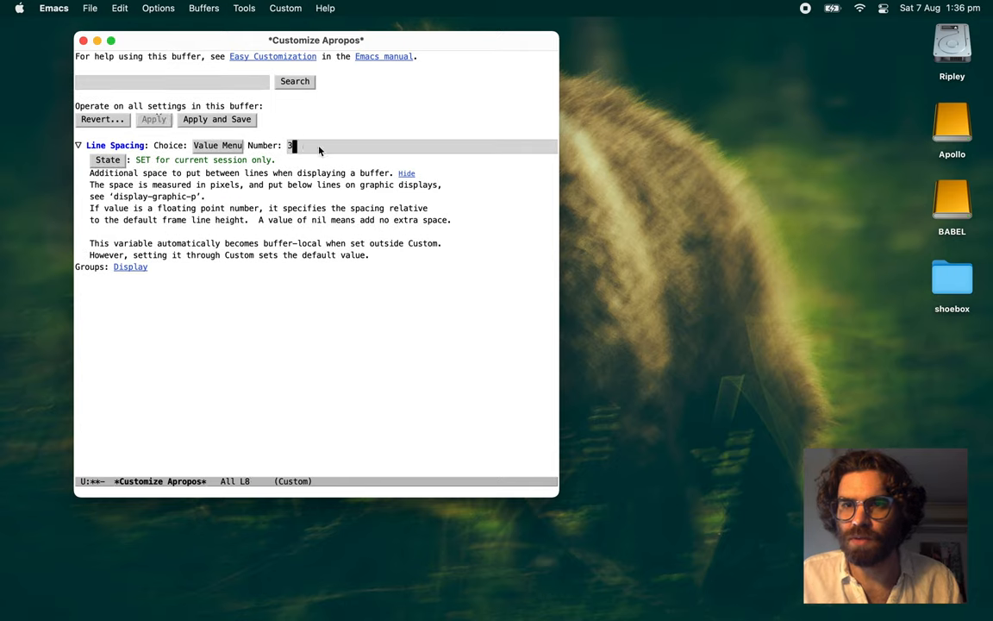
pyautogui.click(218, 119)
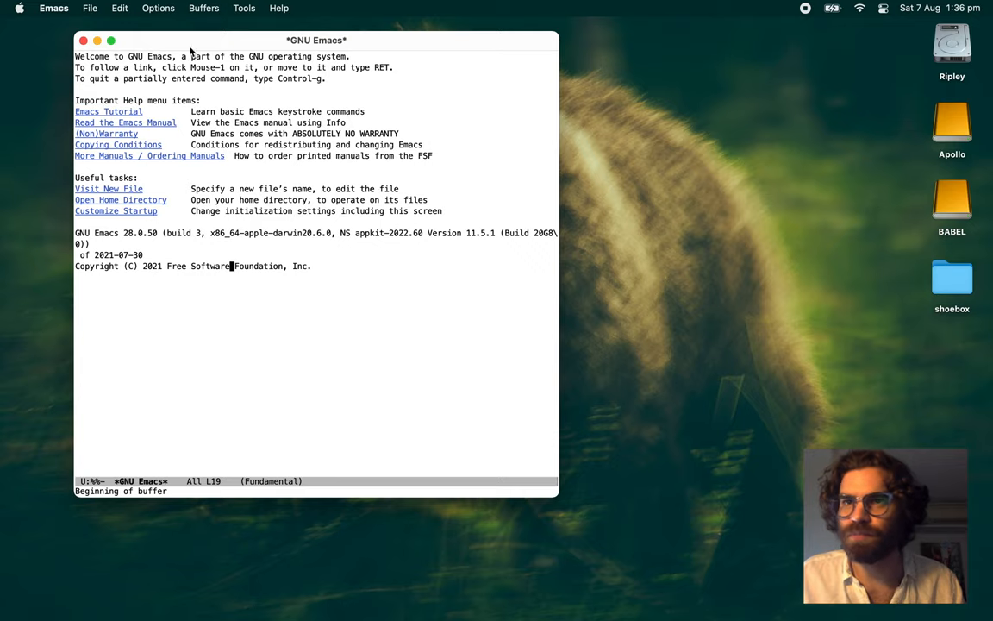
# Bring up the *Packages* buffer via Manage Emacs Packages and scroll the listing
pyautogui.click(157, 7)
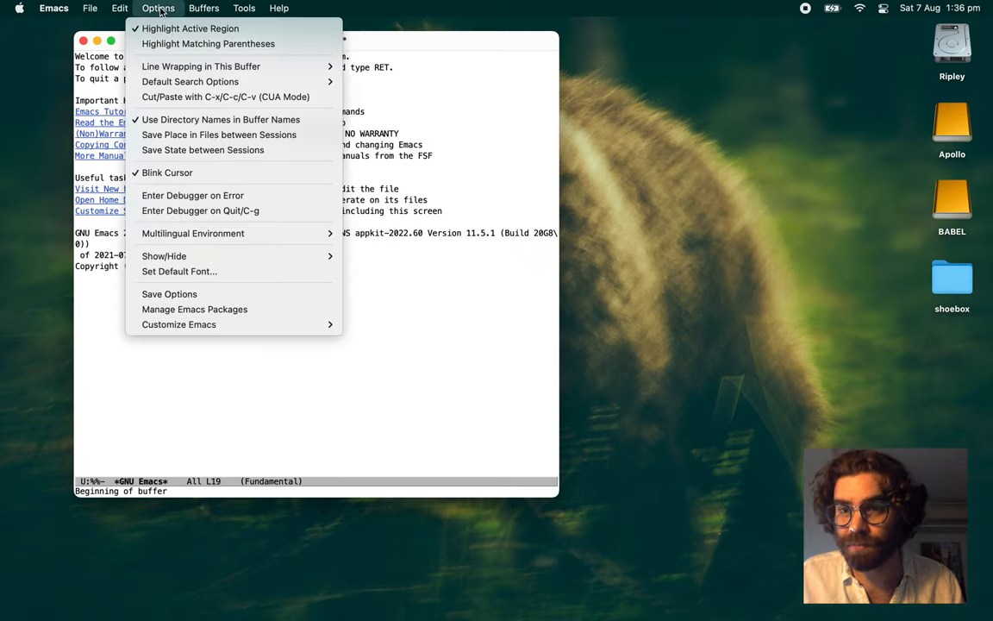
pyautogui.moveTo(195, 309)
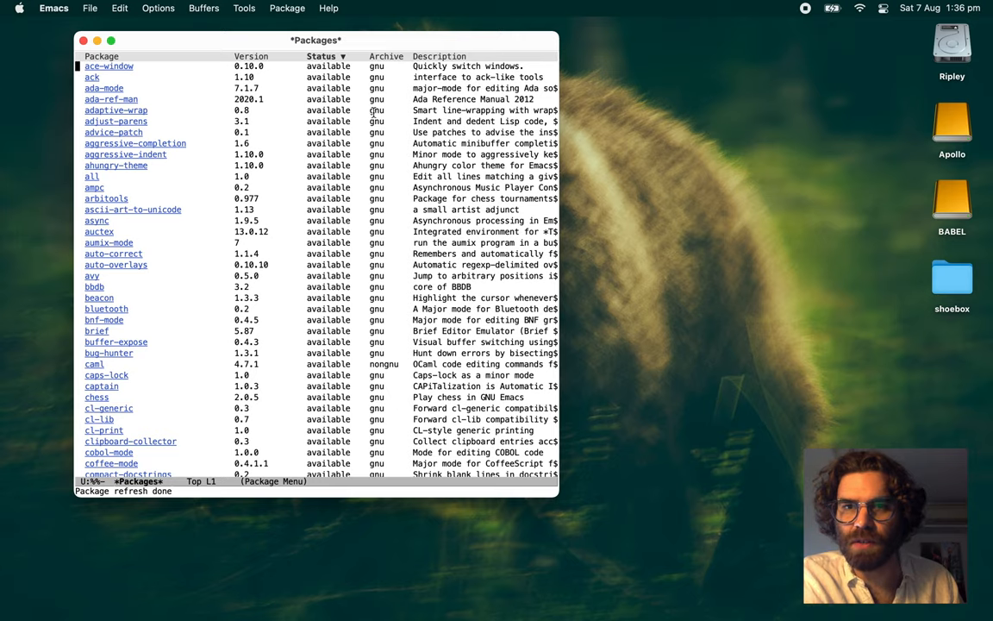
pyautogui.scroll(-3)
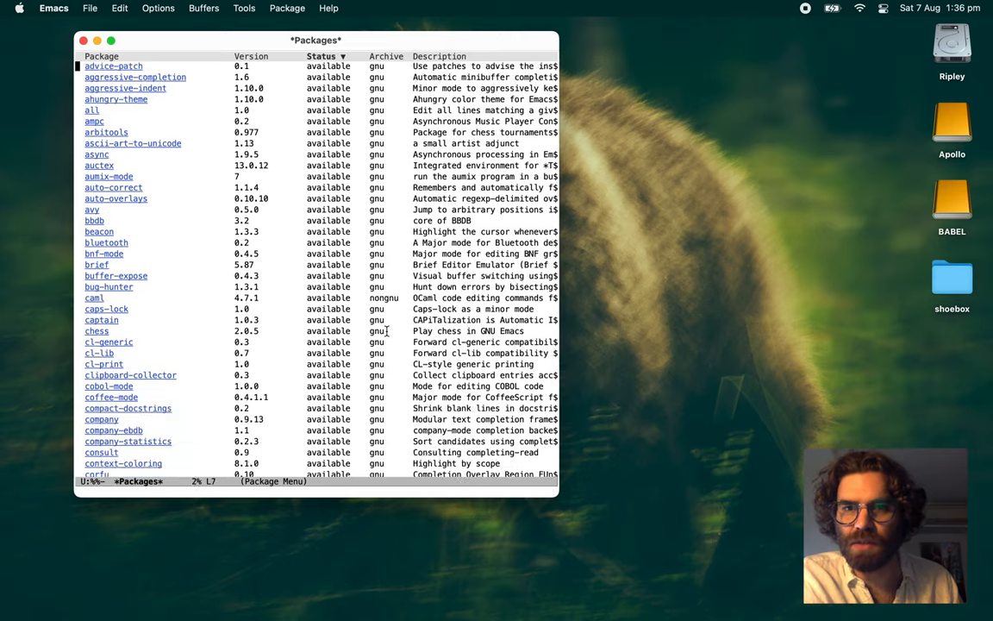
pyautogui.scroll(-3)
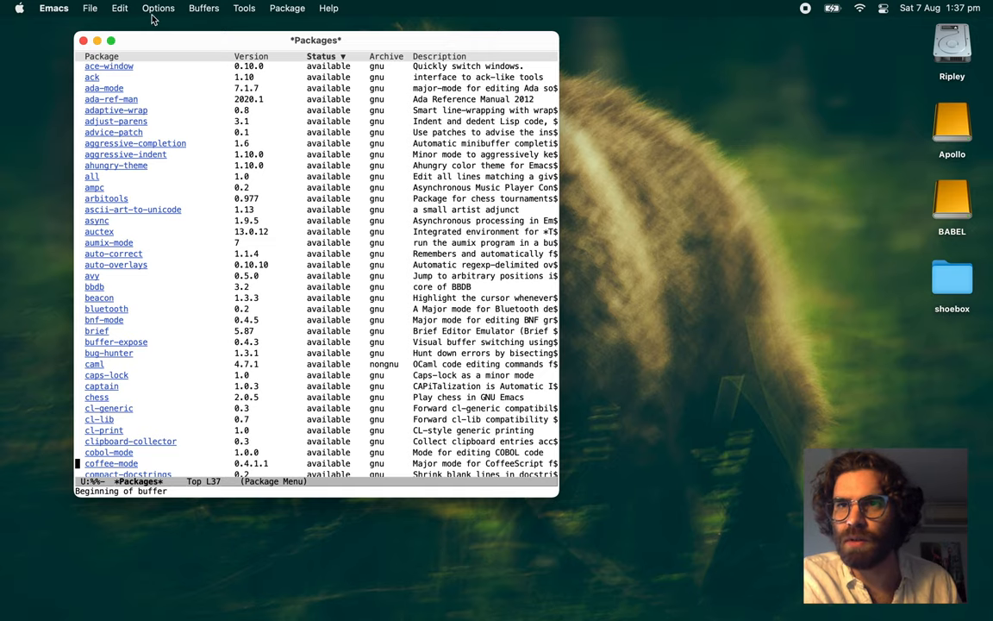
# Navigate Customize to the Package group and insert a new empty package archive entry
pyautogui.click(161, 9)
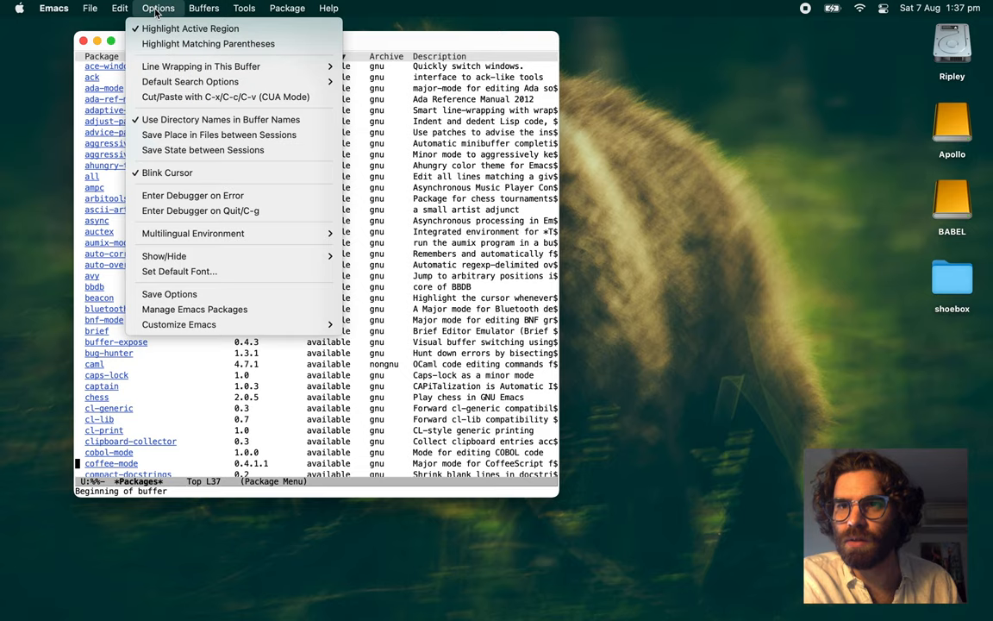
pyautogui.moveTo(179, 324)
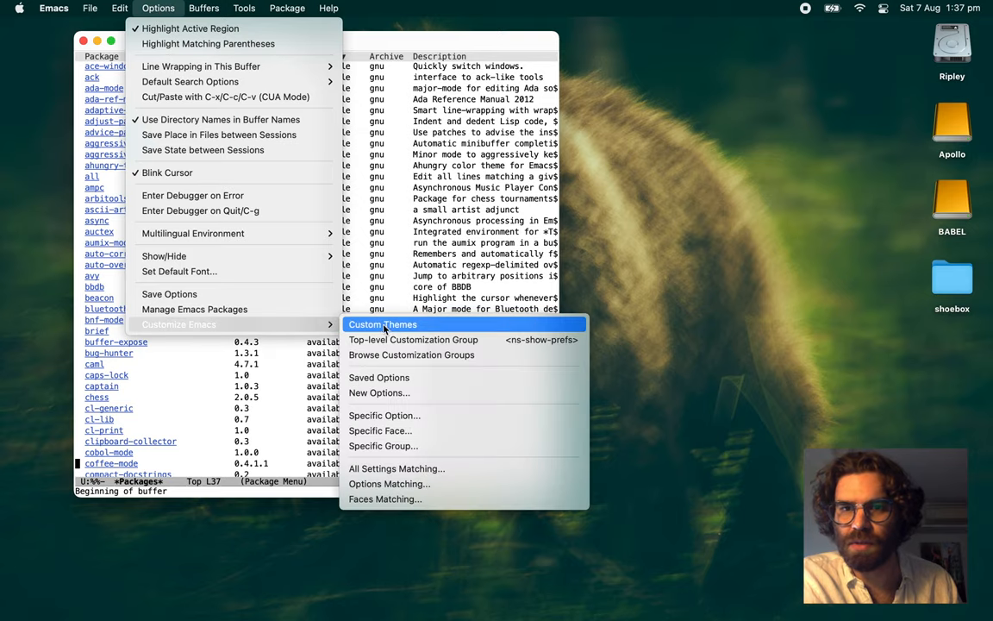
pyautogui.click(414, 340)
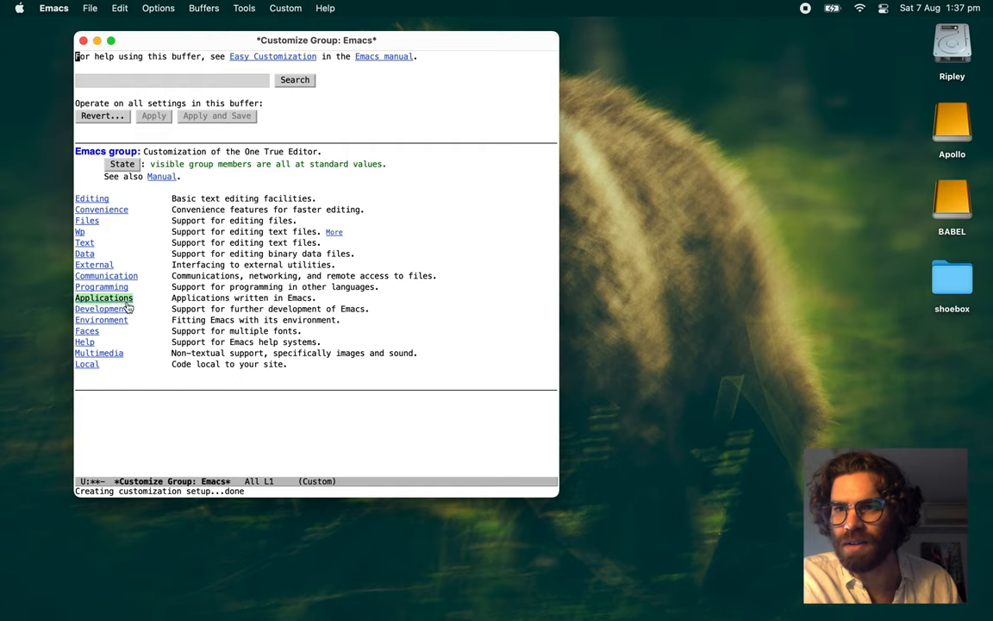
pyautogui.click(104, 296)
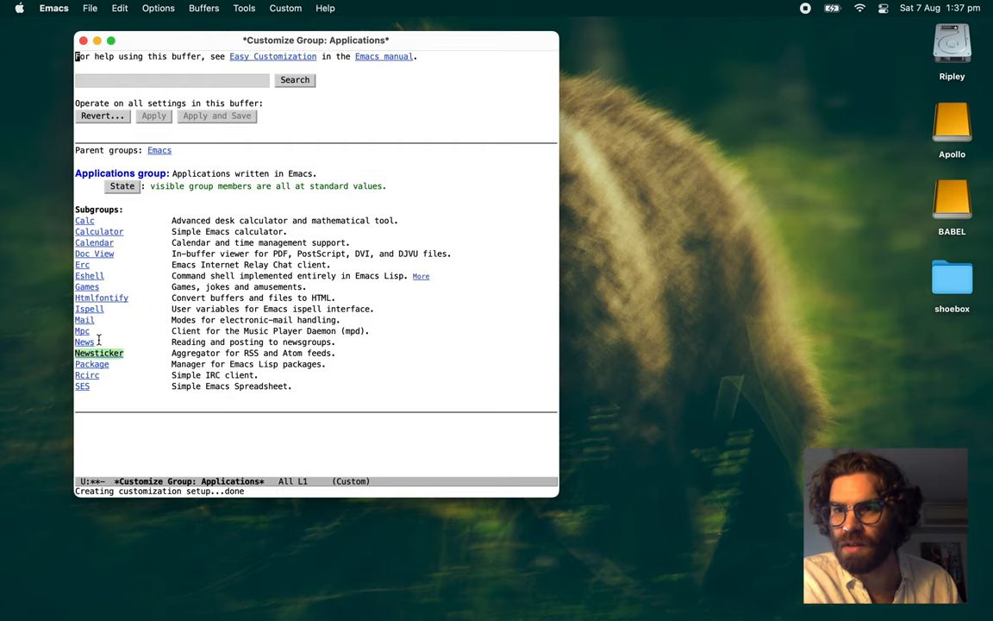
pyautogui.click(90, 363)
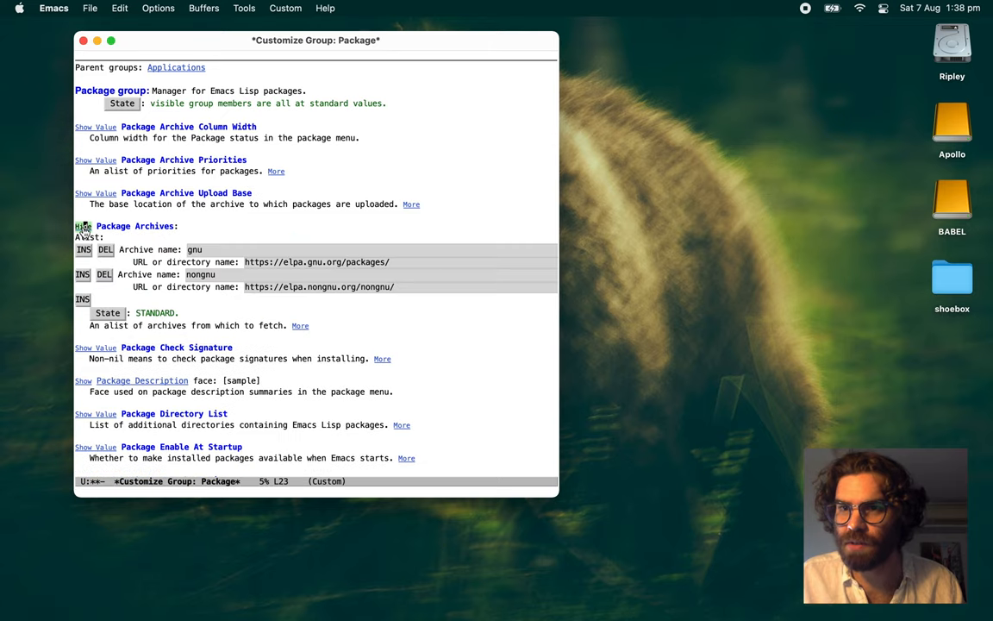
pyautogui.scroll(-3)
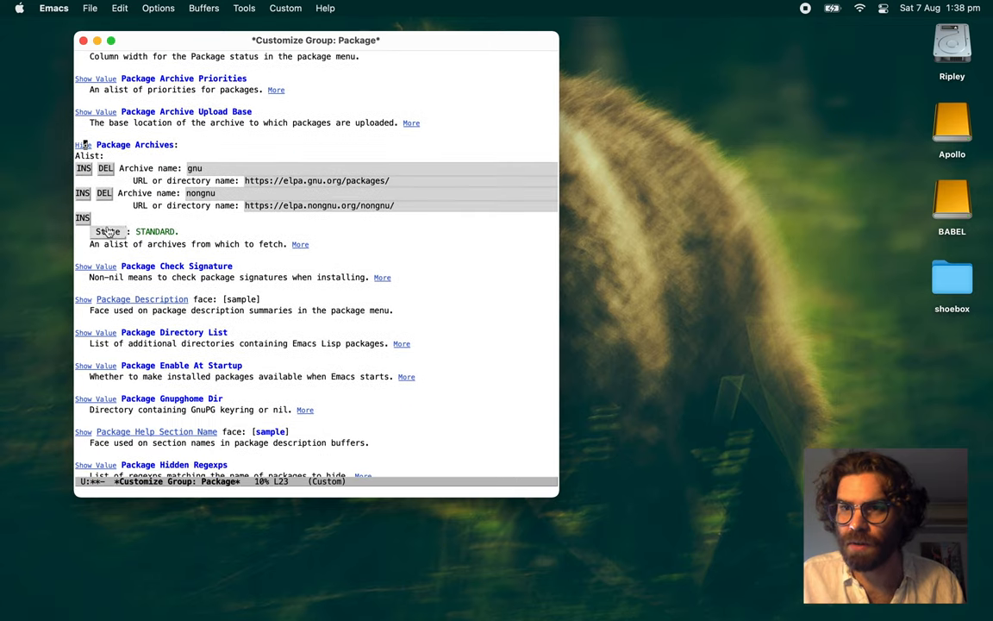
pyautogui.click(82, 213)
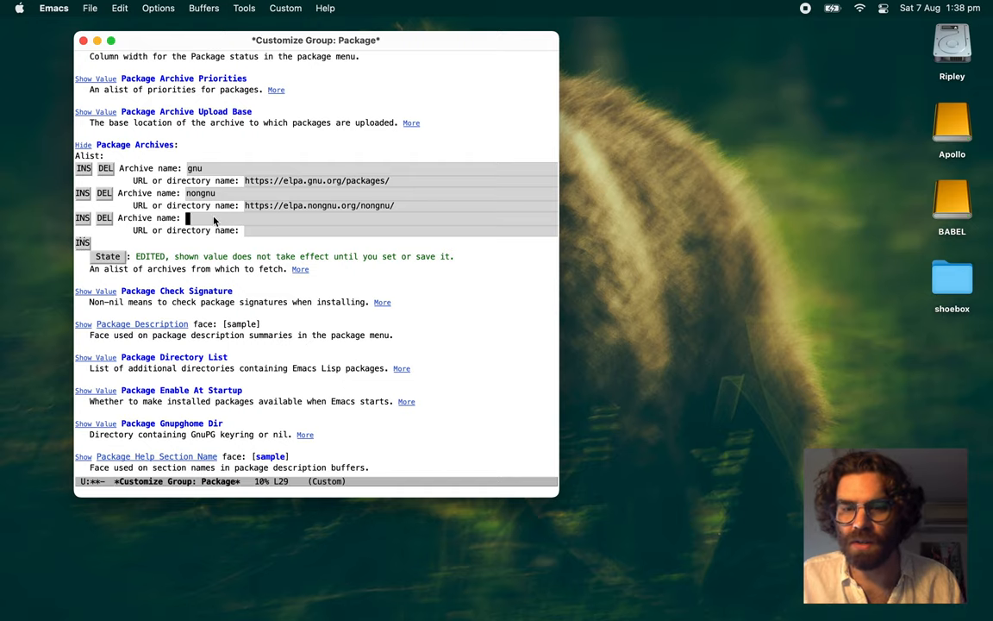
pyautogui.write('melp')
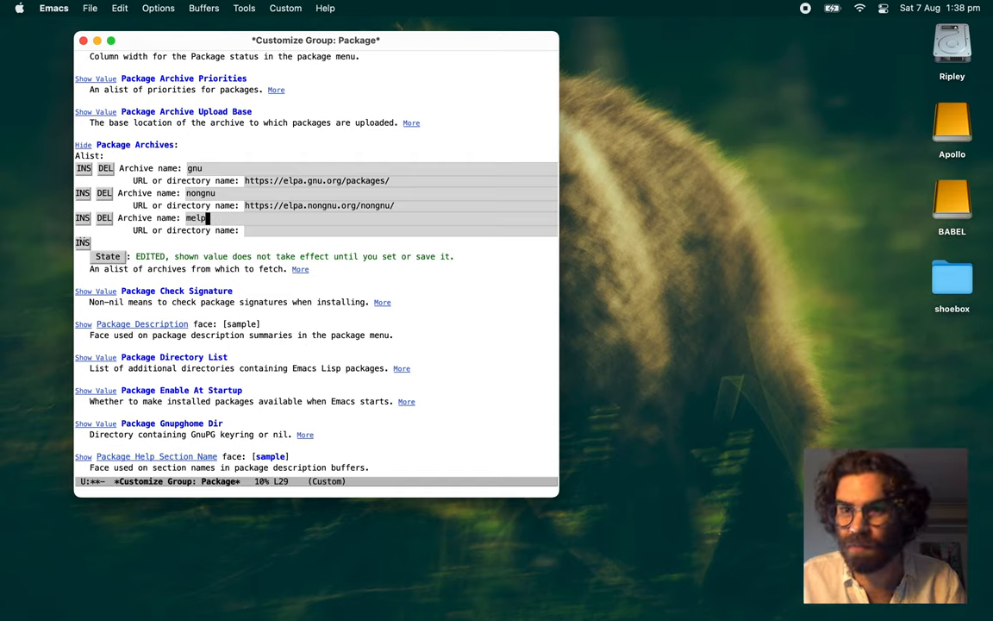
pyautogui.write('a-stable')
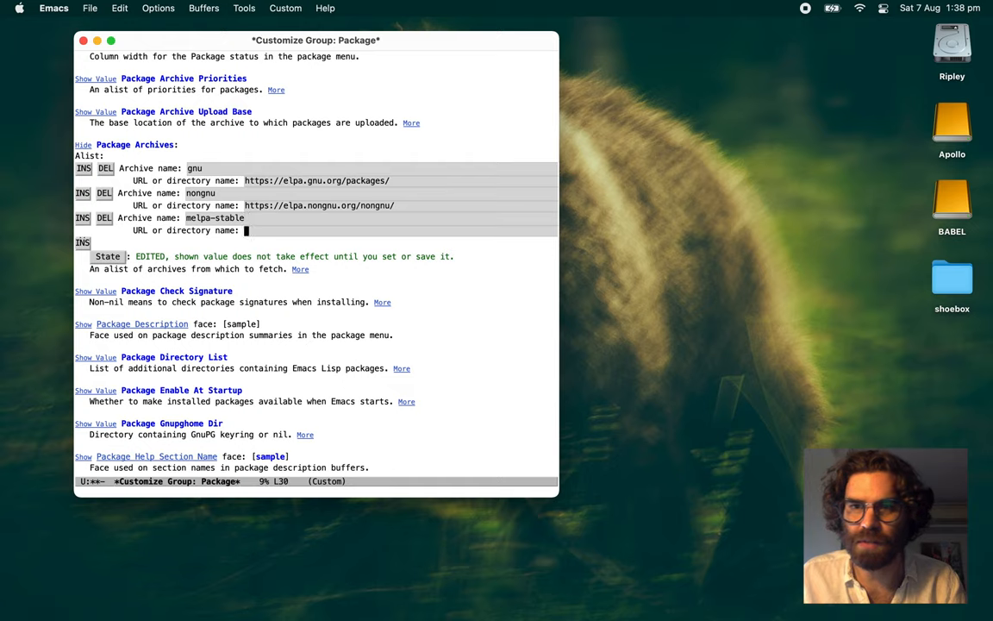
pyautogui.write('h')
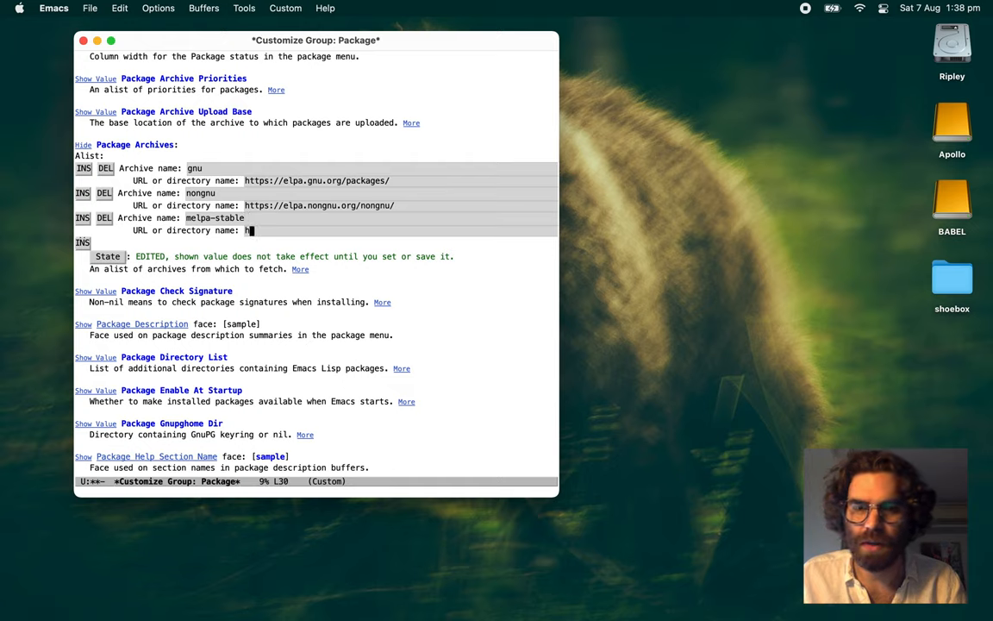
pyautogui.write('ttps:')
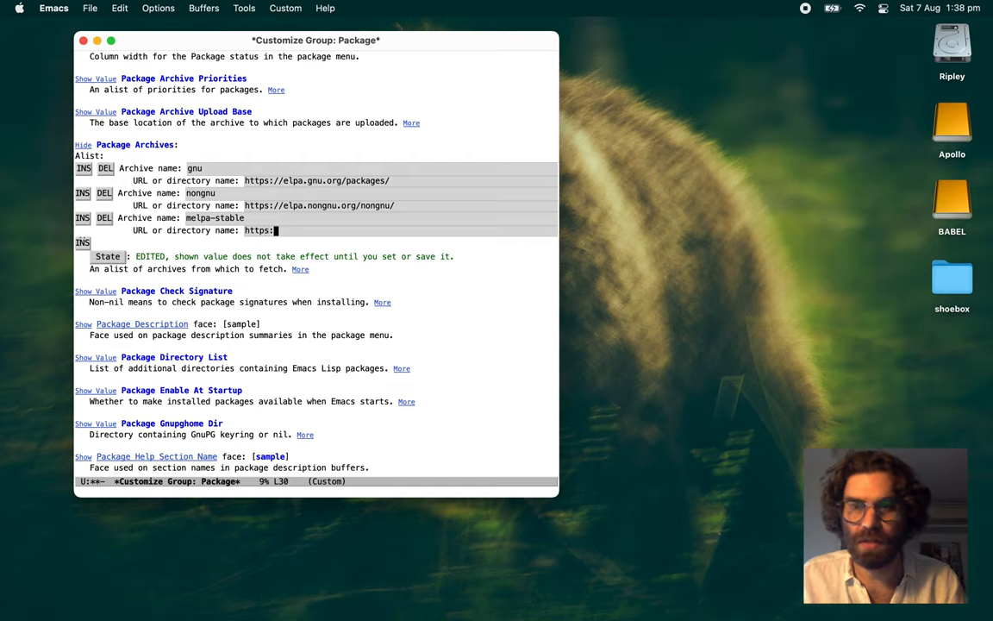
pyautogui.write('//')
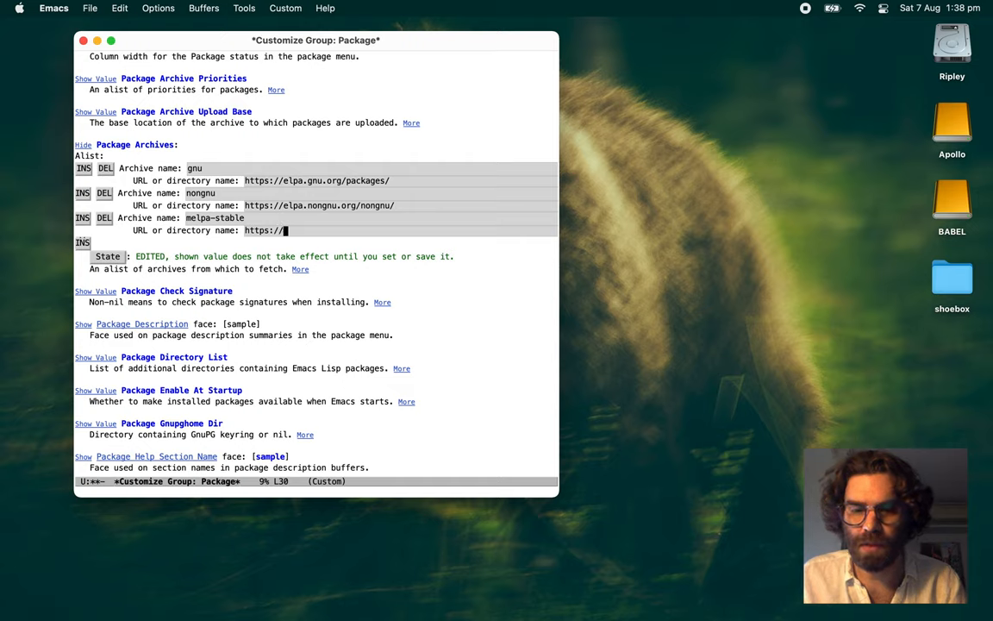
pyautogui.write('stable.m')
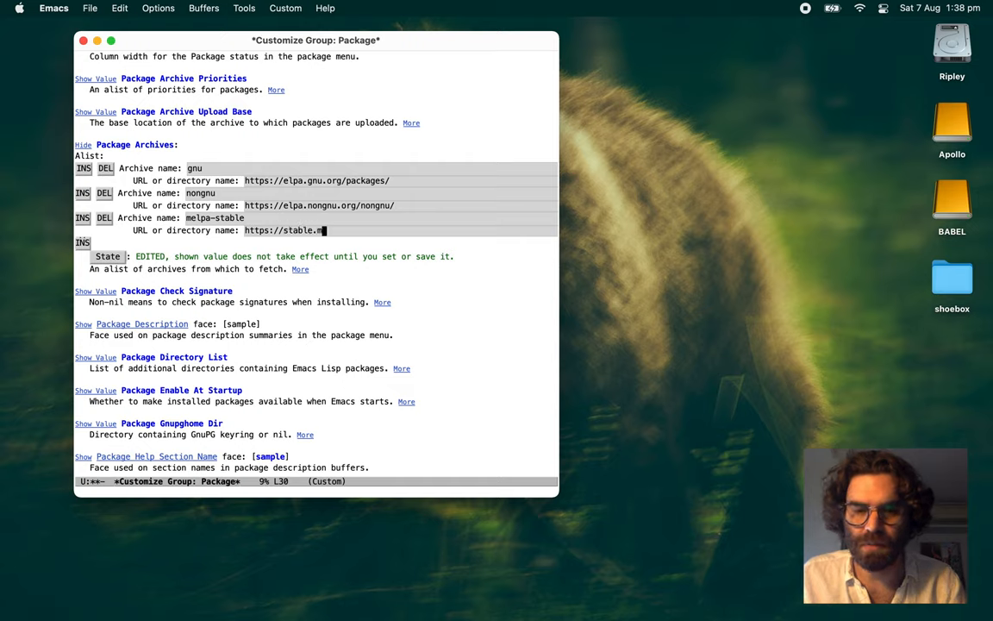
pyautogui.write('elpa.org/')
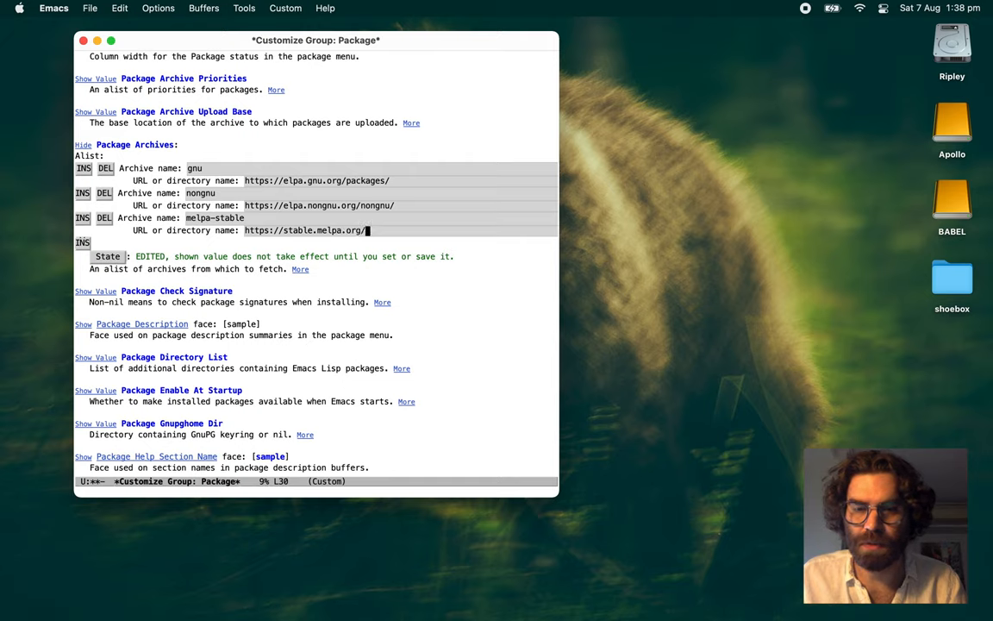
pyautogui.write('packages/')
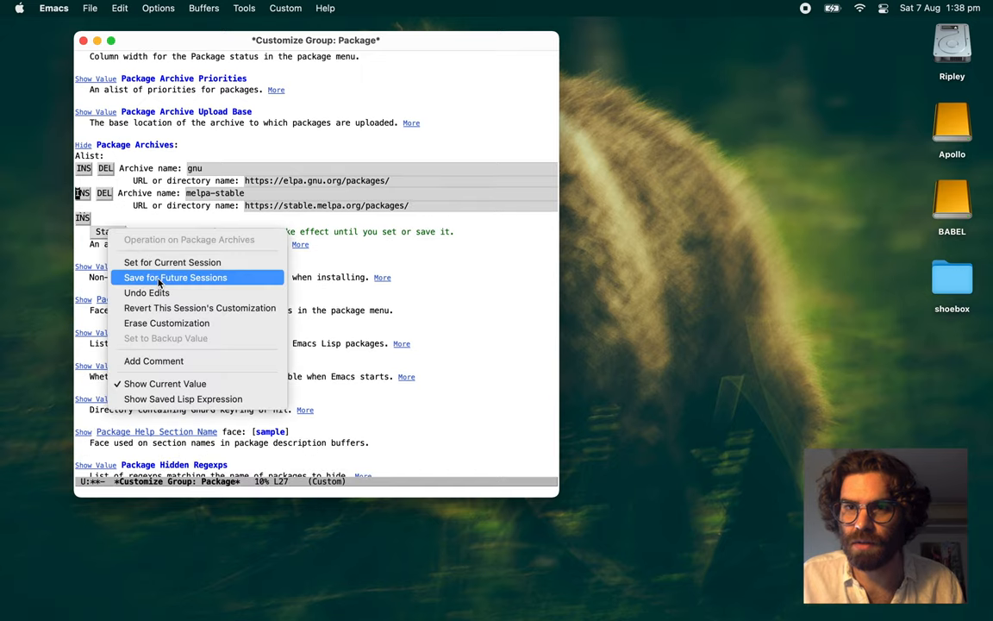
pyautogui.click(176, 276)
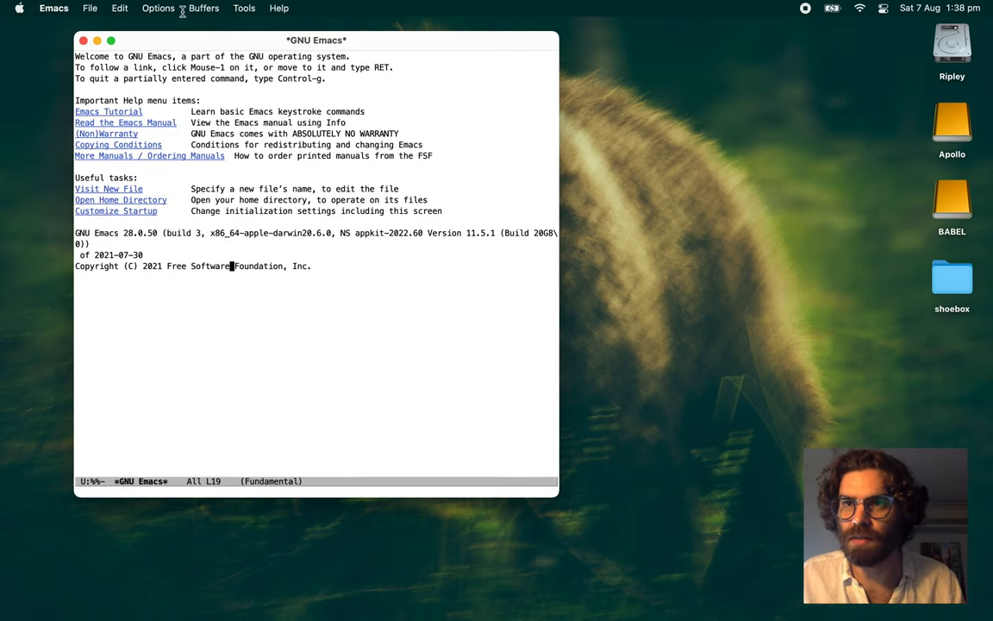
pyautogui.moveTo(391, 341)
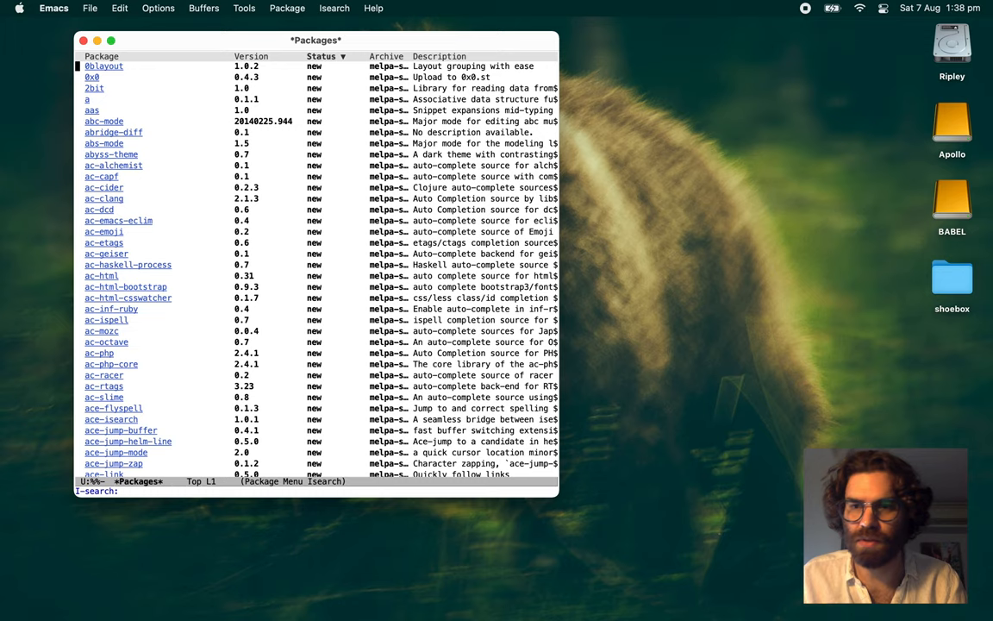
# Search the package list for fountain and install fountain-mode 3.5.1 from melpa-stable
pyautogui.write('fountain')
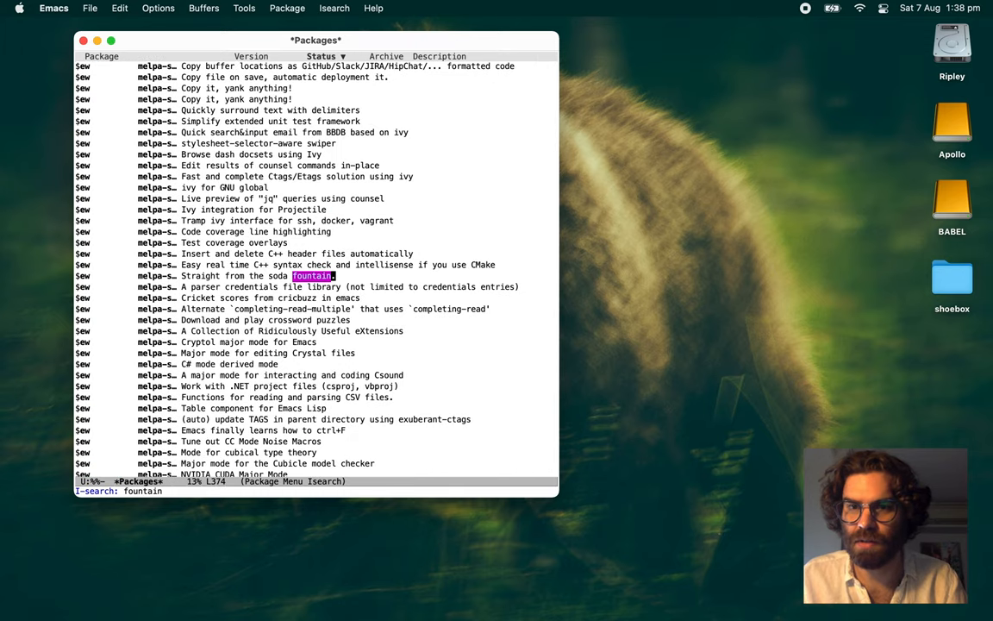
pyautogui.press('Return')
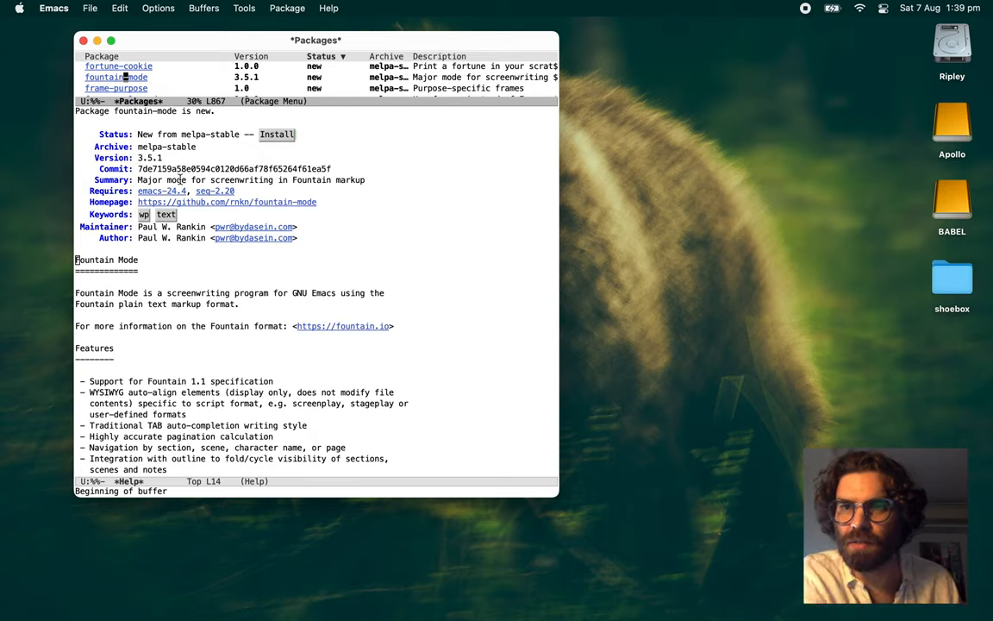
pyautogui.moveTo(276, 138)
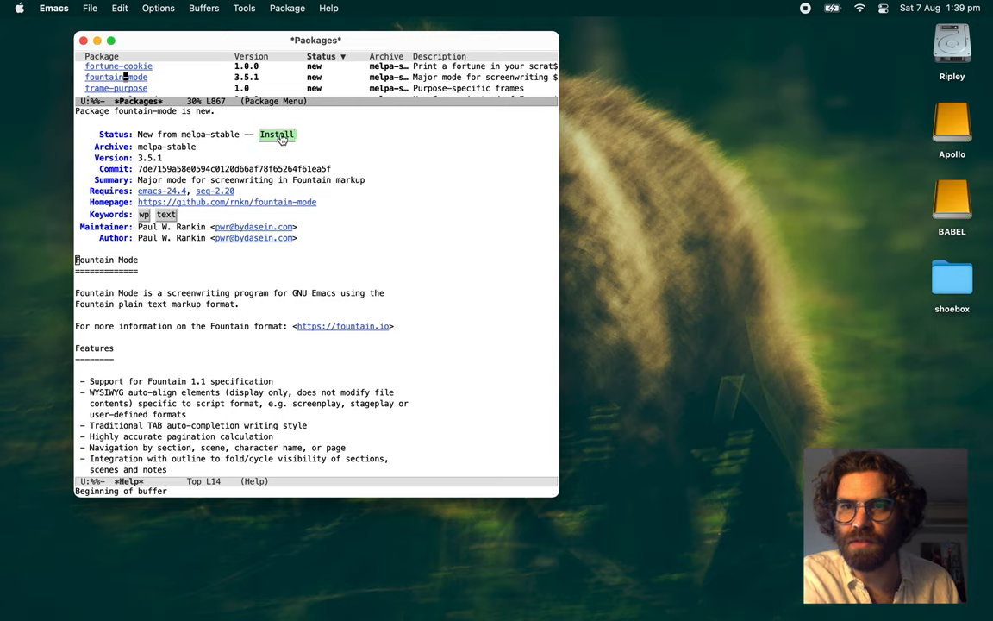
pyautogui.click(276, 135)
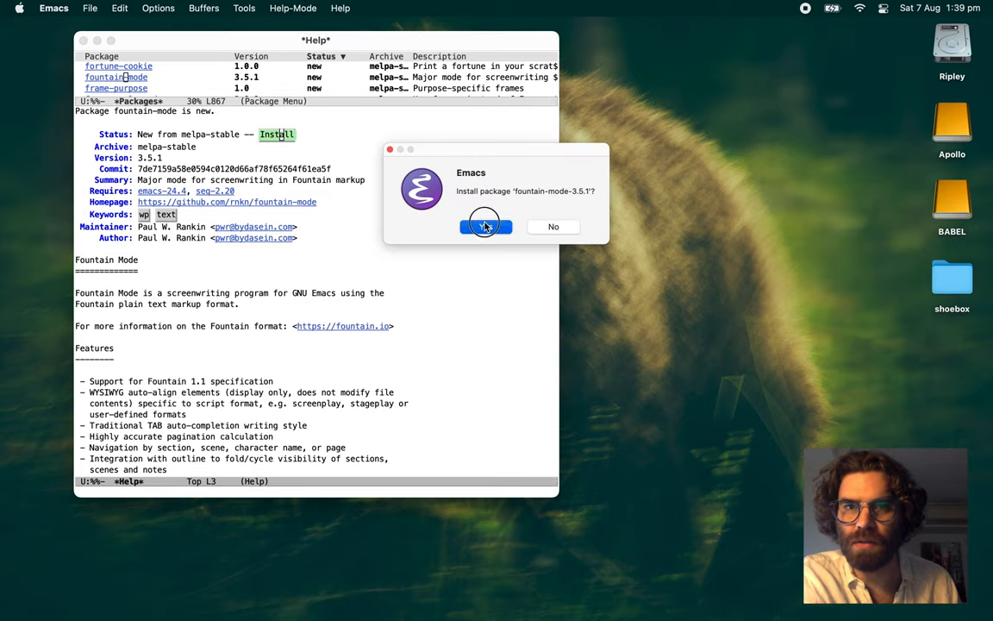
pyautogui.click(487, 226)
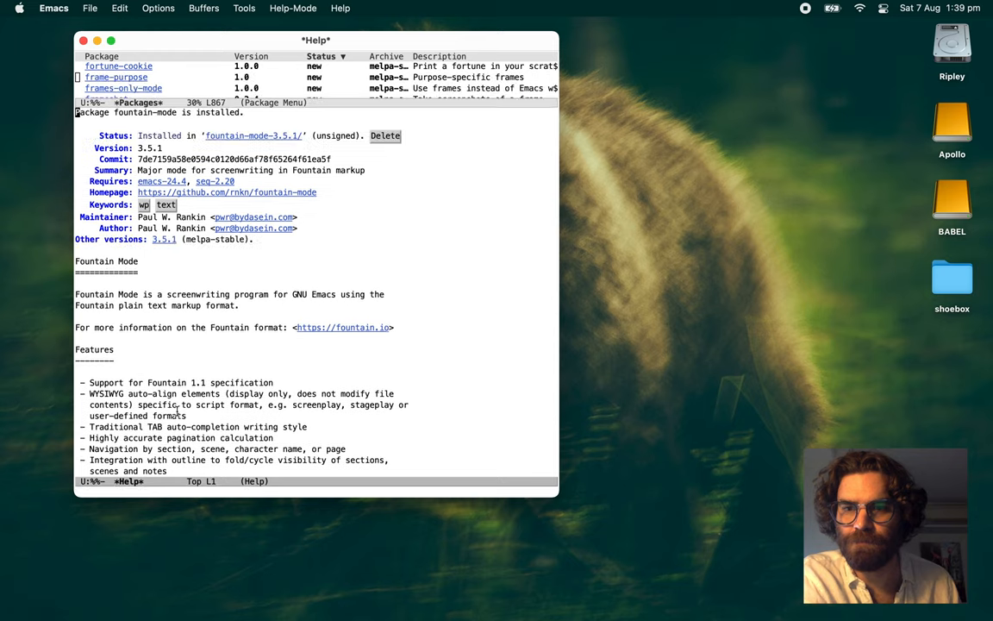
pyautogui.moveTo(404, 248)
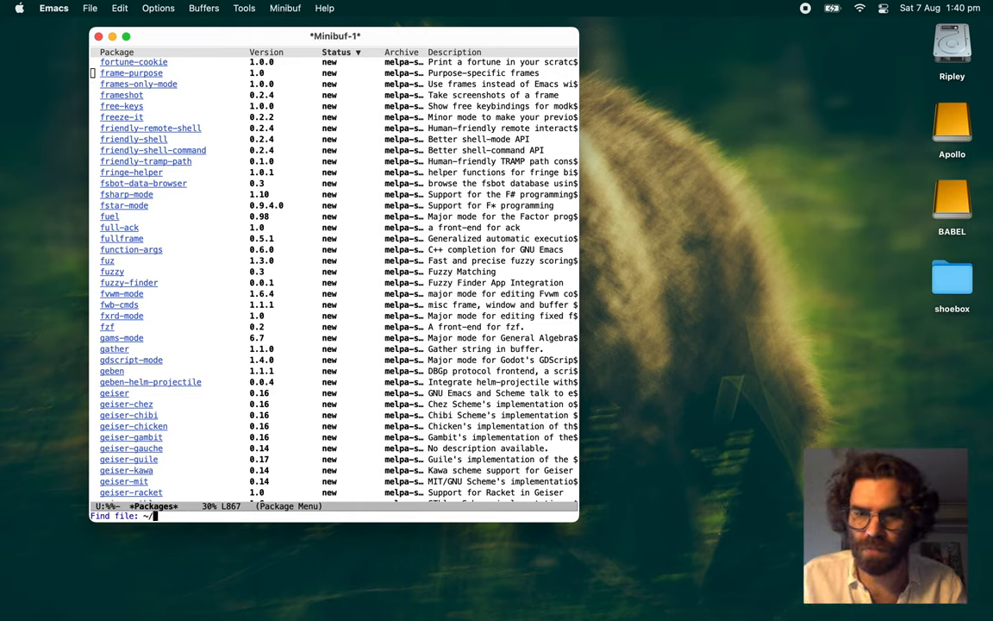
# Open ~/Downloads/Big Fish.fountain and scroll partway into the screenplay
pyautogui.write('Downloads/')
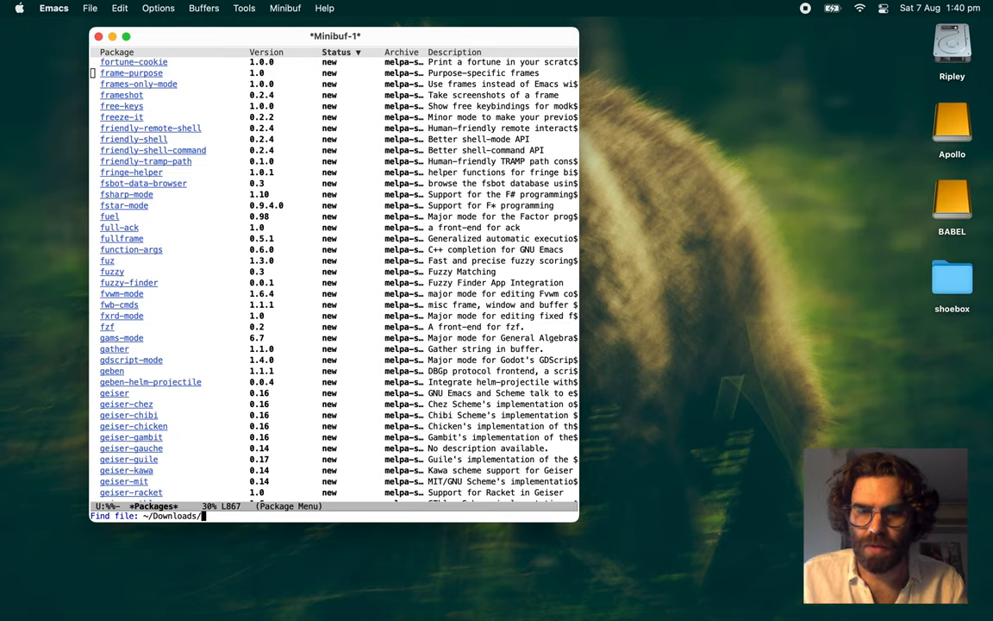
pyautogui.write('Big')
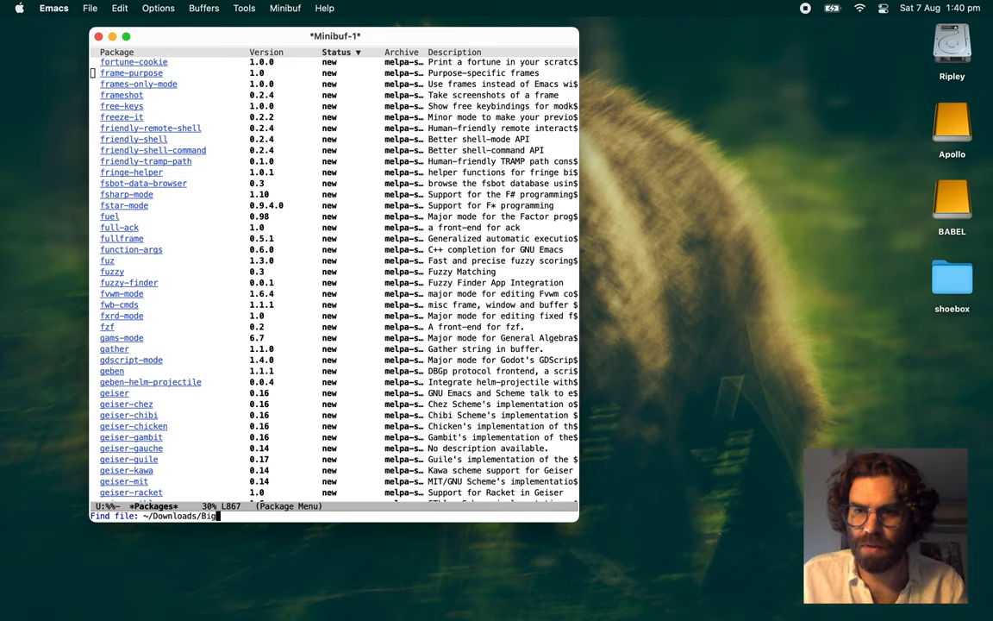
pyautogui.write('Fish.fountain')
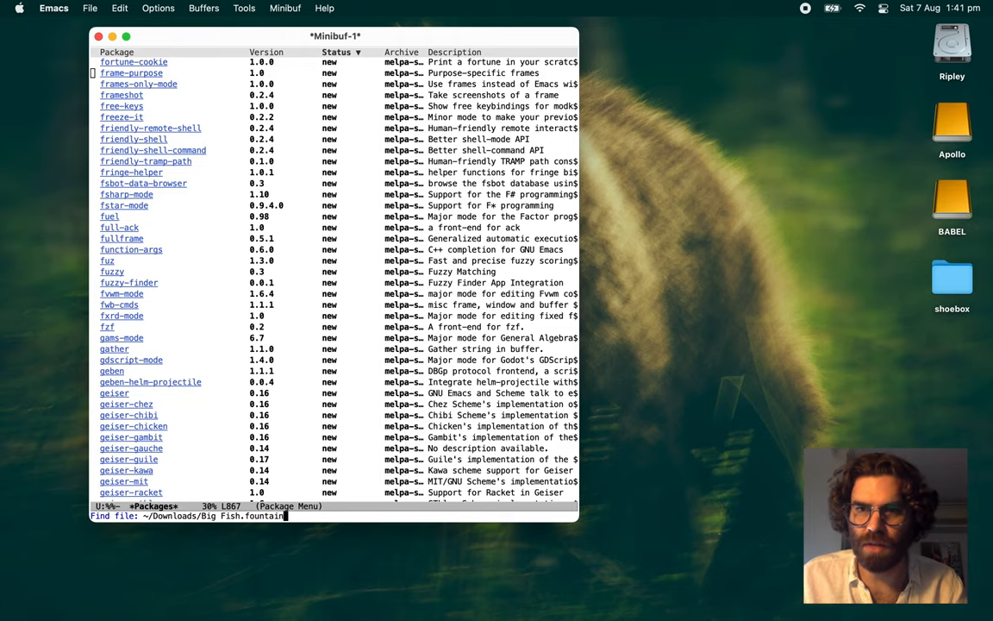
pyautogui.press('Return')
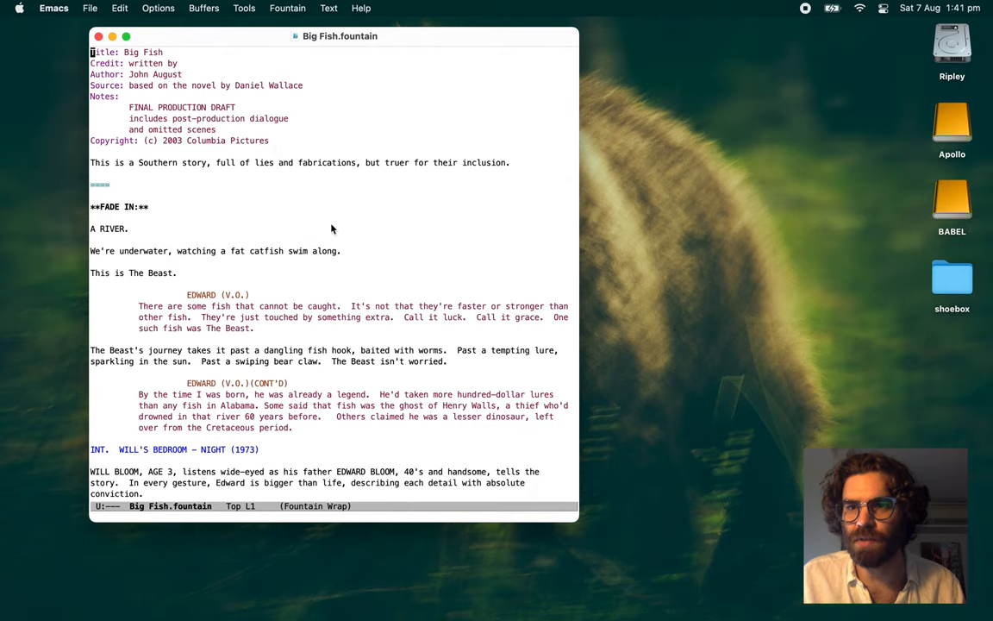
pyautogui.scroll(-3)
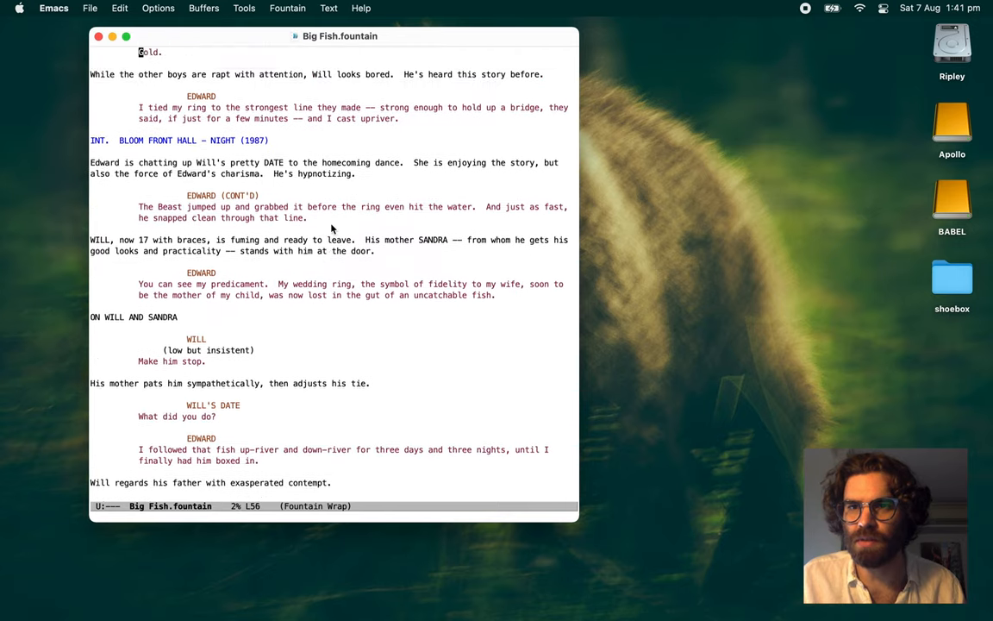
pyautogui.scroll(-3)
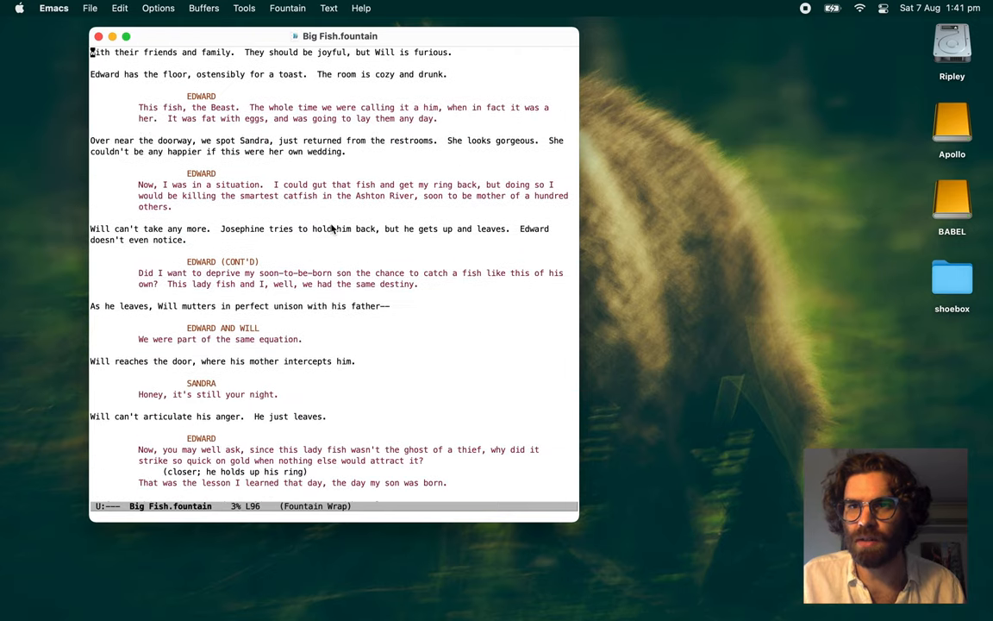
pyautogui.scroll(-3)
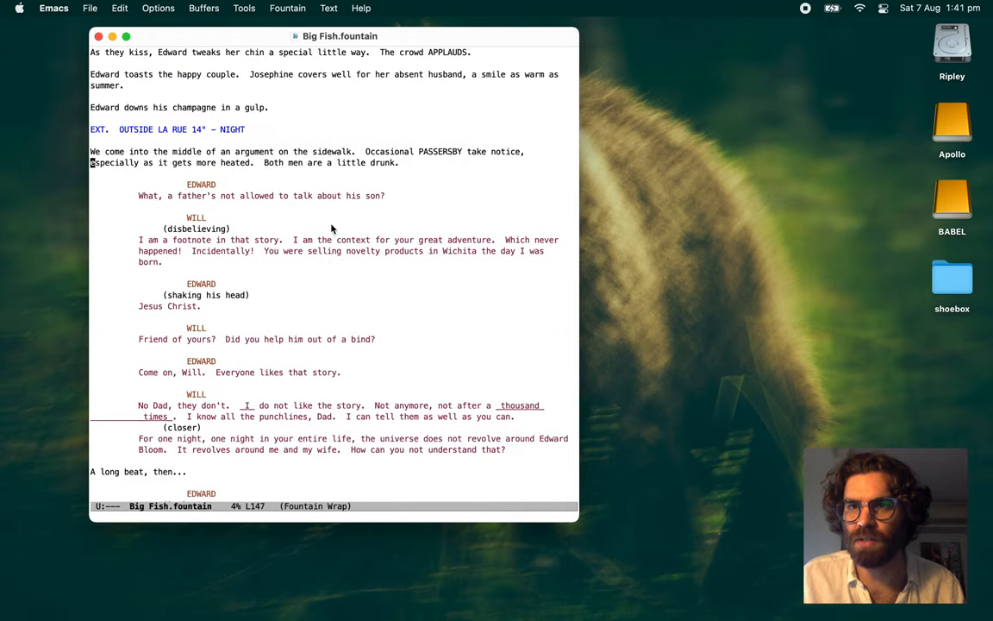
pyautogui.scroll(-3)
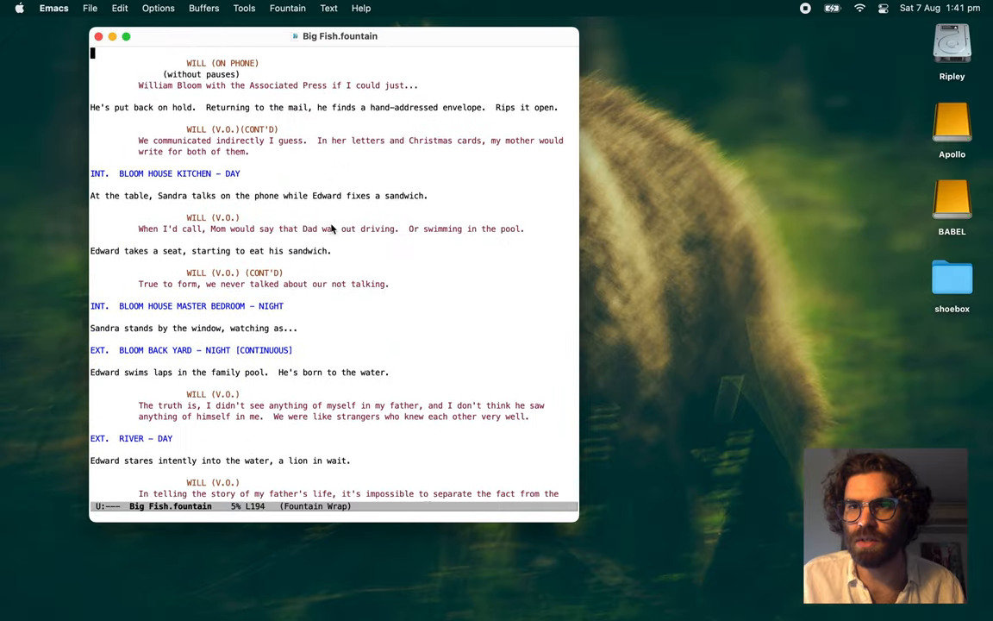
# Switch Fountain syntax highlighting to No Highlighting so the Big Fish script shows as plain text
pyautogui.click(287, 7)
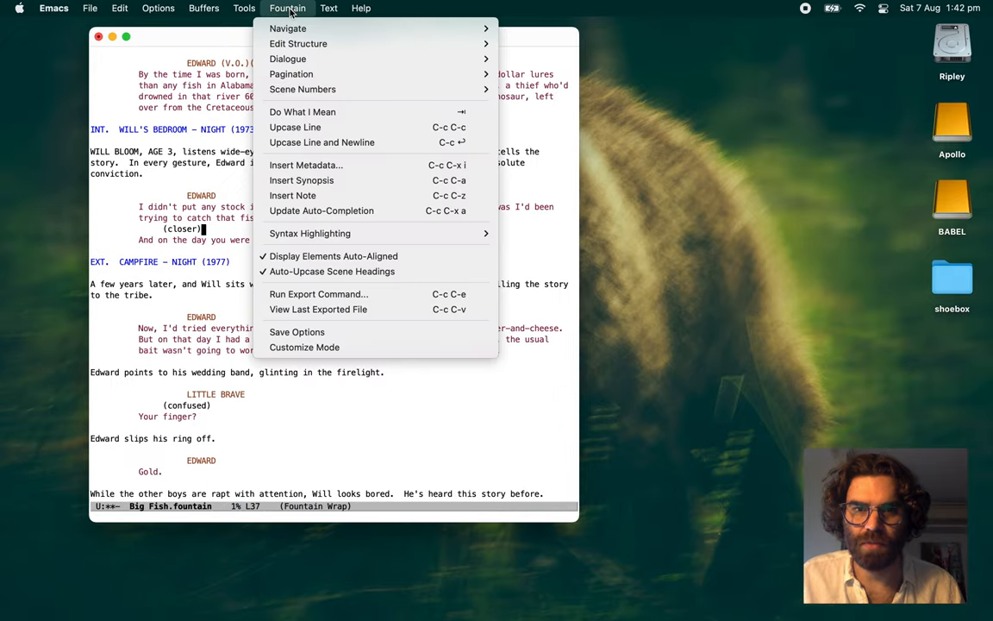
pyautogui.moveTo(311, 232)
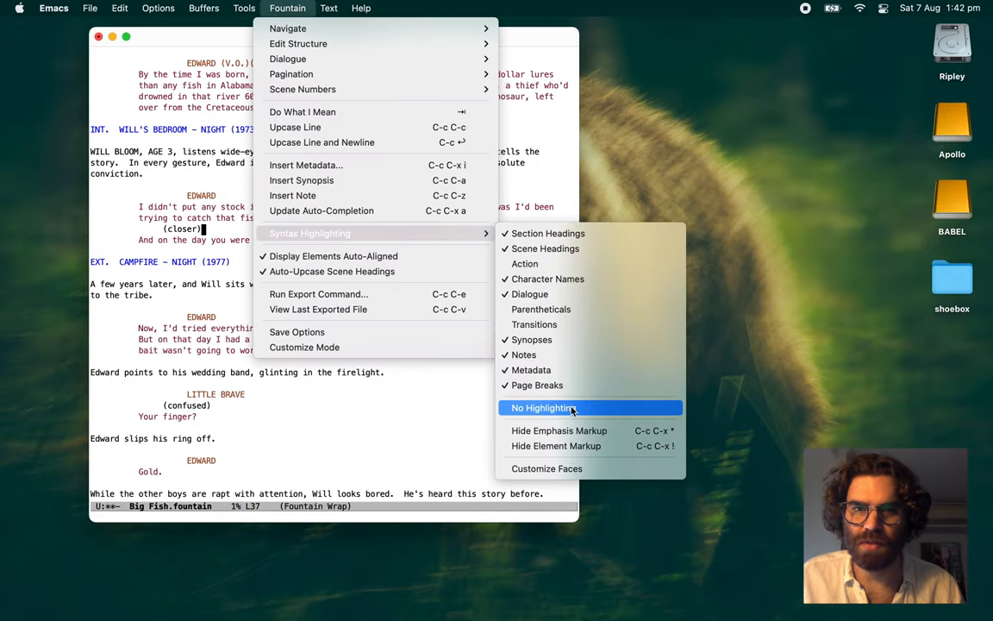
pyautogui.click(541, 407)
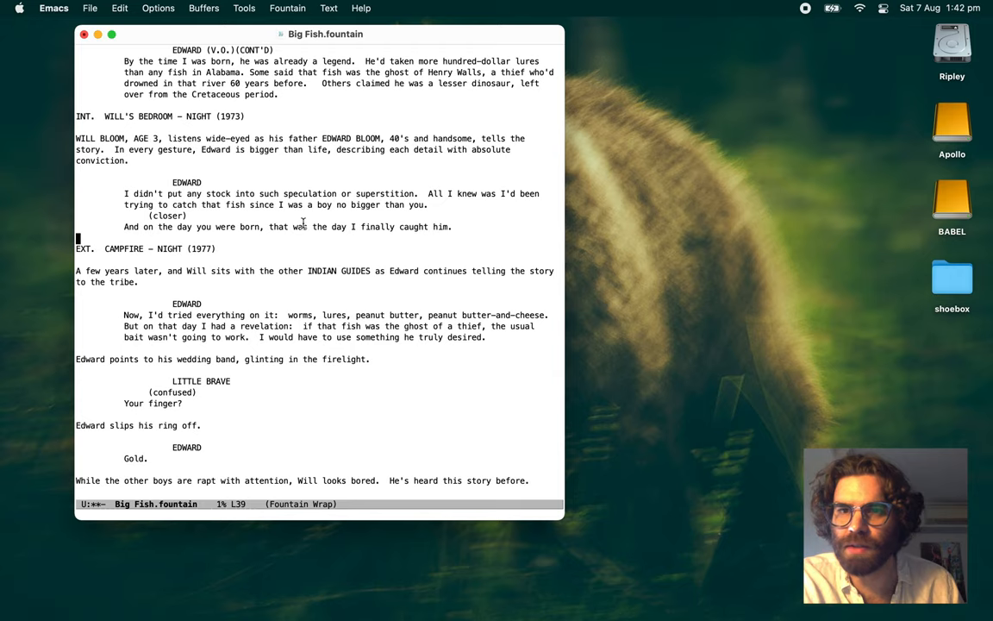
pyautogui.scroll(-3)
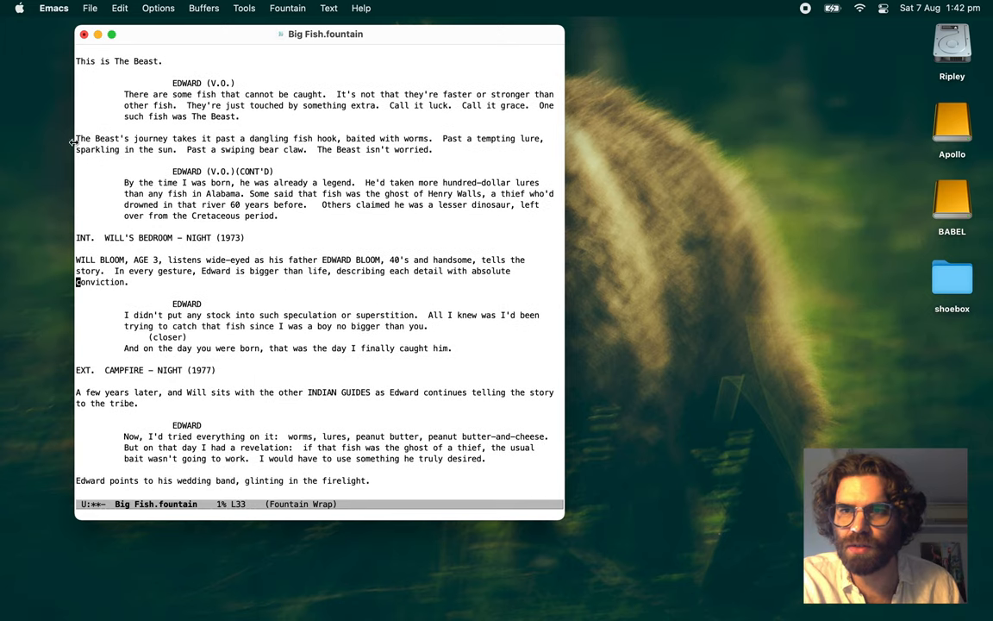
pyautogui.moveTo(316, 144)
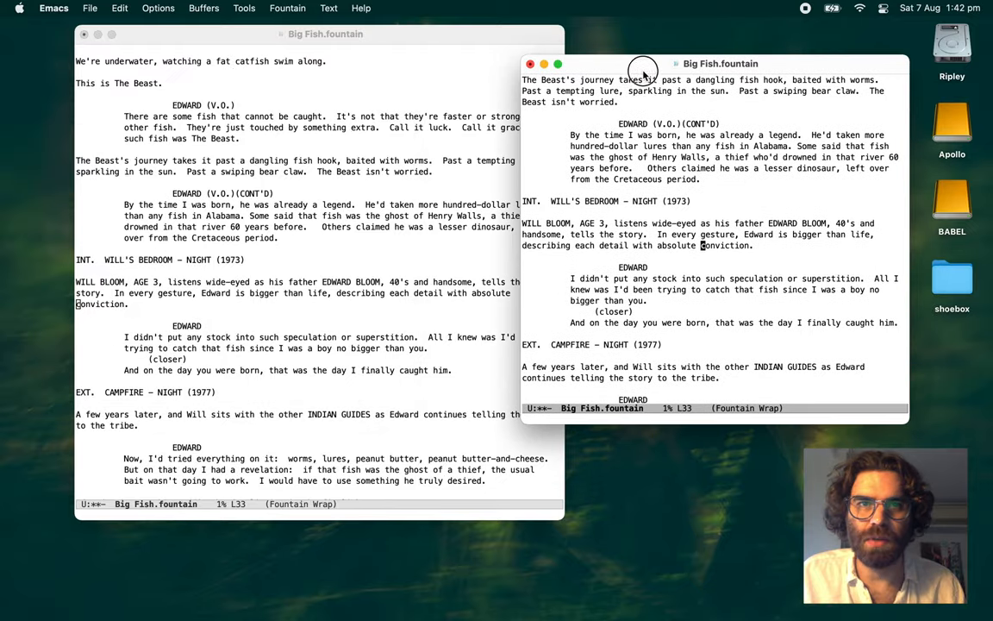
# Install the olivetti package from the package list and enable olivetti-mode on the screenplay
pyautogui.click(157, 7)
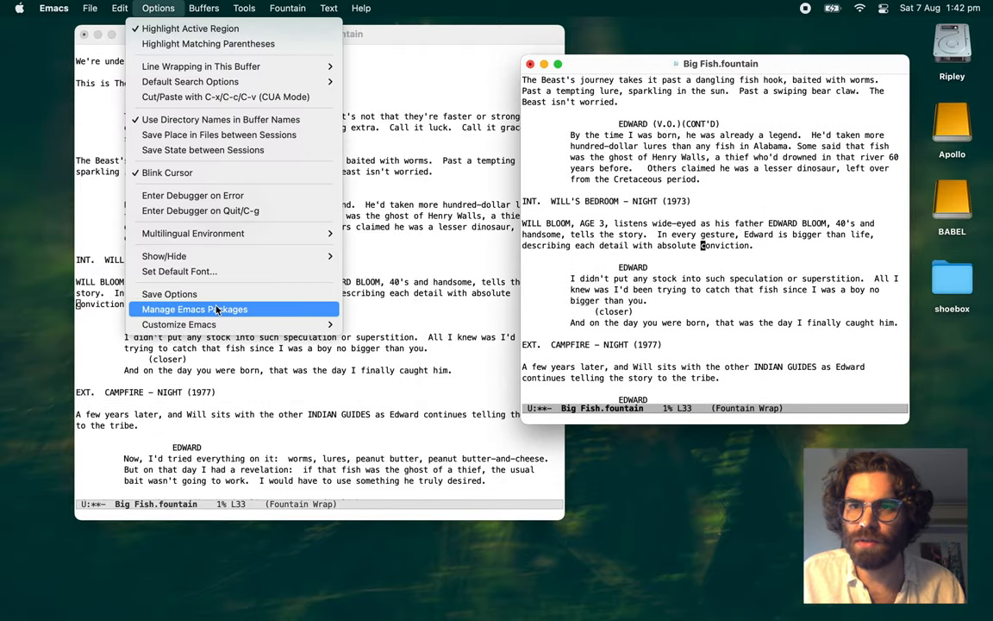
pyautogui.click(193, 308)
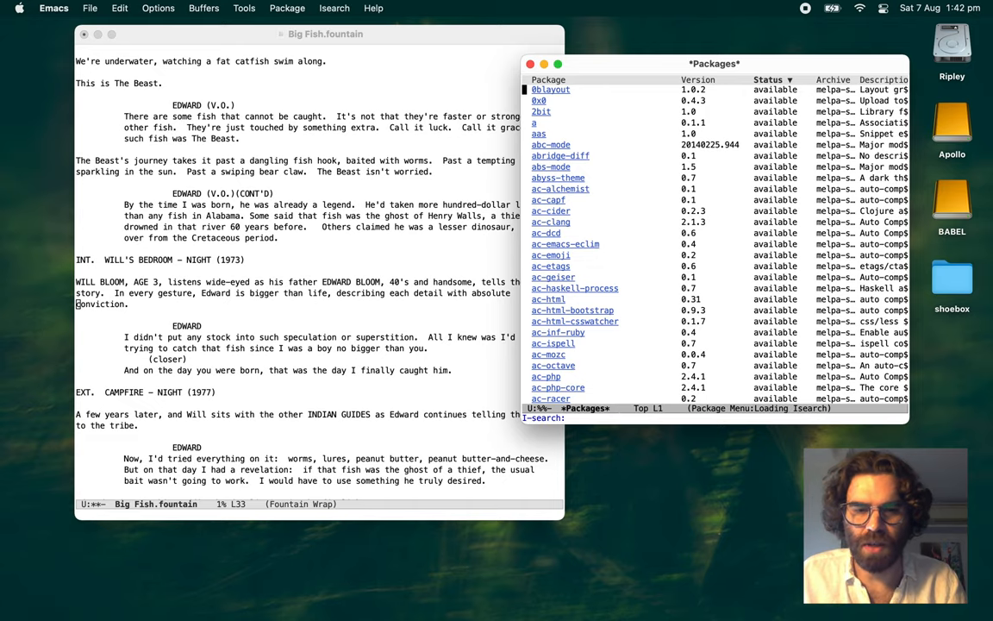
pyautogui.write('oliv')
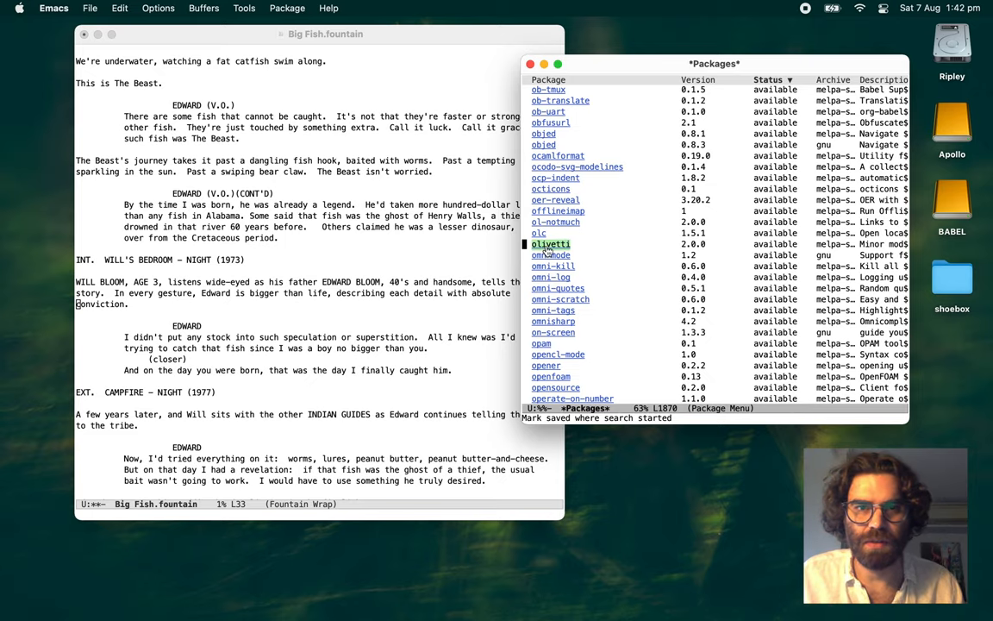
pyautogui.click(550, 245)
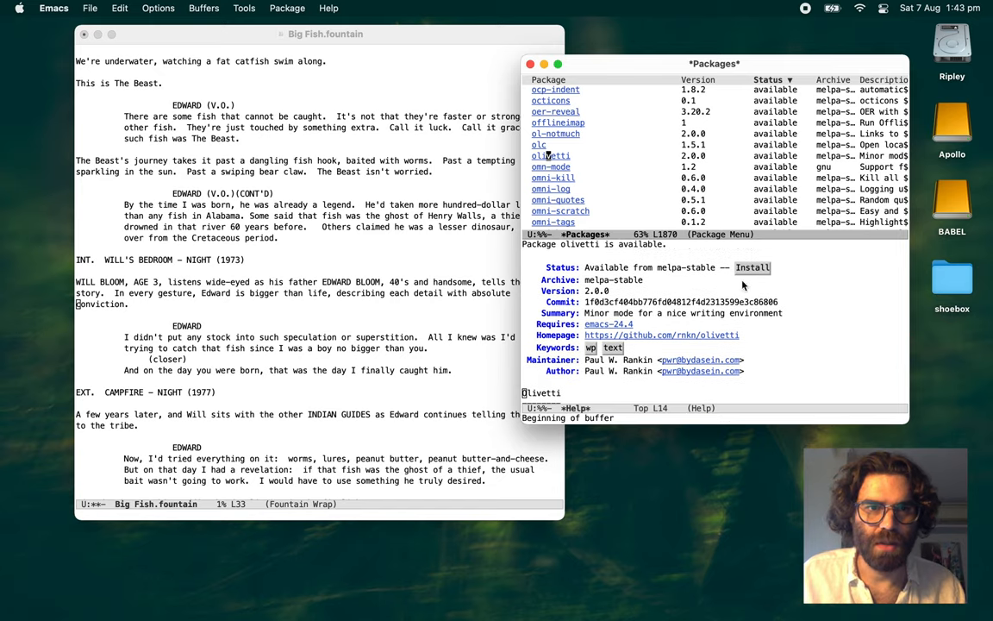
pyautogui.click(752, 268)
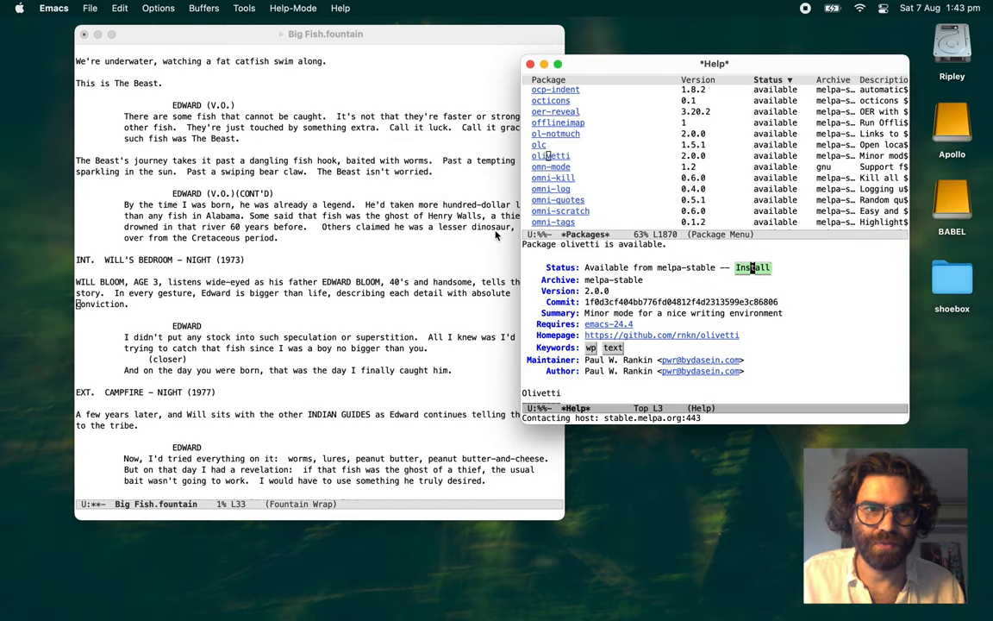
pyautogui.click(751, 267)
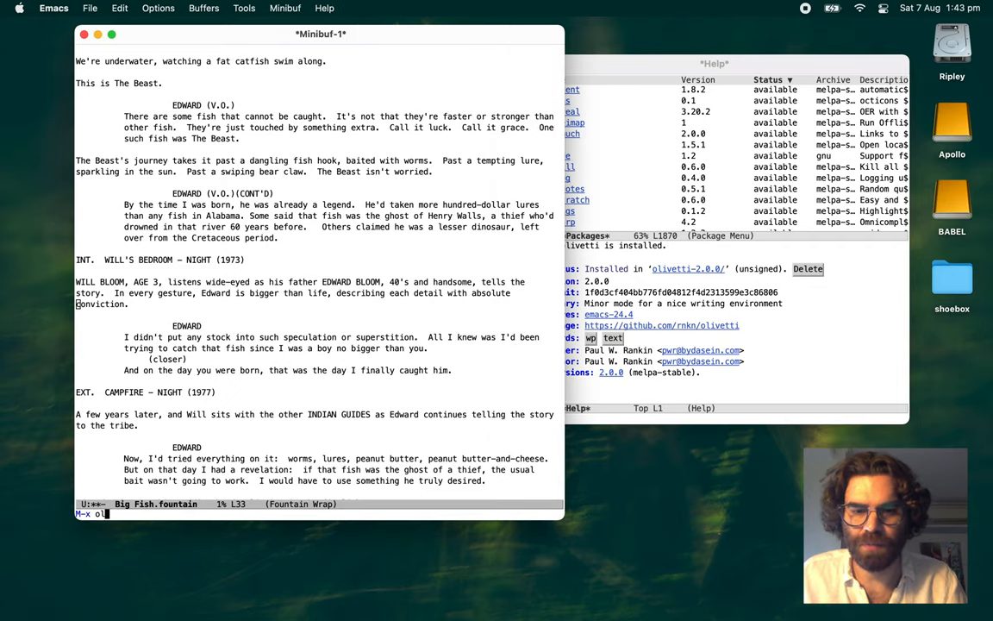
pyautogui.press('Return')
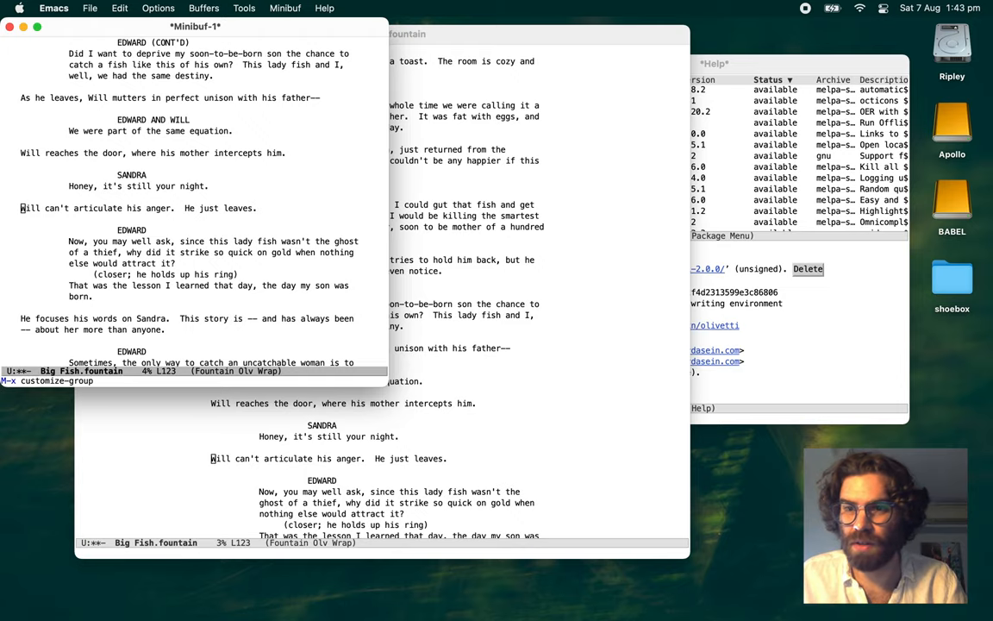
# Open the olivetti customize group and display the Style option's choices of margins, fringes or both
pyautogui.write('oliv')
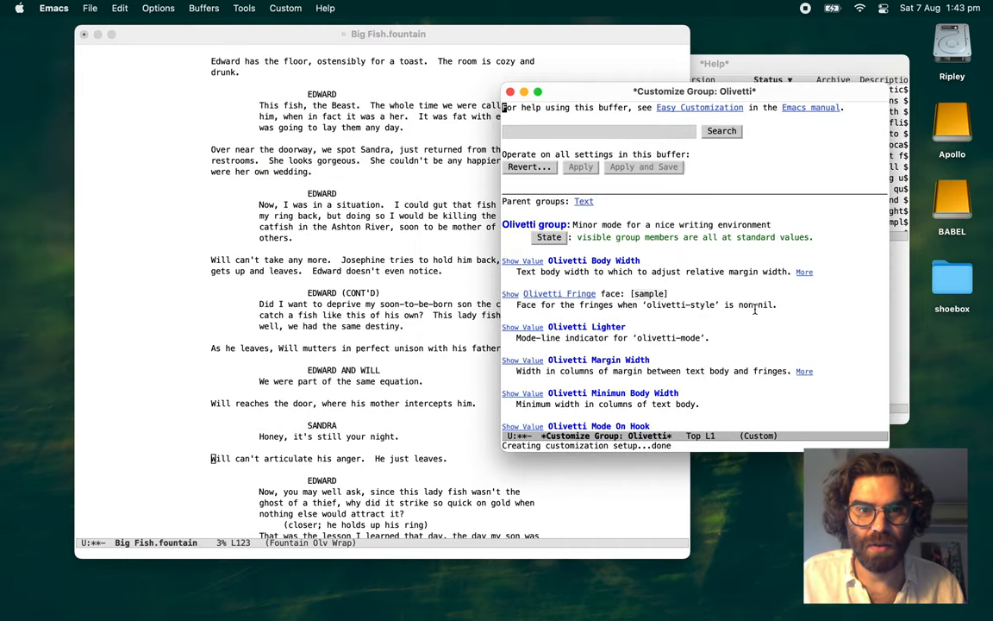
pyautogui.scroll(-3)
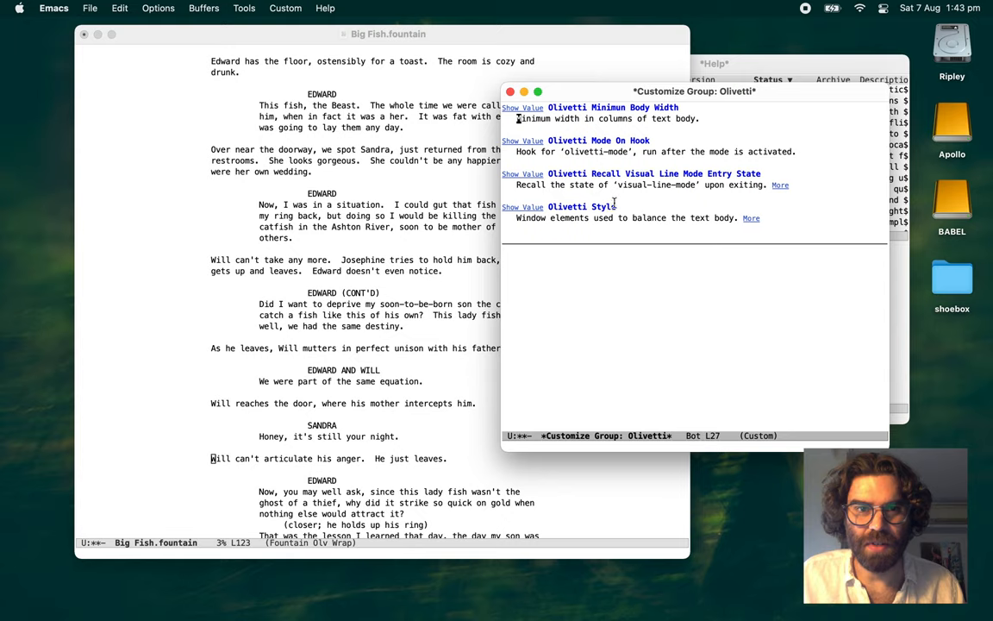
pyautogui.moveTo(523, 207)
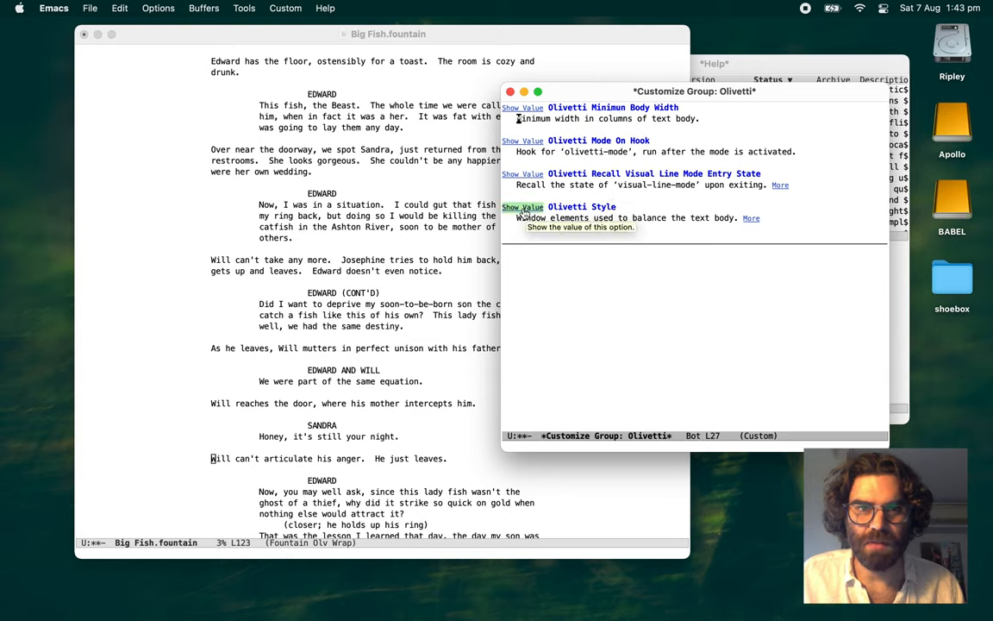
pyautogui.click(523, 207)
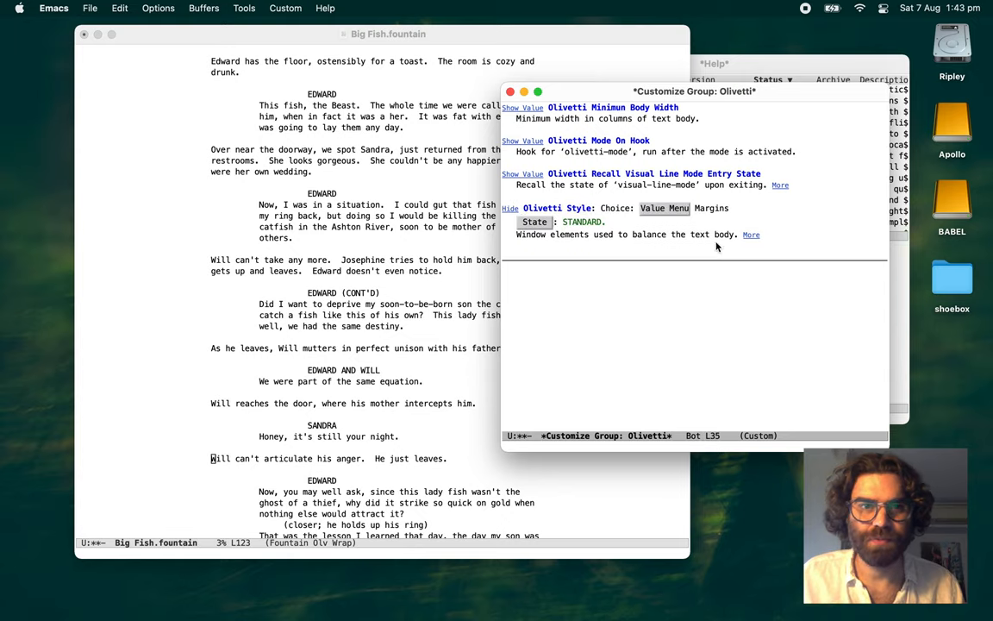
pyautogui.click(664, 207)
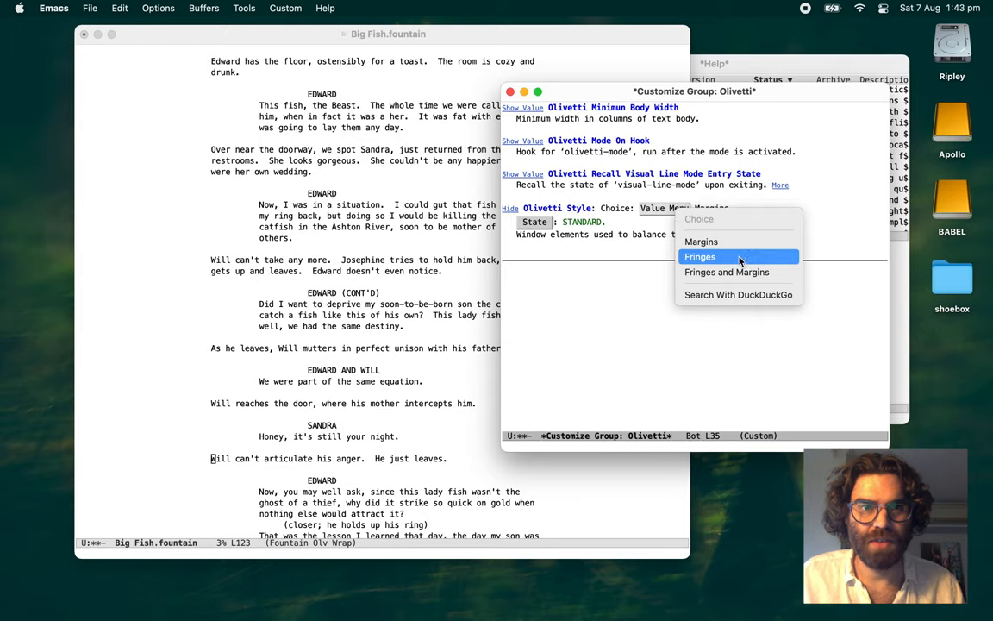
pyautogui.moveTo(755, 273)
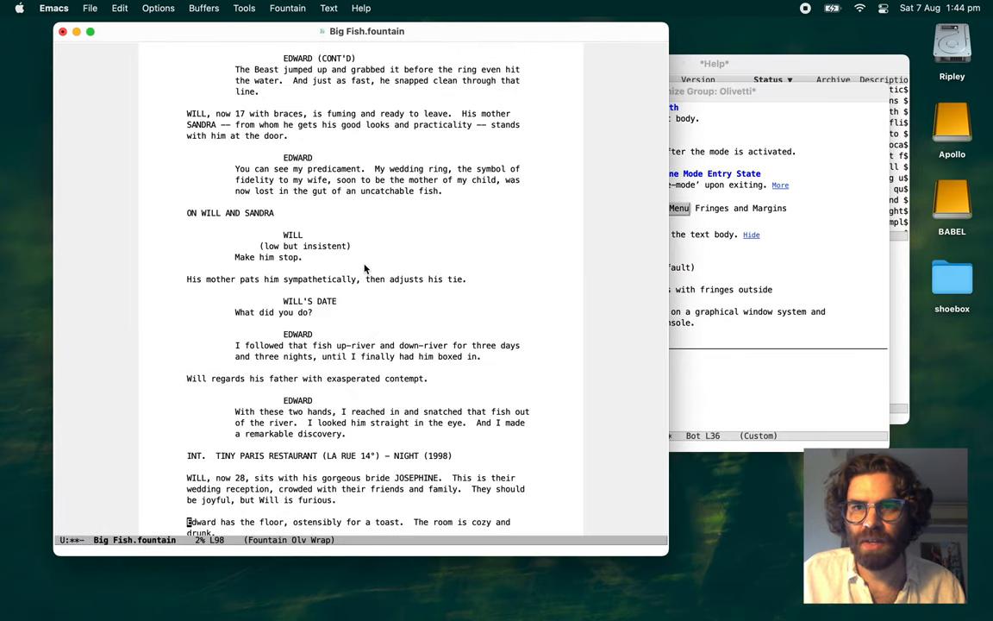
# Scroll the centred screenplay column down to the 1977 campfire scene
pyautogui.scroll(-3)
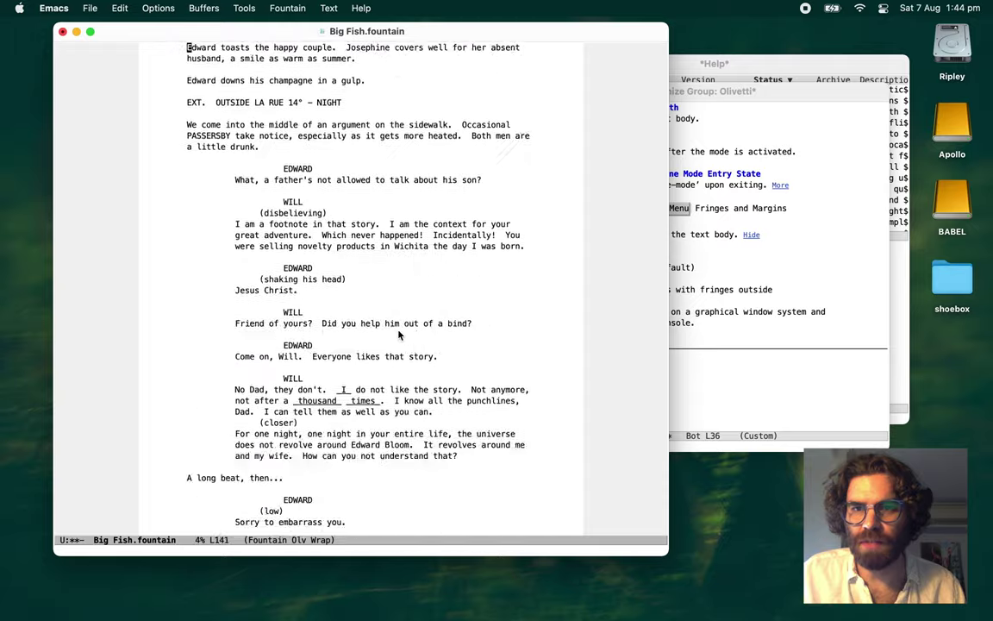
pyautogui.scroll(-3)
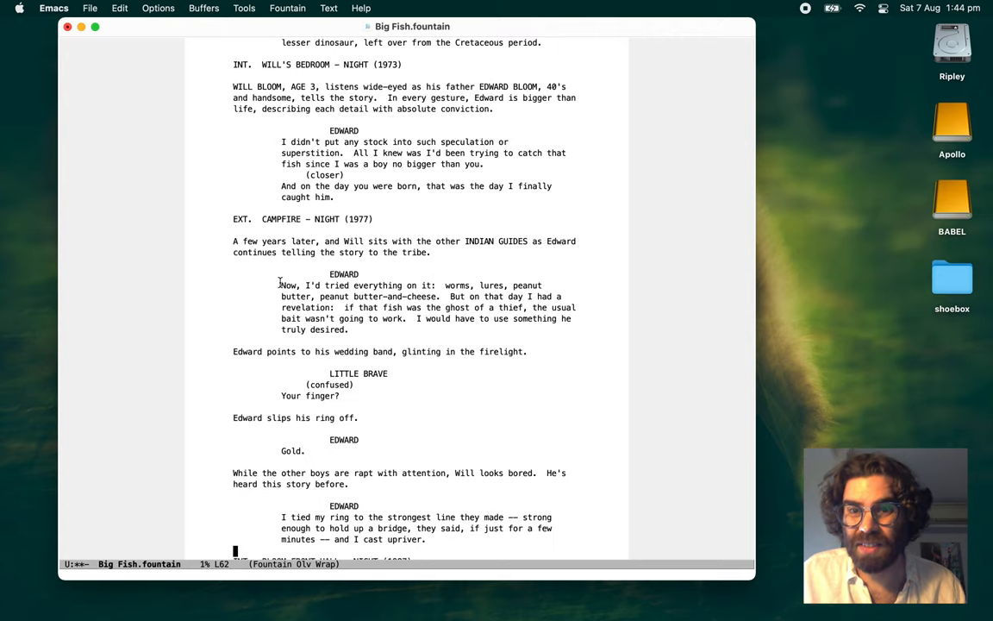
pyautogui.moveTo(375, 348)
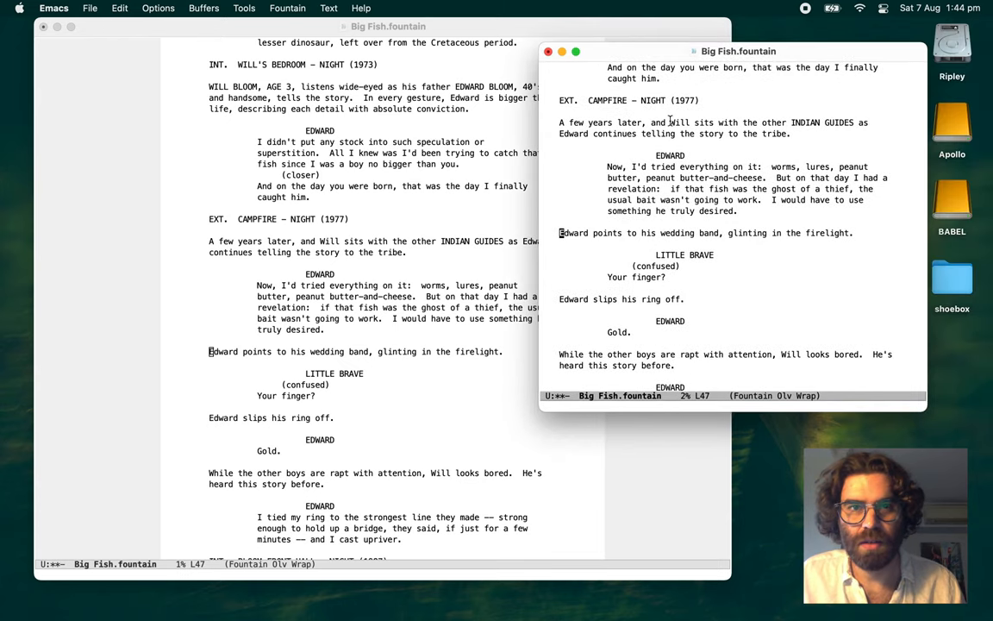
# Show the Fountain mode customization group with its settings and subgroups beside the script
pyautogui.click(286, 7)
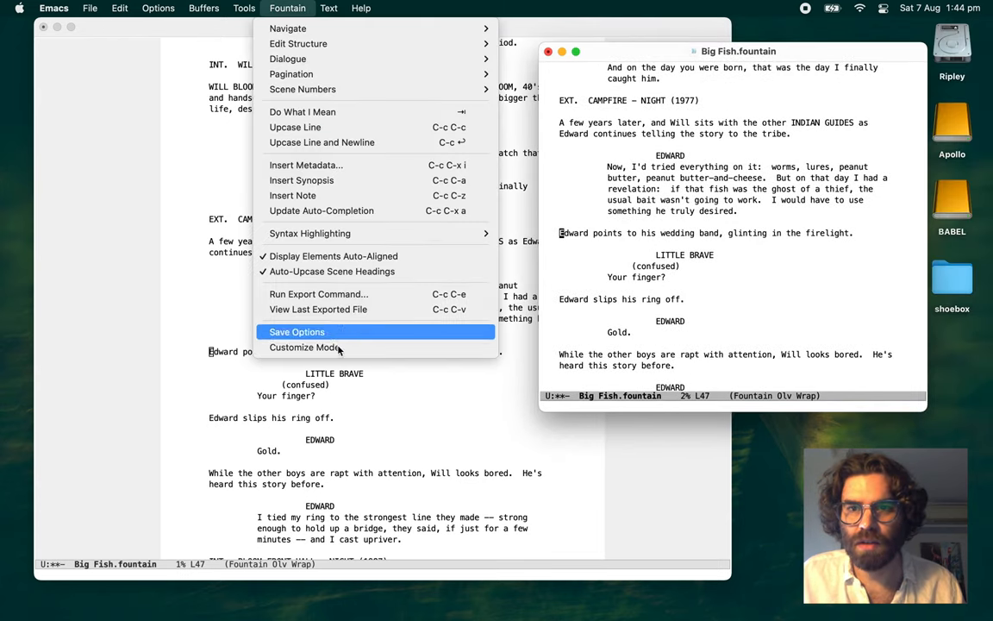
pyautogui.click(304, 348)
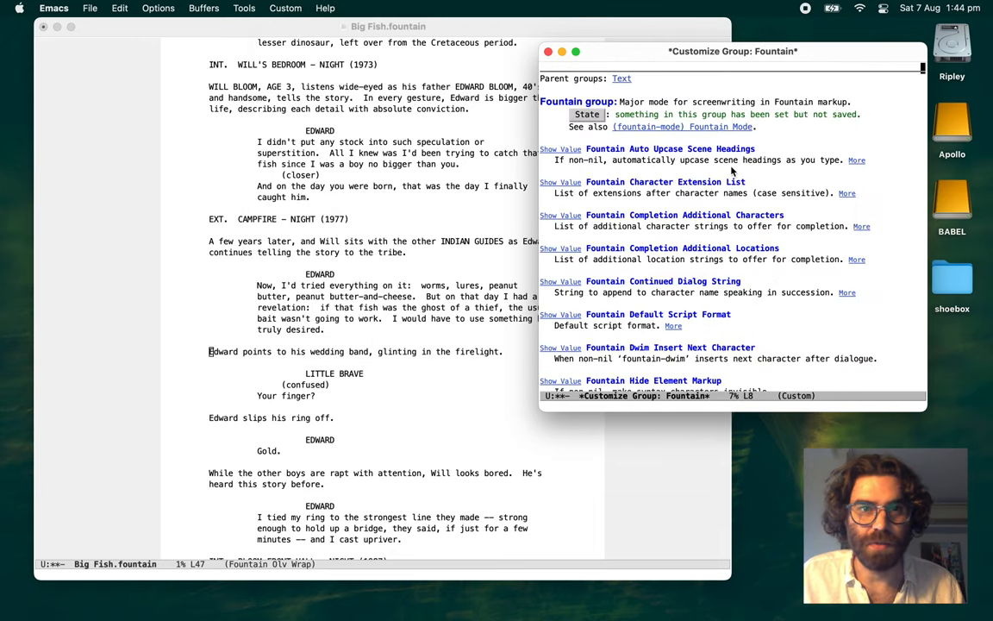
pyautogui.scroll(-3)
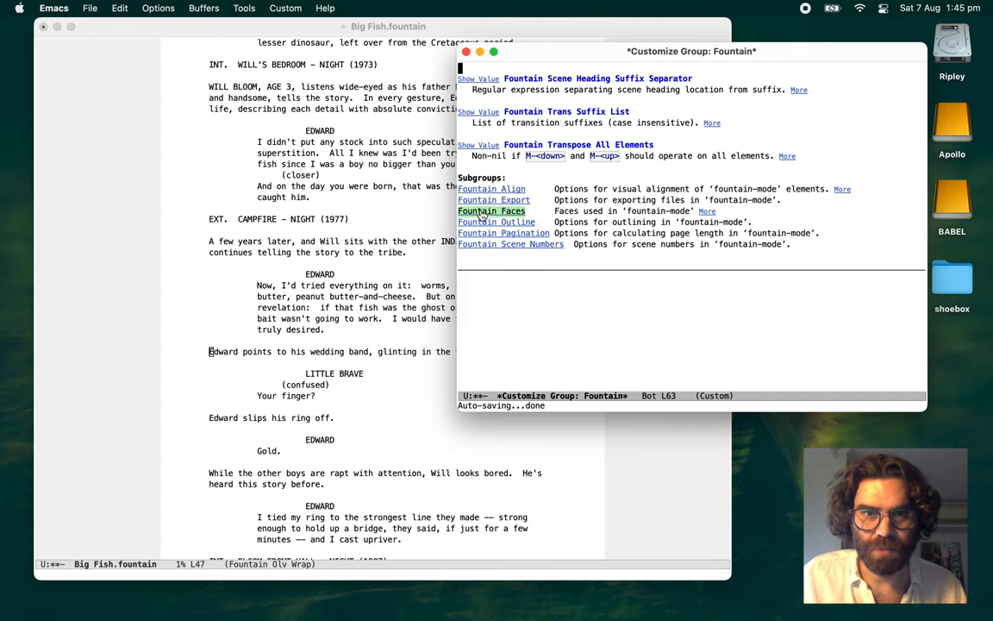
# Set the base Fountain face to font family Courier Prime with height scale 1.2 and save it for future sessions
pyautogui.click(491, 210)
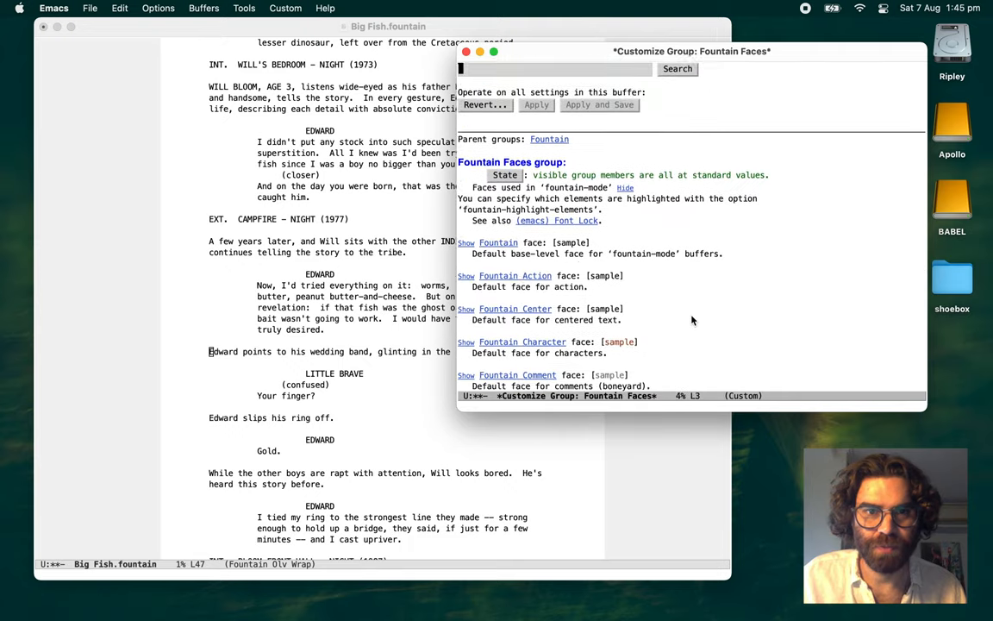
pyautogui.scroll(-3)
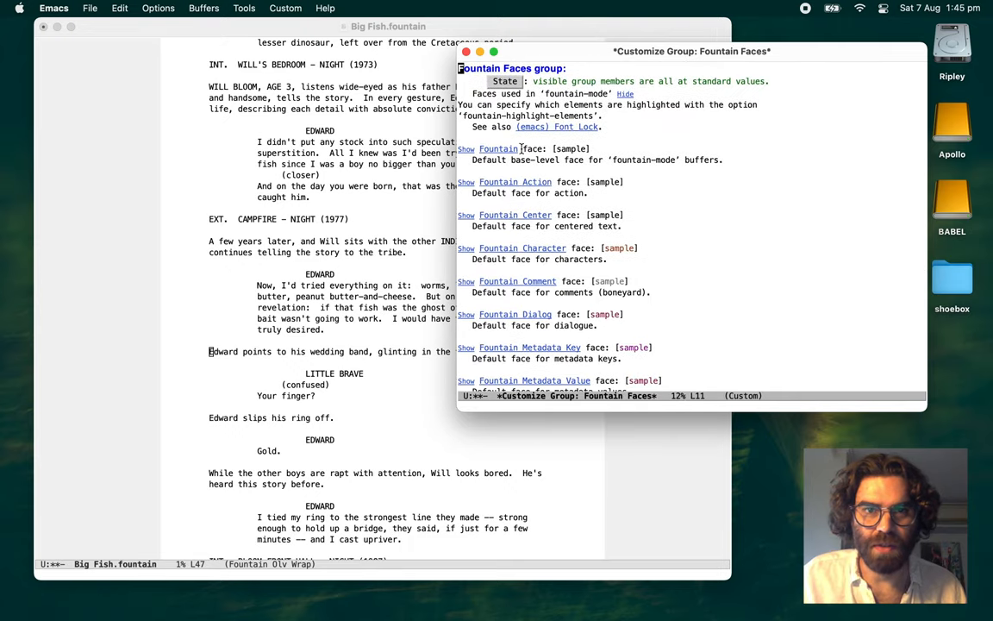
pyautogui.moveTo(638, 159)
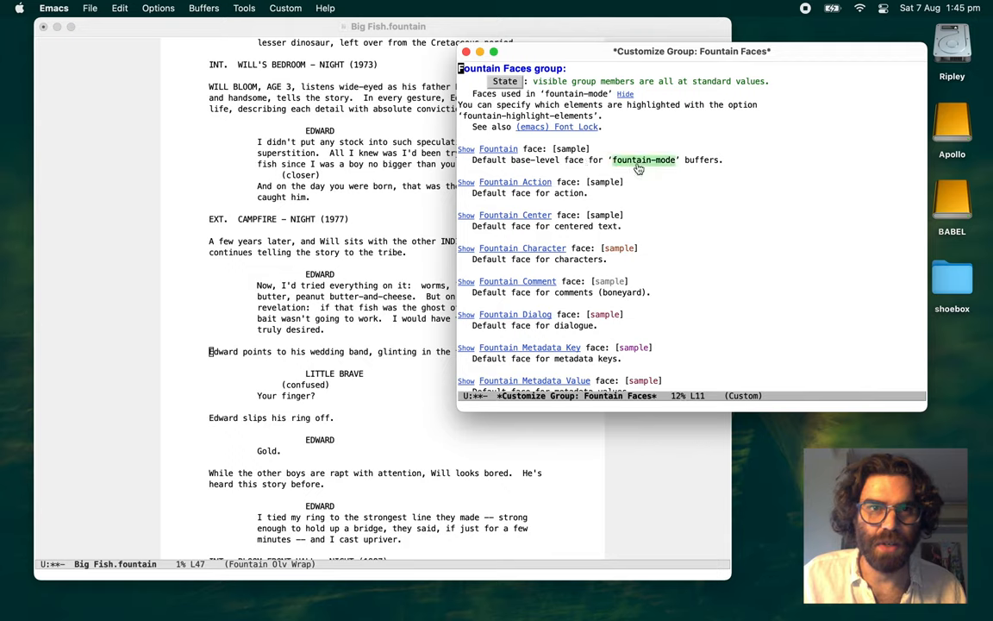
pyautogui.click(465, 148)
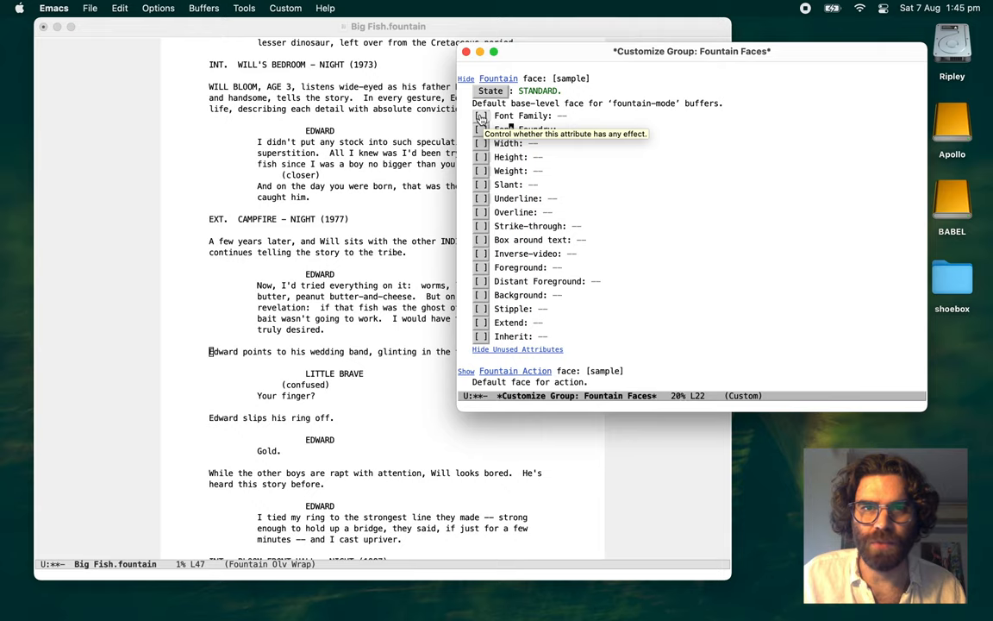
pyautogui.click(481, 116)
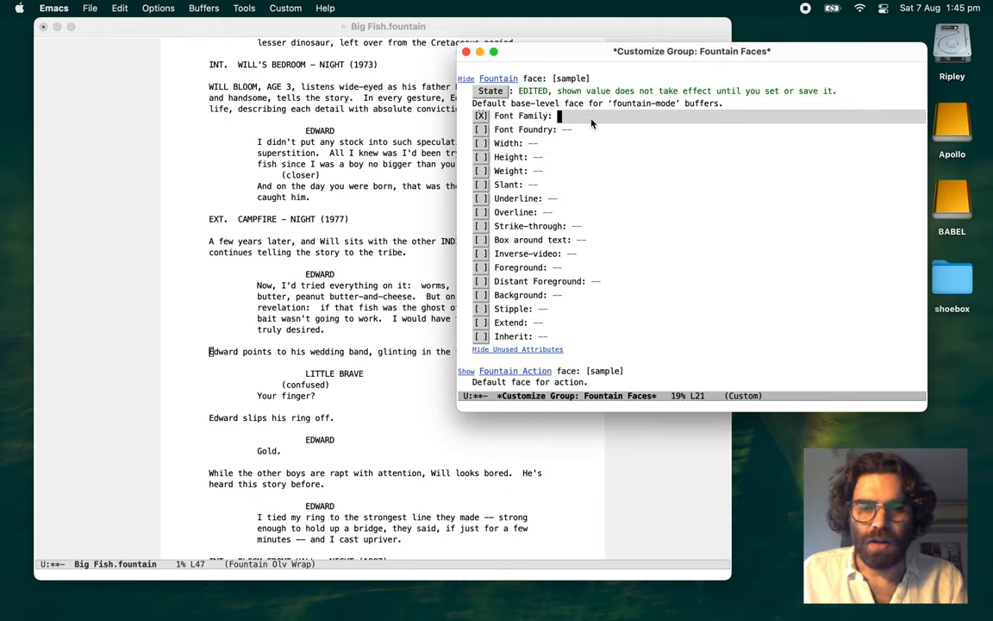
pyautogui.write('Courier')
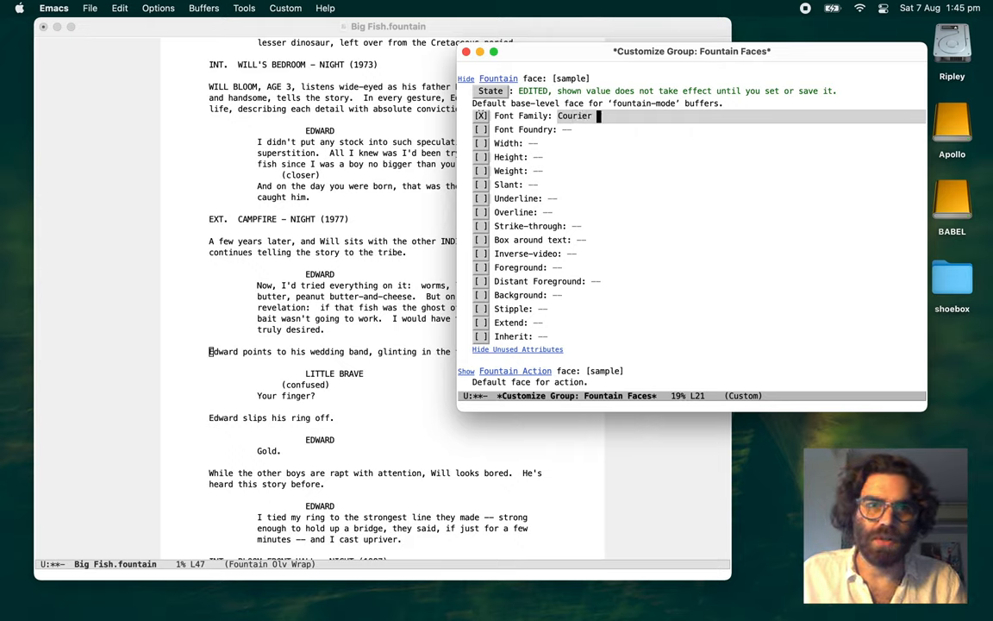
pyautogui.write('Prime')
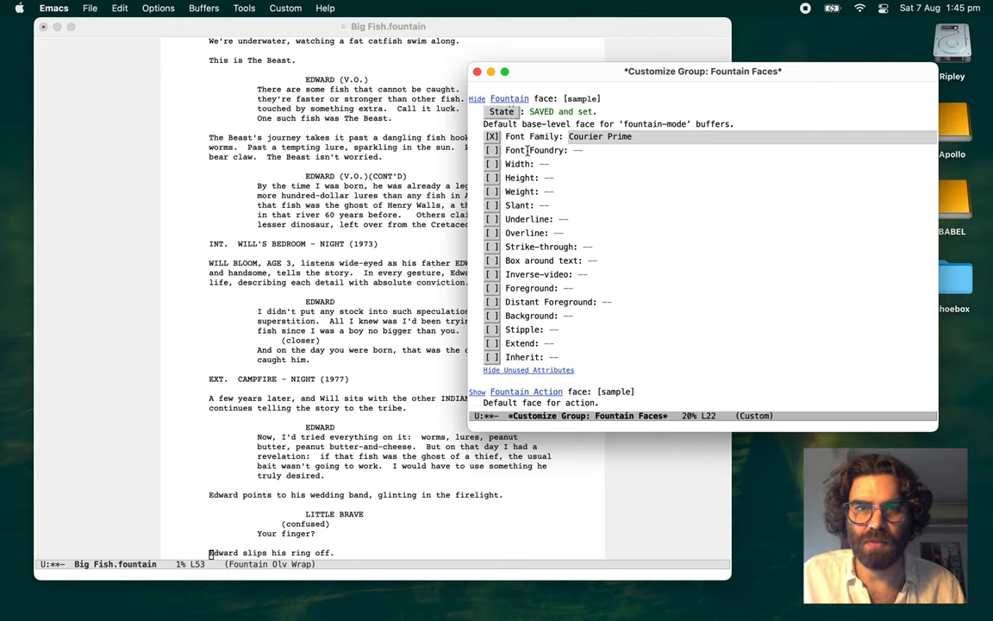
pyautogui.click(492, 177)
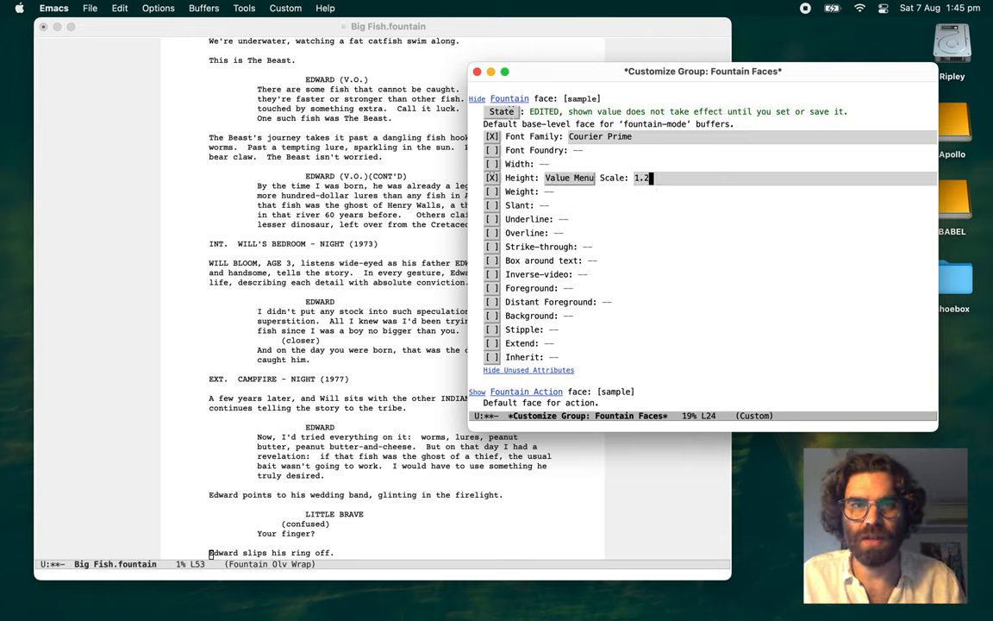
pyautogui.click(569, 178)
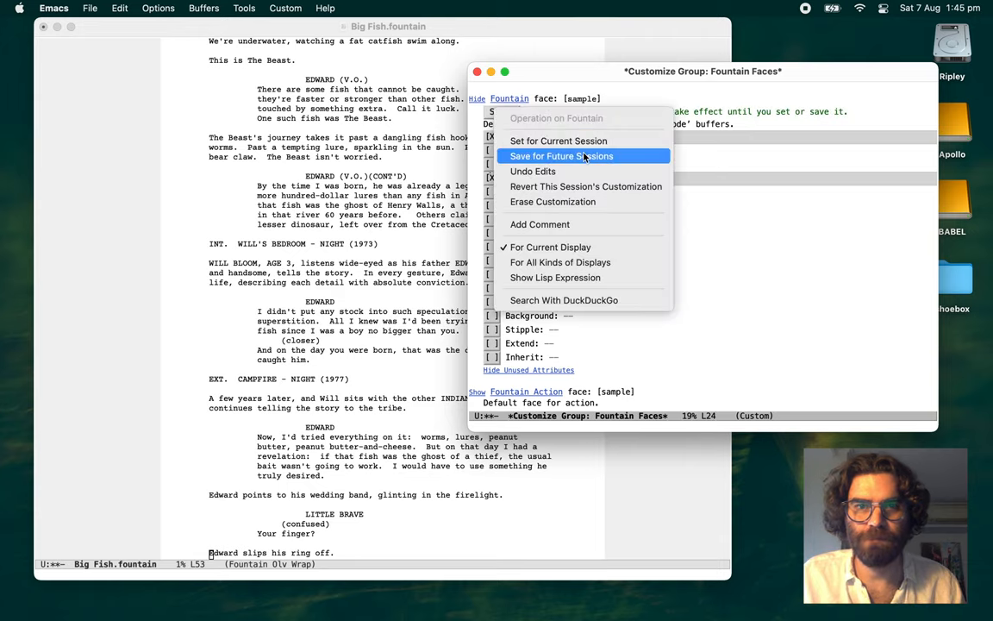
pyautogui.click(561, 155)
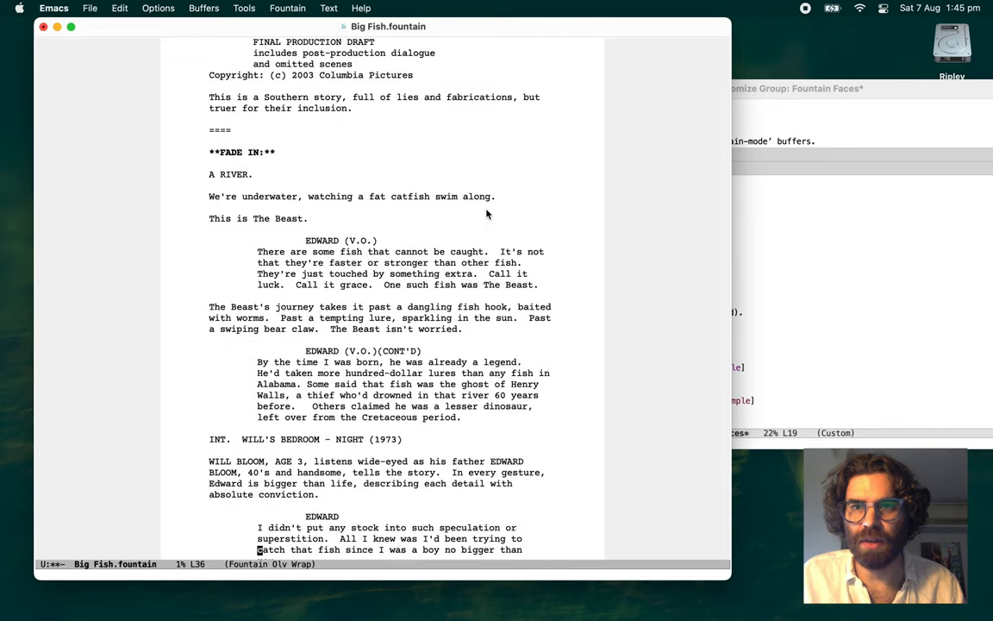
# Page down through the Big Fish script before starting to find another file in Downloads
pyautogui.scroll(-3)
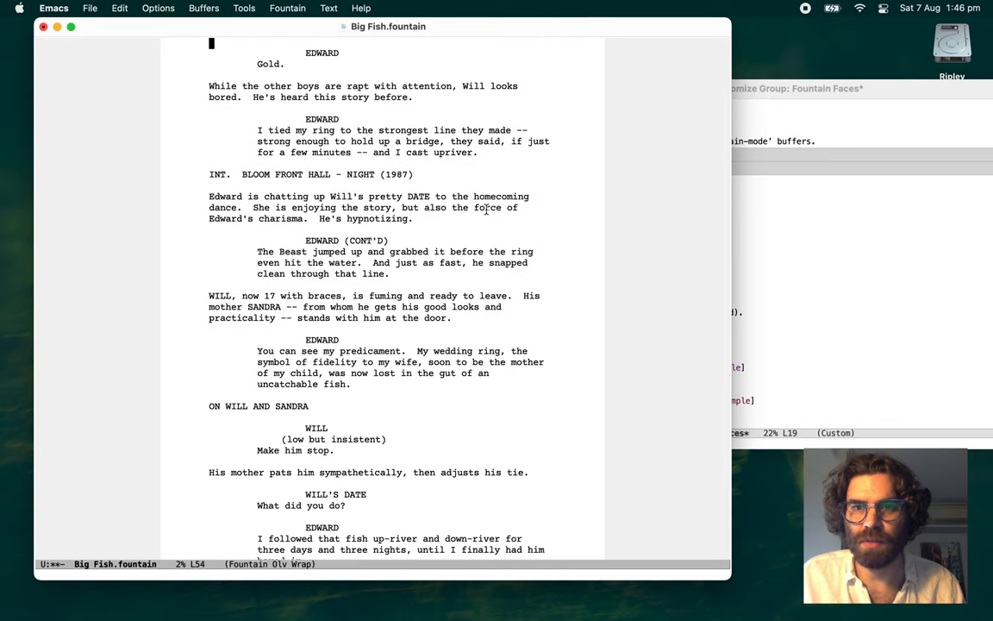
pyautogui.scroll(-3)
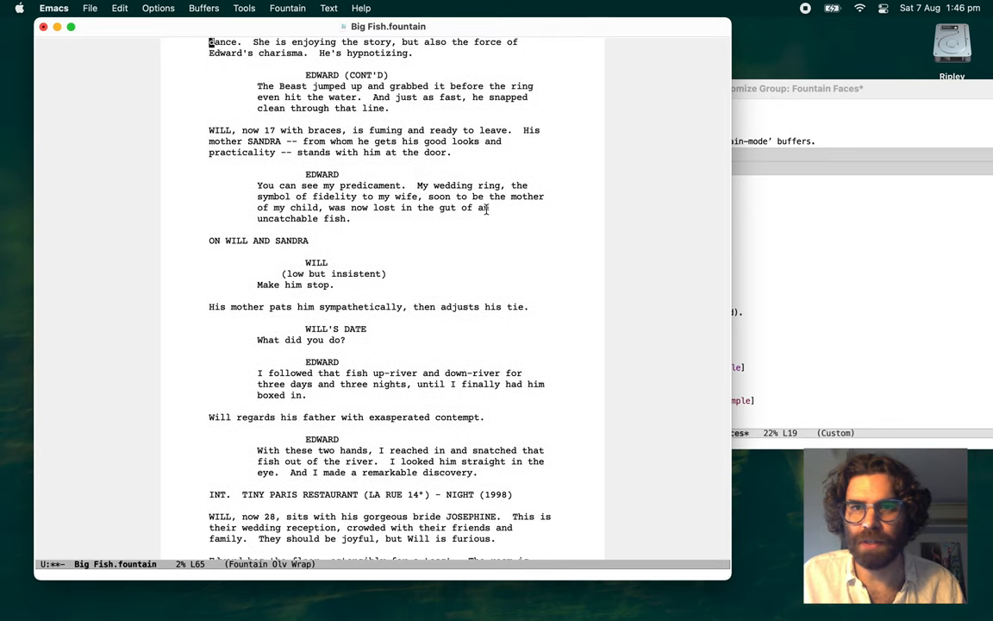
pyautogui.scroll(-3)
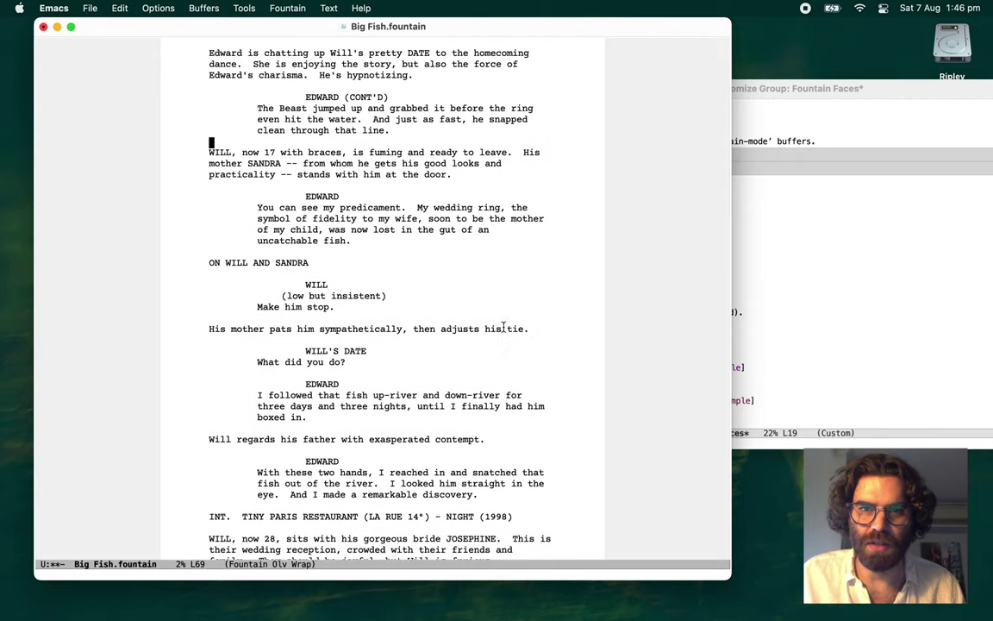
pyautogui.scroll(-3)
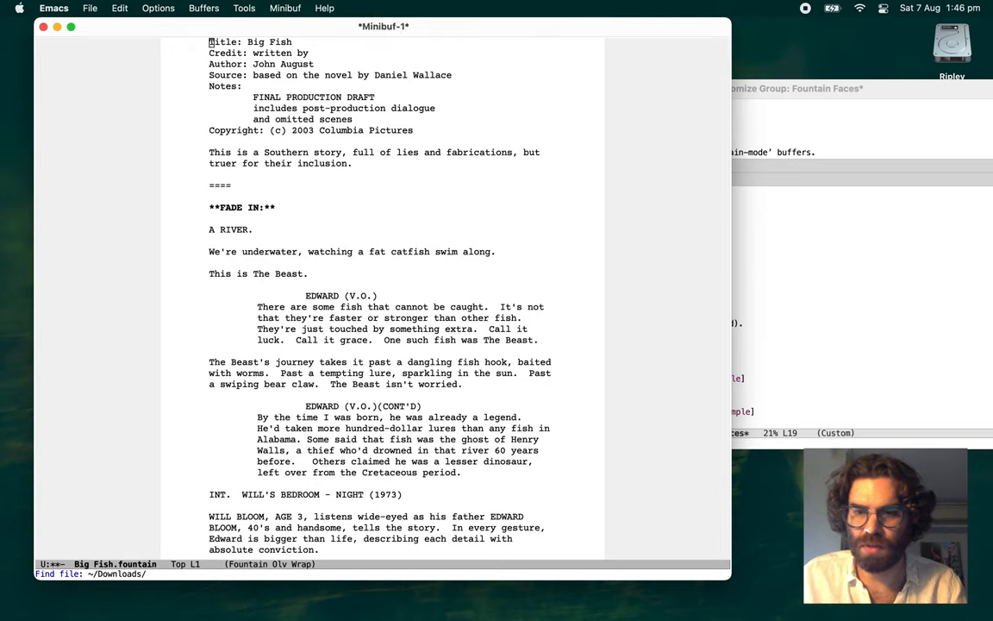
# Open The Last Birthday Card.fountain from the Downloads folder
pyautogui.write('The')
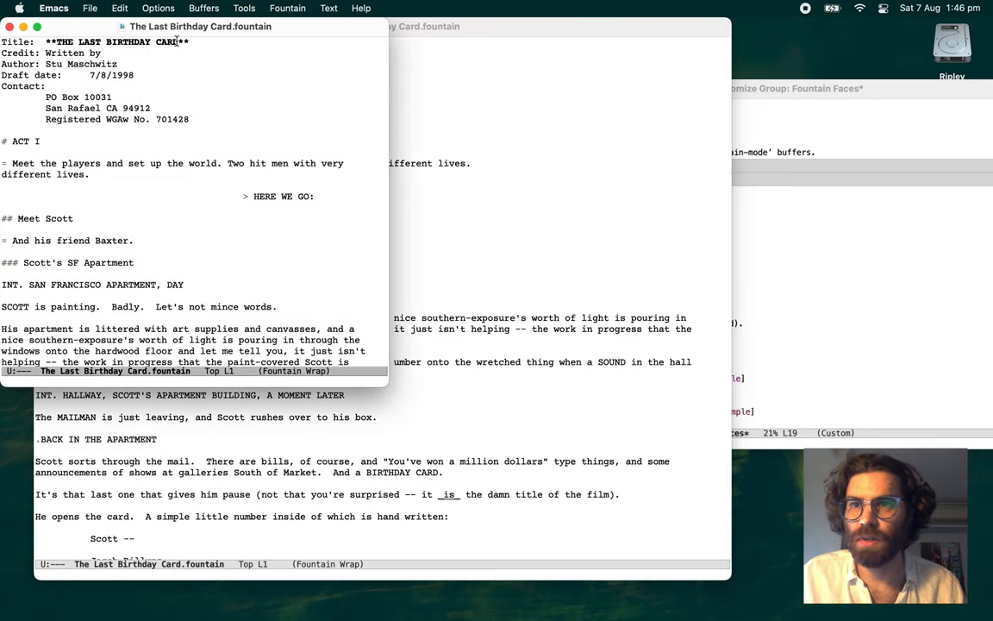
# Add olivetti-mode to the Fountain Mode Hook so scripts read as a centred narrow column
pyautogui.click(286, 7)
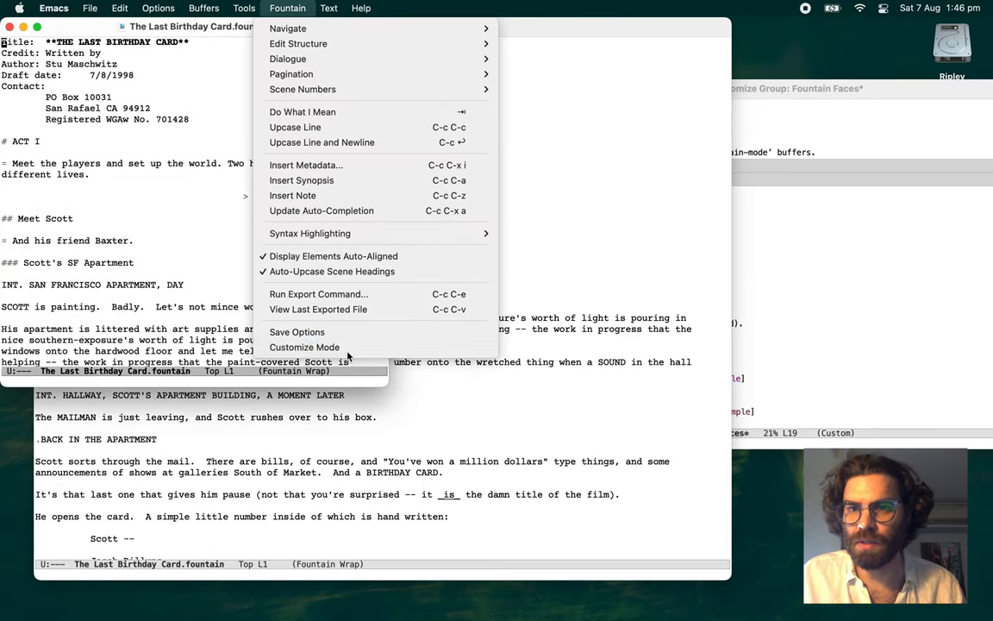
pyautogui.click(303, 346)
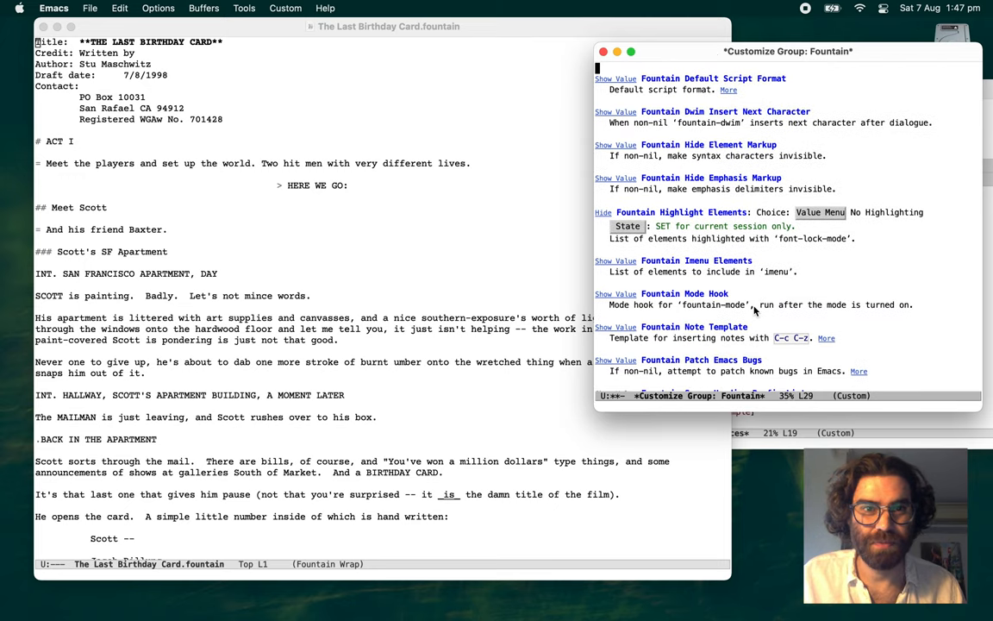
pyautogui.scroll(-3)
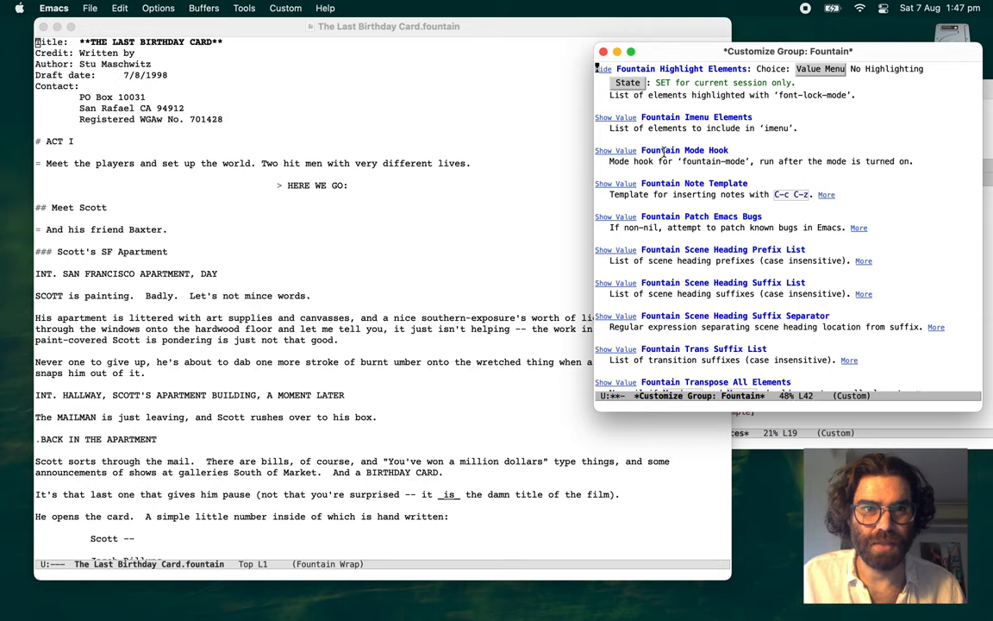
pyautogui.click(614, 150)
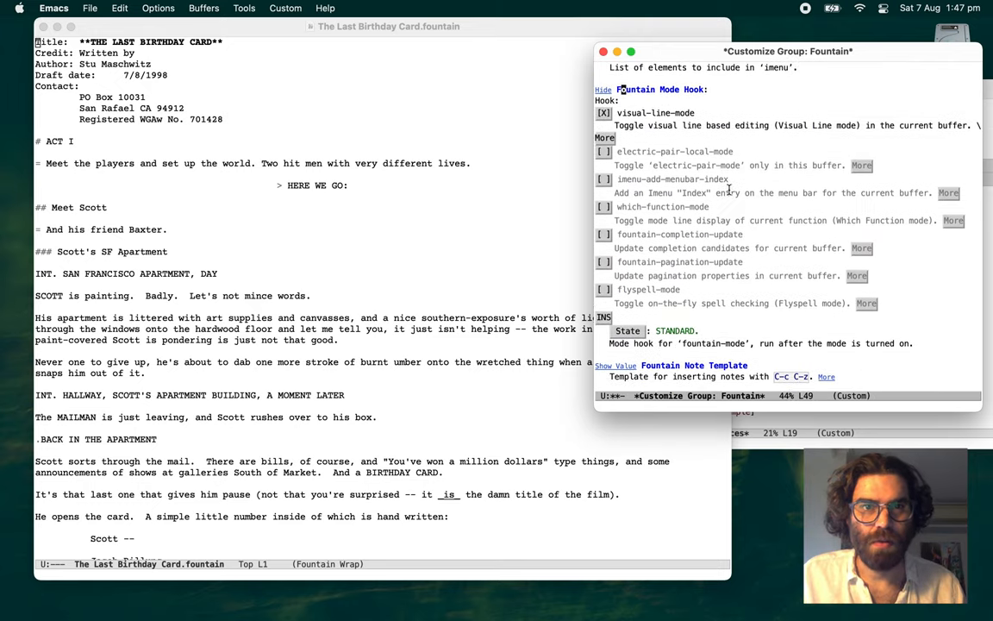
pyautogui.moveTo(666, 276)
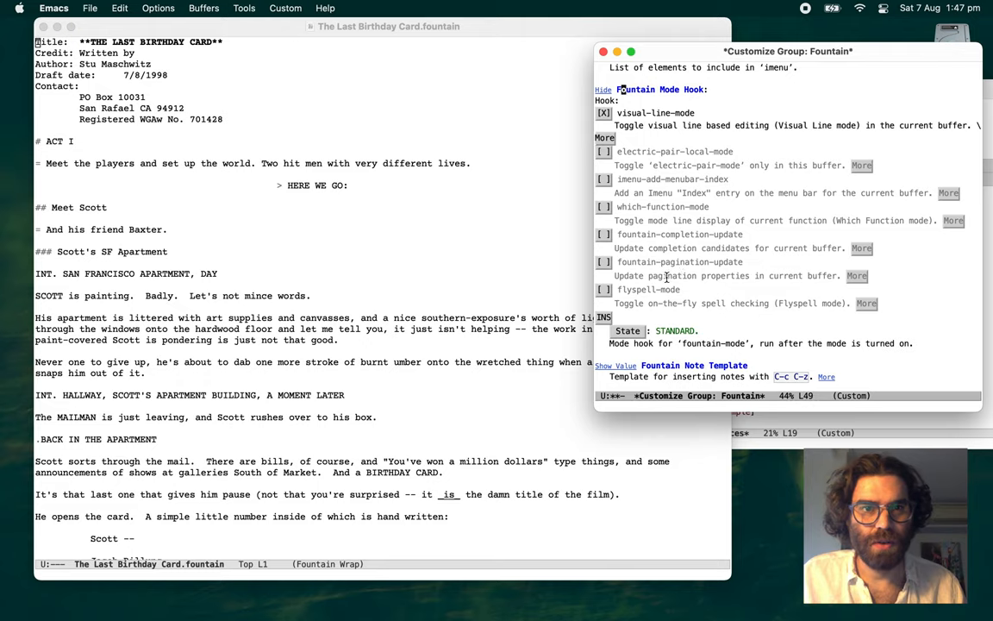
pyautogui.moveTo(603, 234)
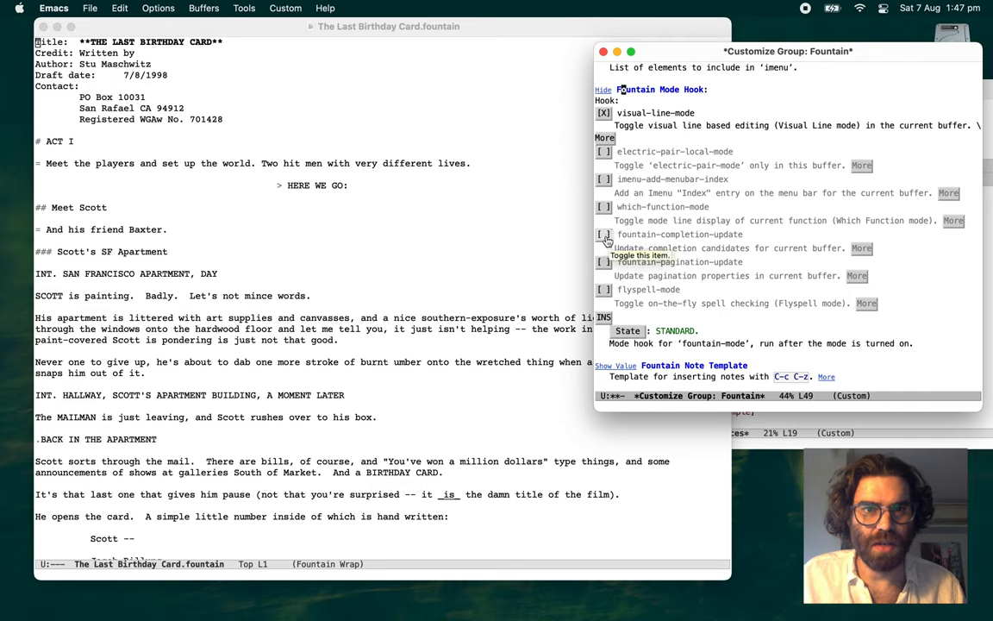
pyautogui.click(603, 235)
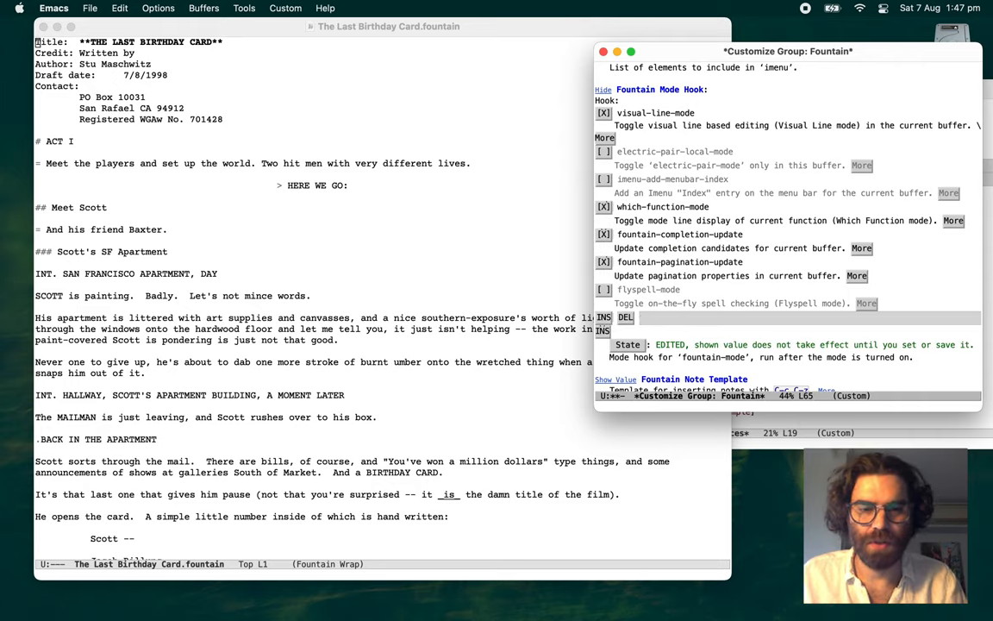
pyautogui.write('olivetti-m')
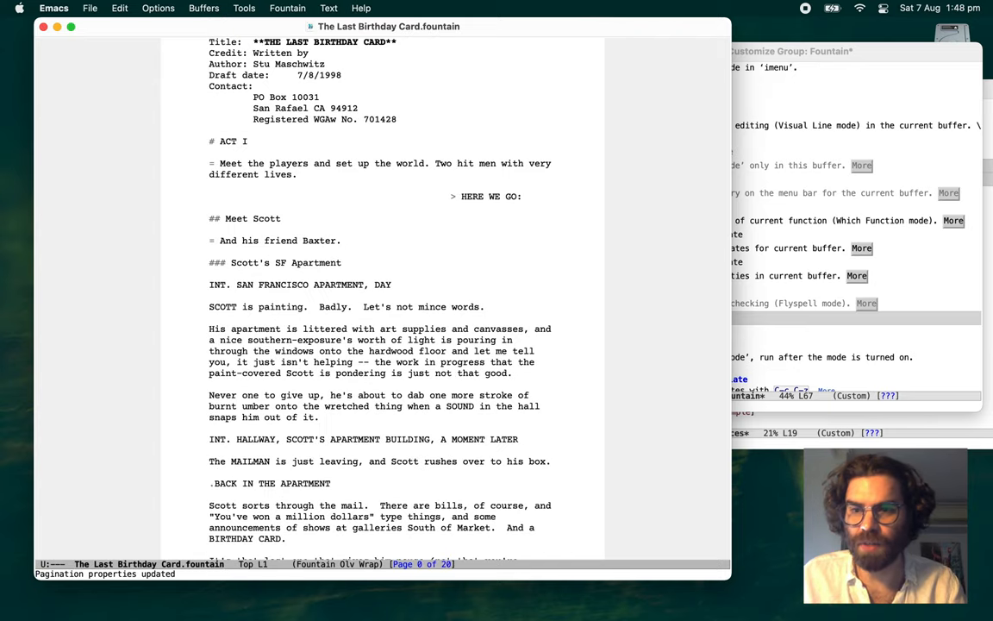
pyautogui.scroll(-3)
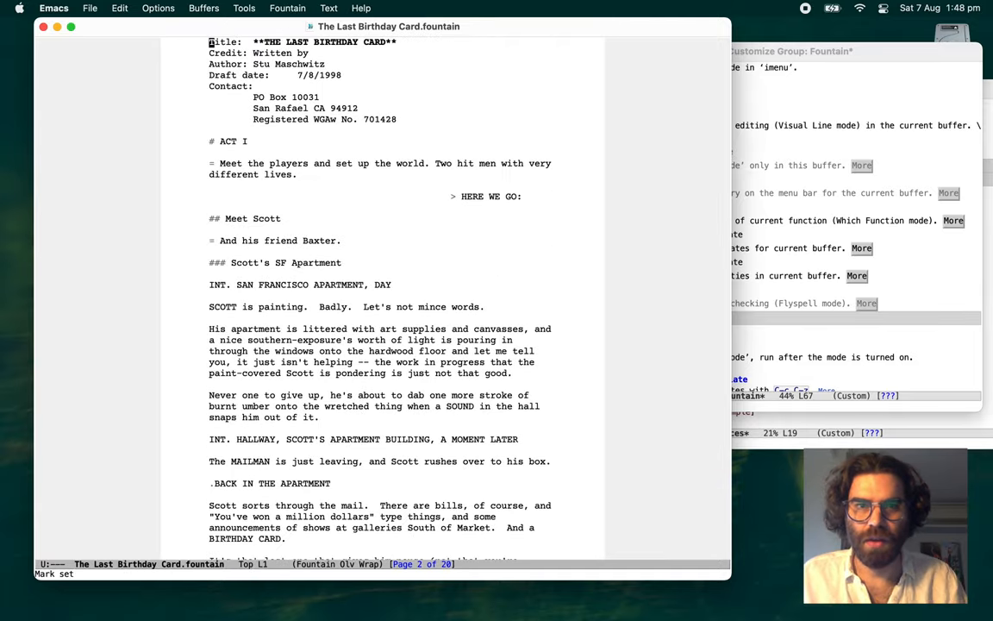
pyautogui.click(287, 7)
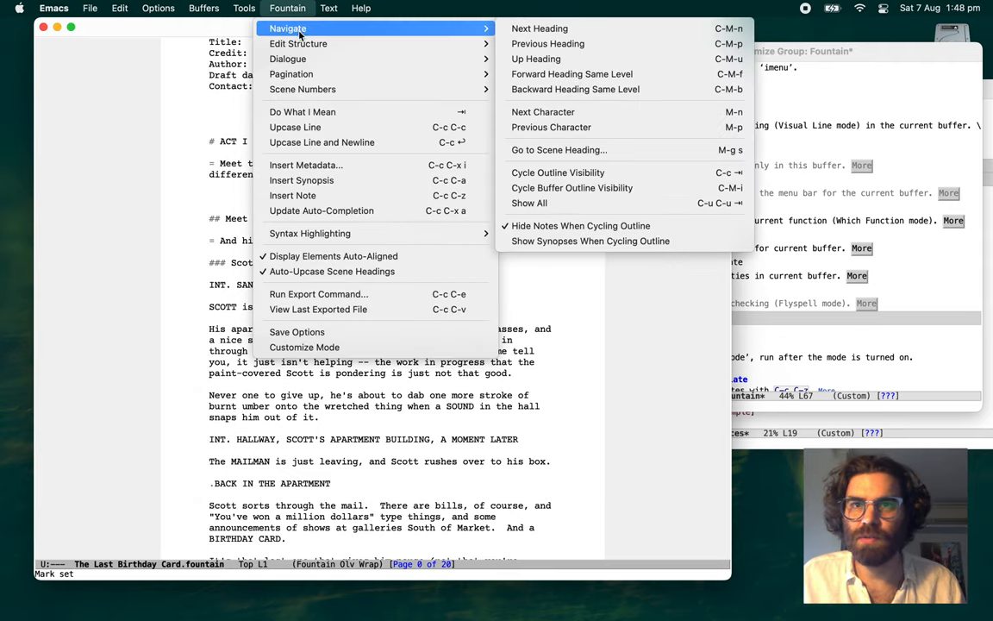
pyautogui.moveTo(450, 28)
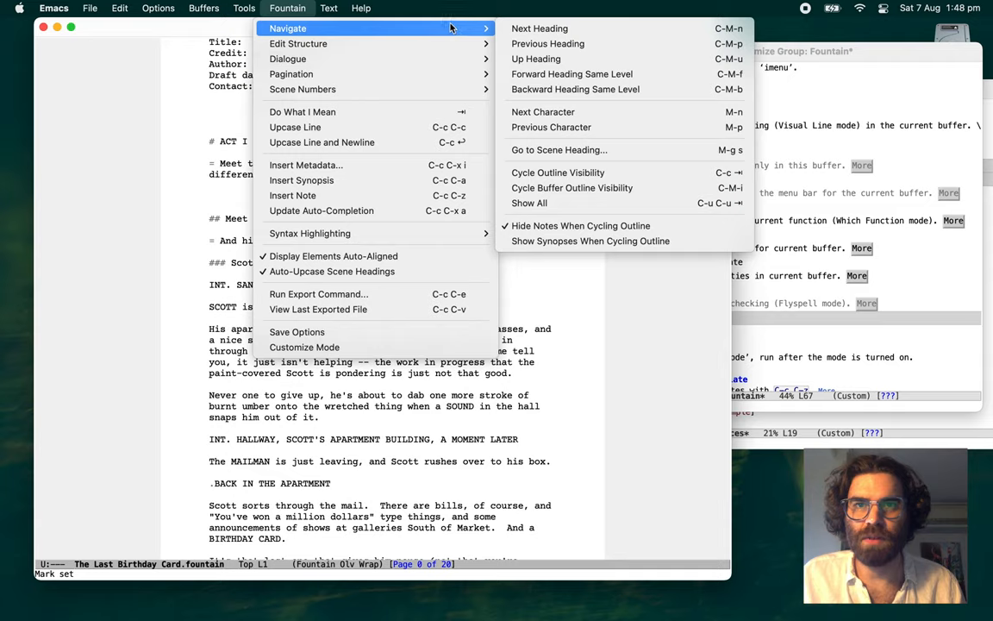
pyautogui.moveTo(310, 28)
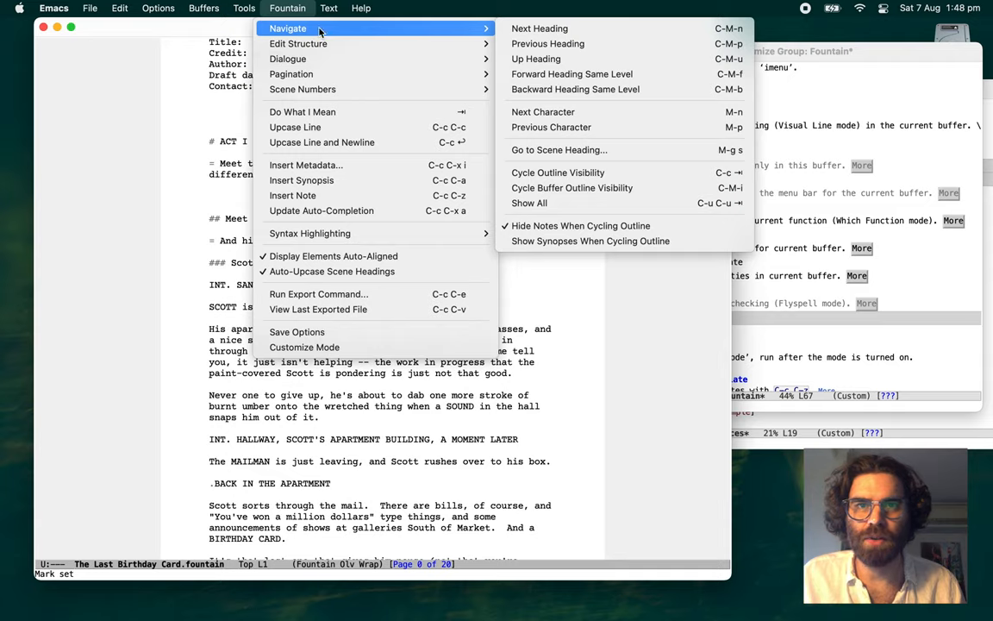
pyautogui.moveTo(305, 45)
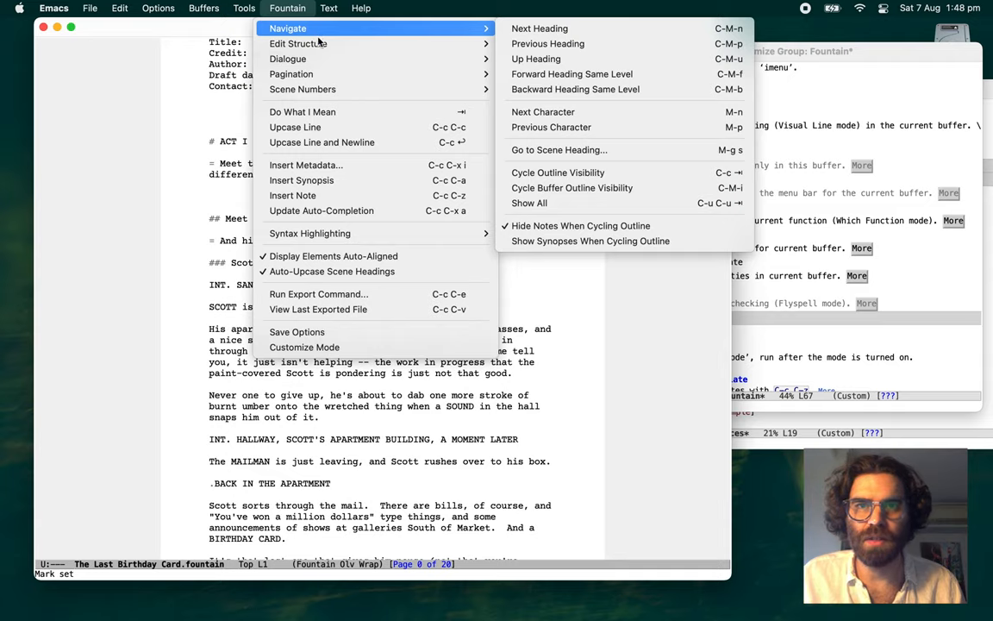
pyautogui.click(431, 300)
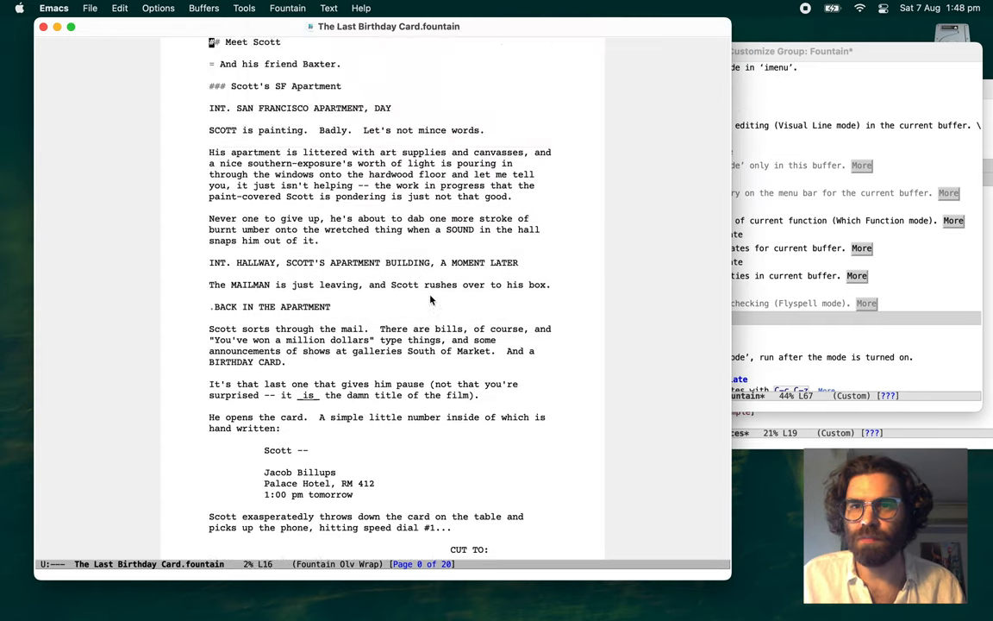
pyautogui.scroll(-3)
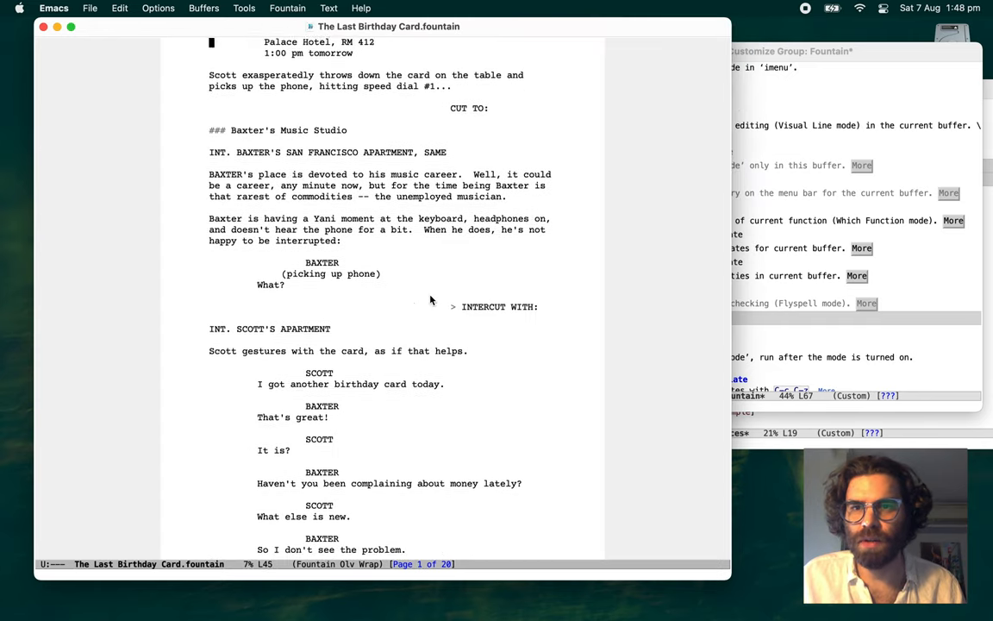
pyautogui.scroll(-3)
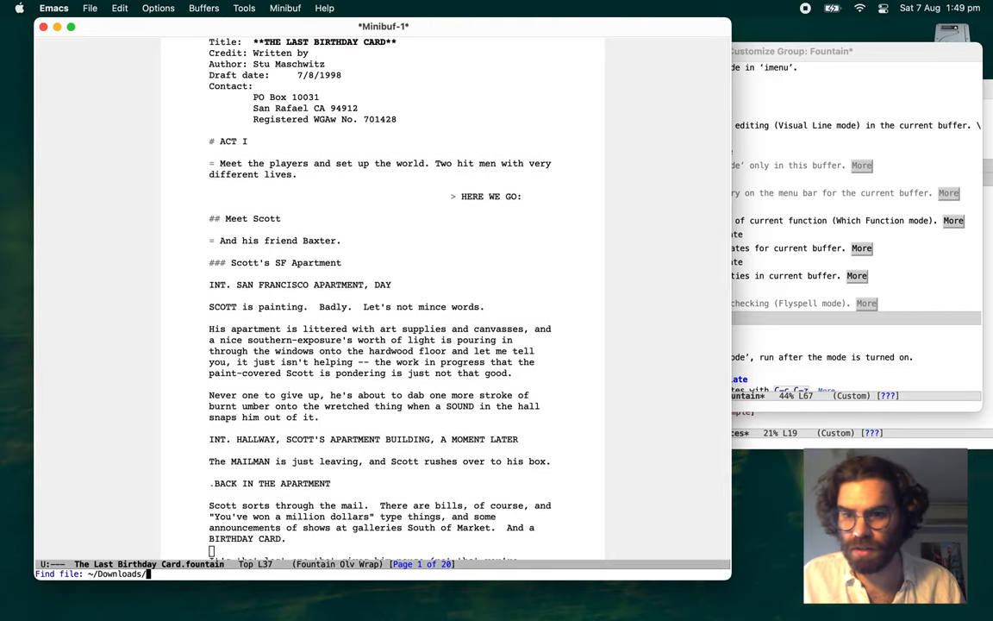
pyautogui.write('~/.e')
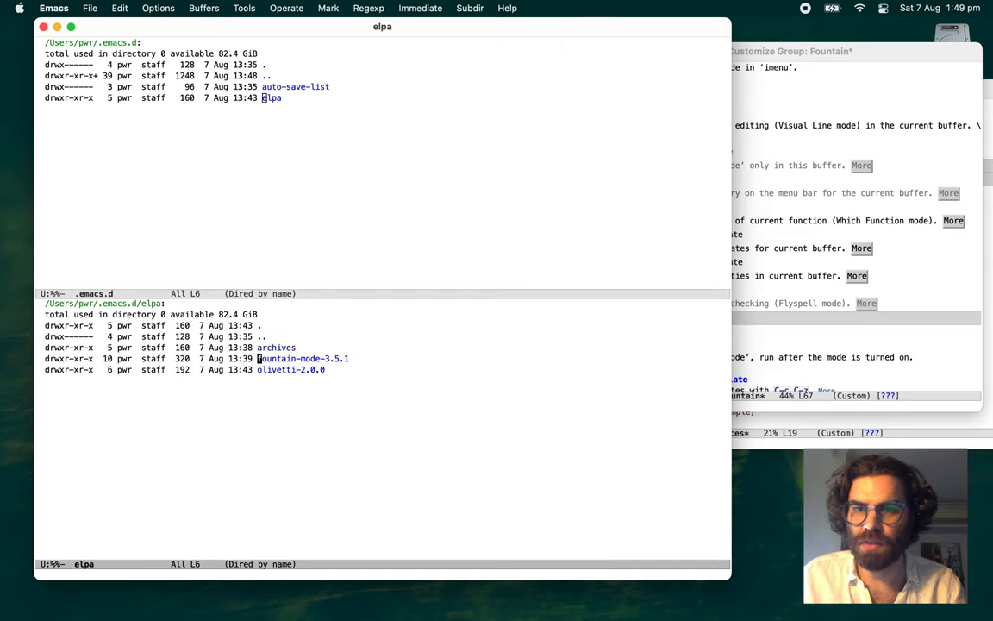
pyautogui.doubleClick(303, 357)
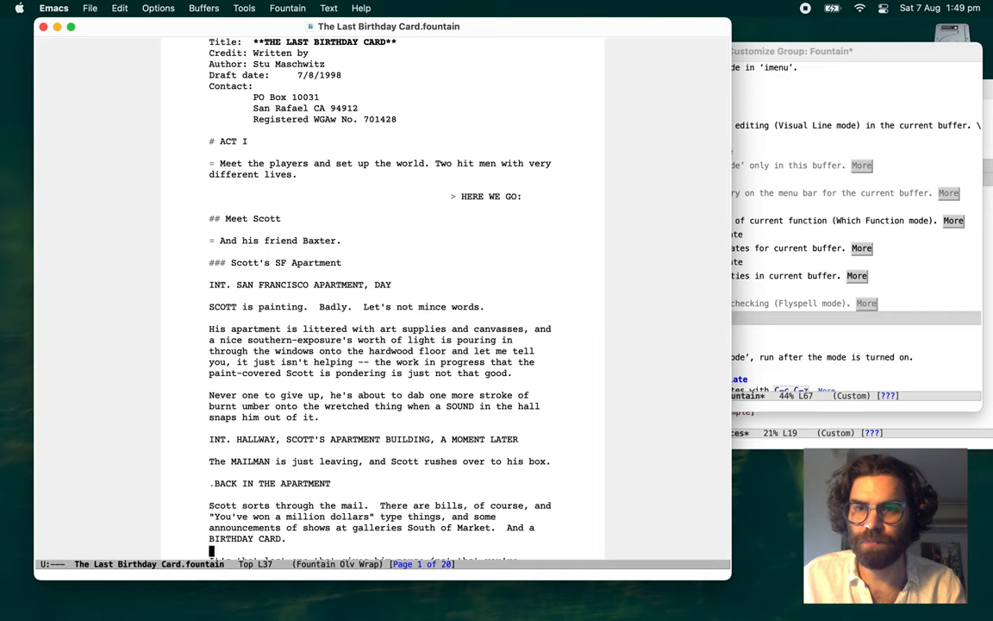
pyautogui.moveTo(434, 269)
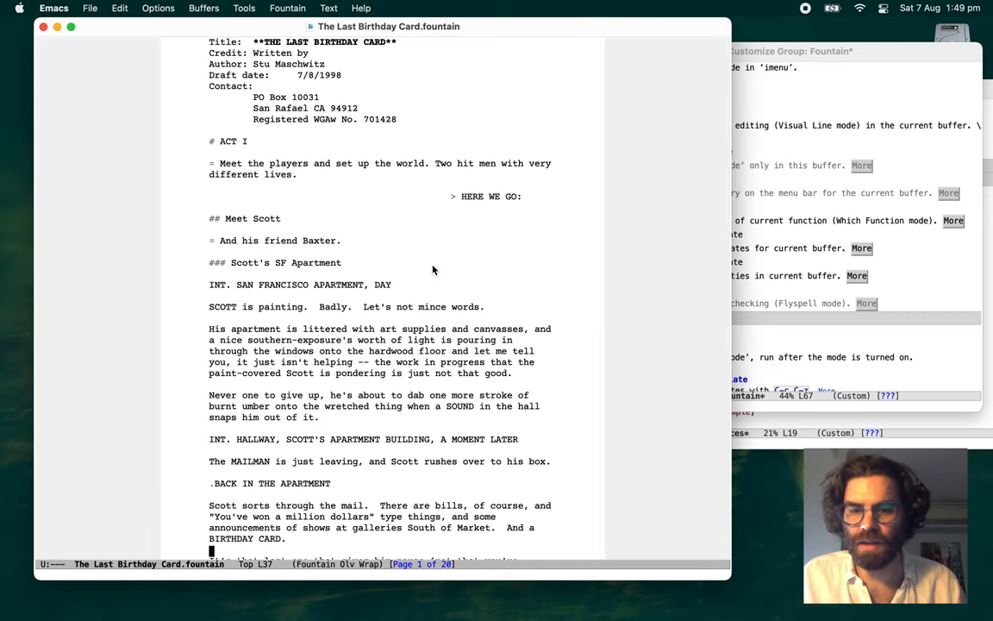
# Enable the fountain custom theme, trust it, and save the theme settings for future sessions
pyautogui.click(155, 11)
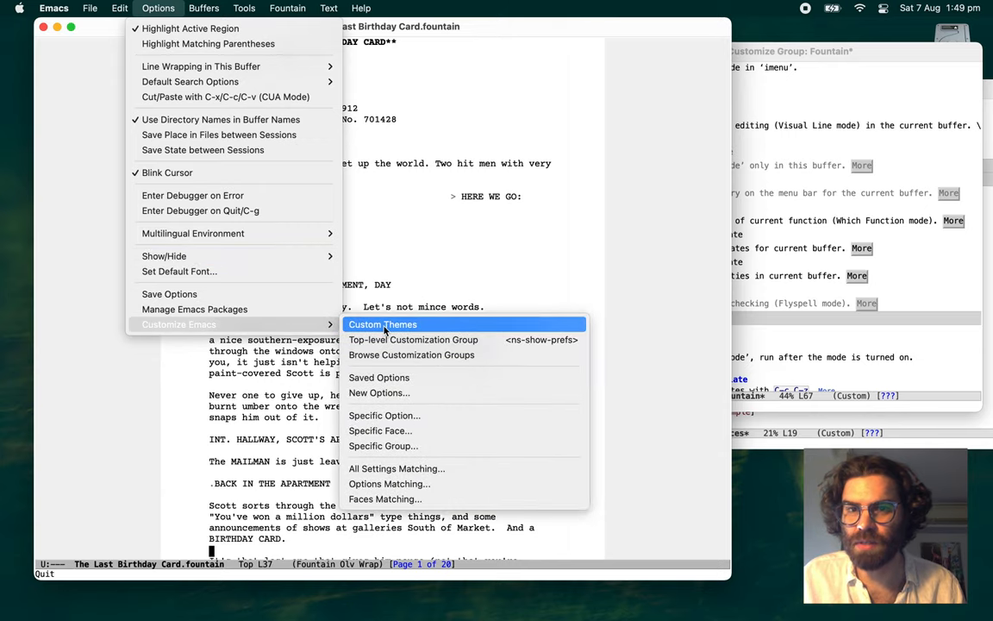
pyautogui.click(383, 324)
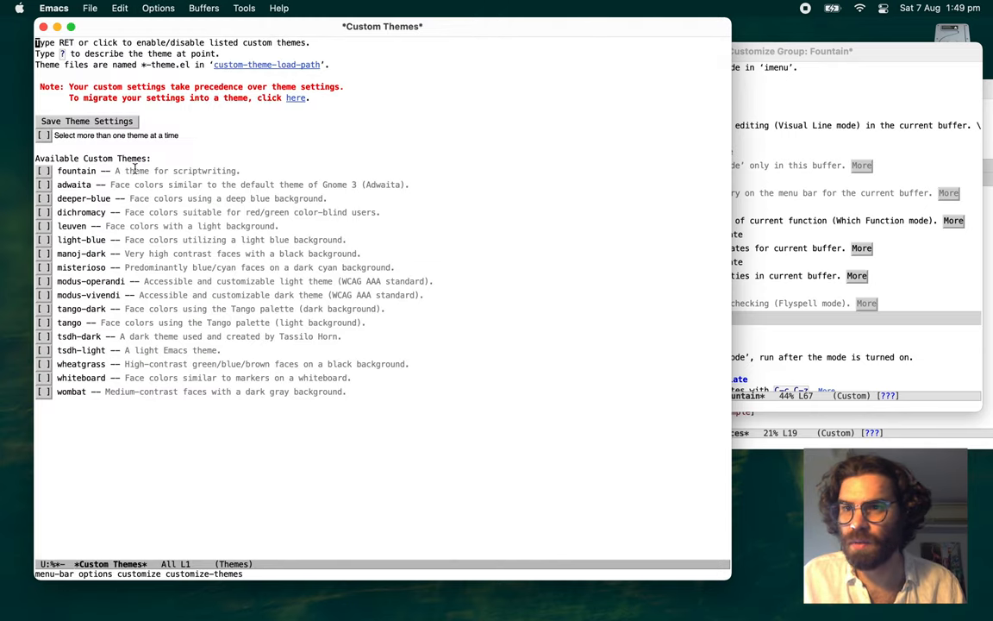
pyautogui.moveTo(77, 159)
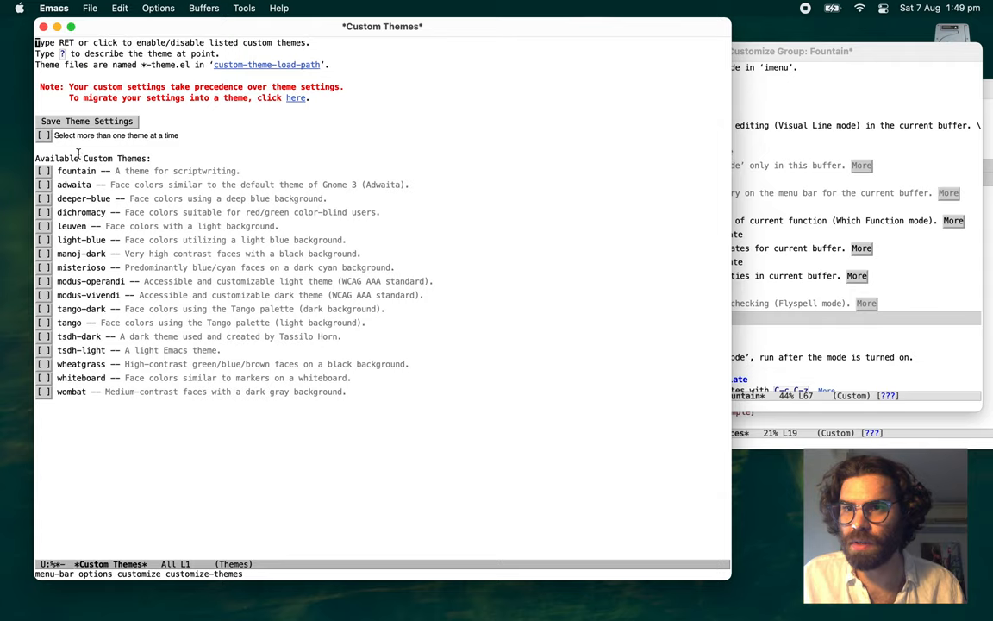
pyautogui.click(45, 136)
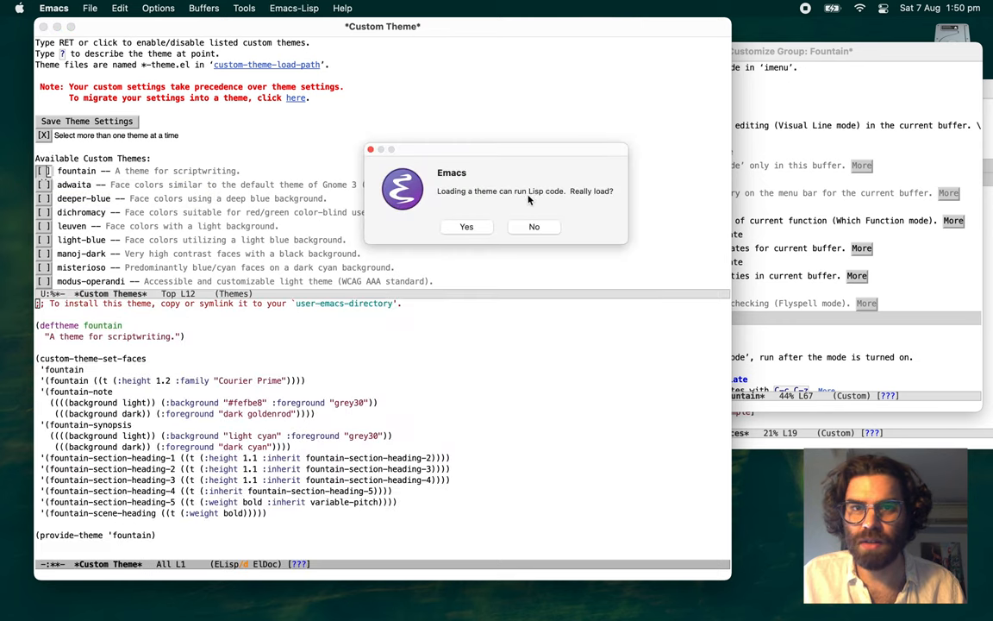
pyautogui.click(466, 226)
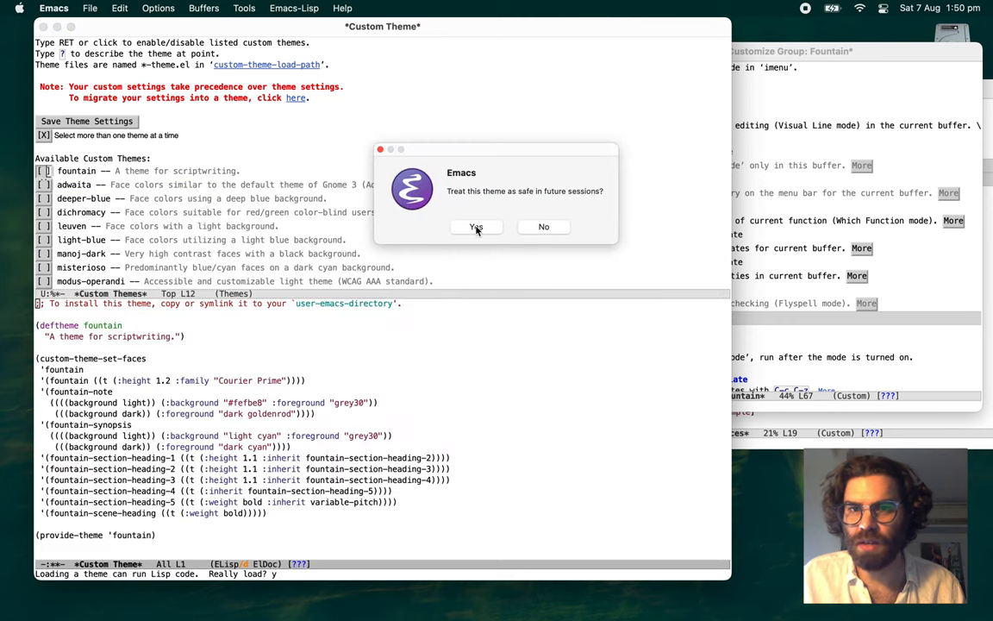
pyautogui.moveTo(476, 231)
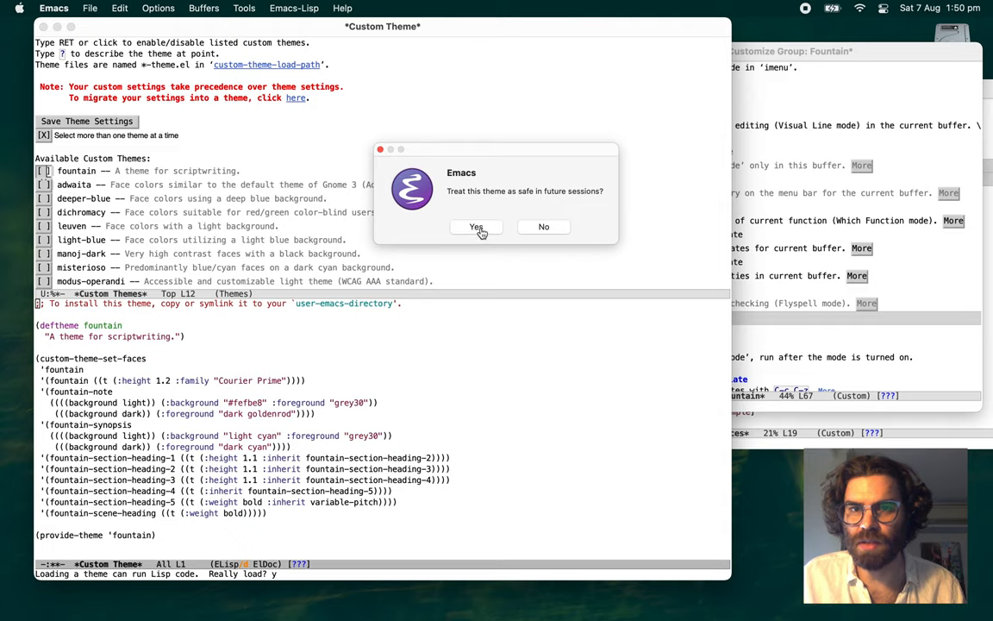
pyautogui.click(476, 228)
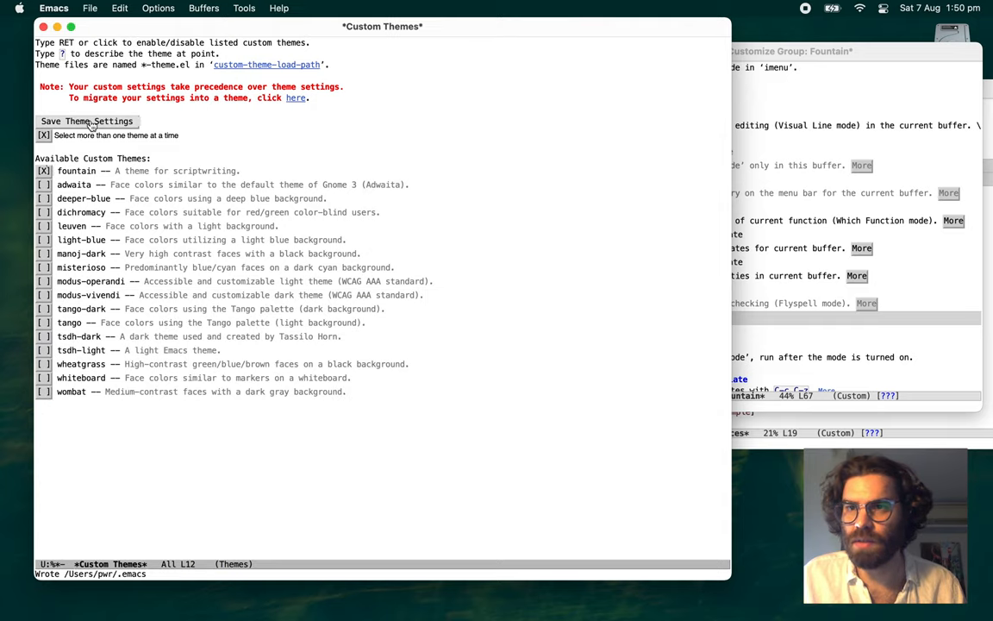
pyautogui.click(85, 121)
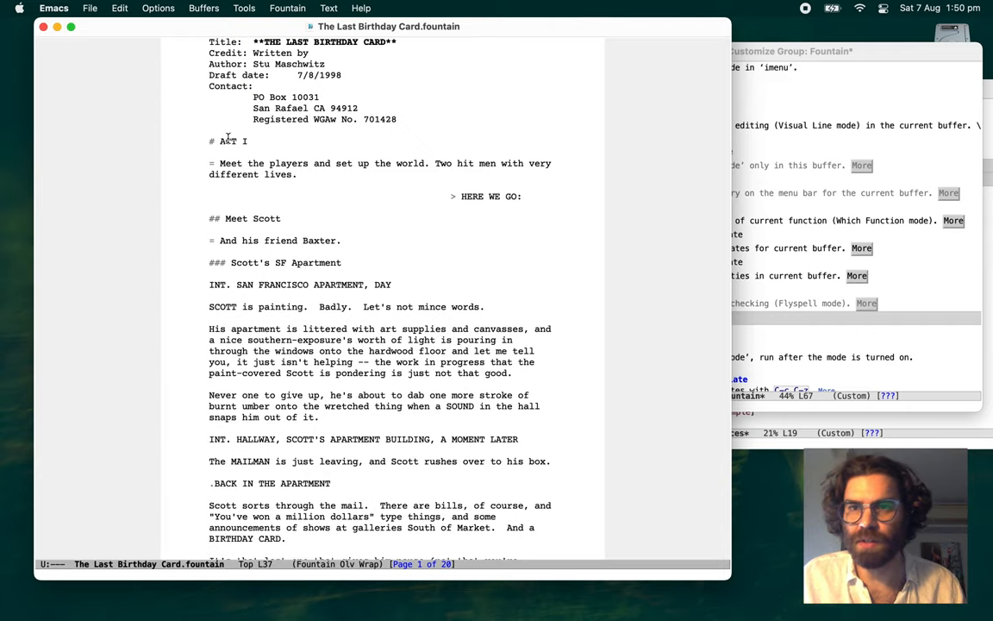
# Turn on syntax highlighting for section headings, scene headings and synopses
pyautogui.click(286, 7)
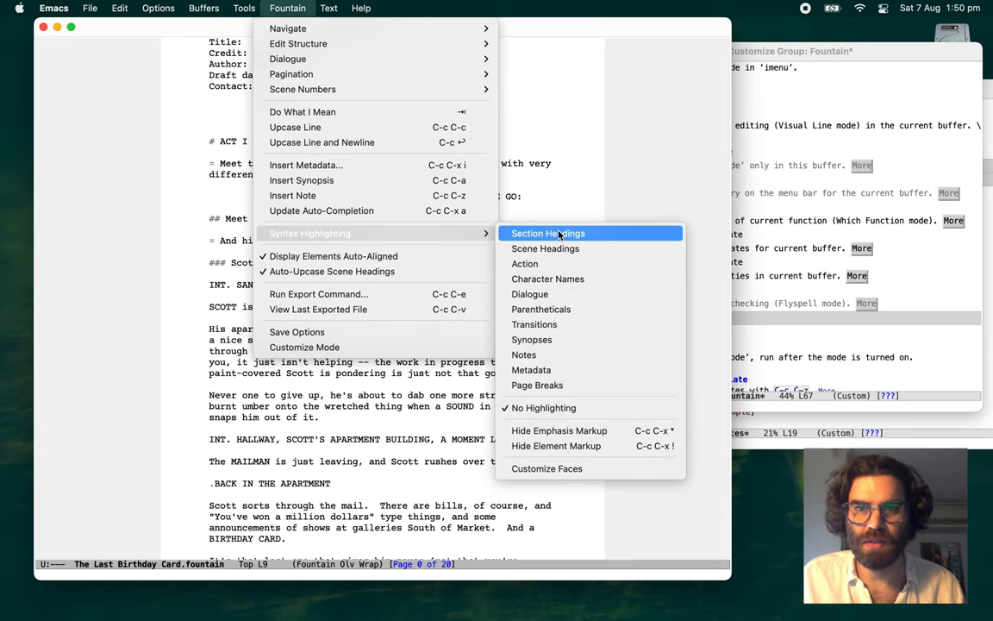
pyautogui.click(549, 233)
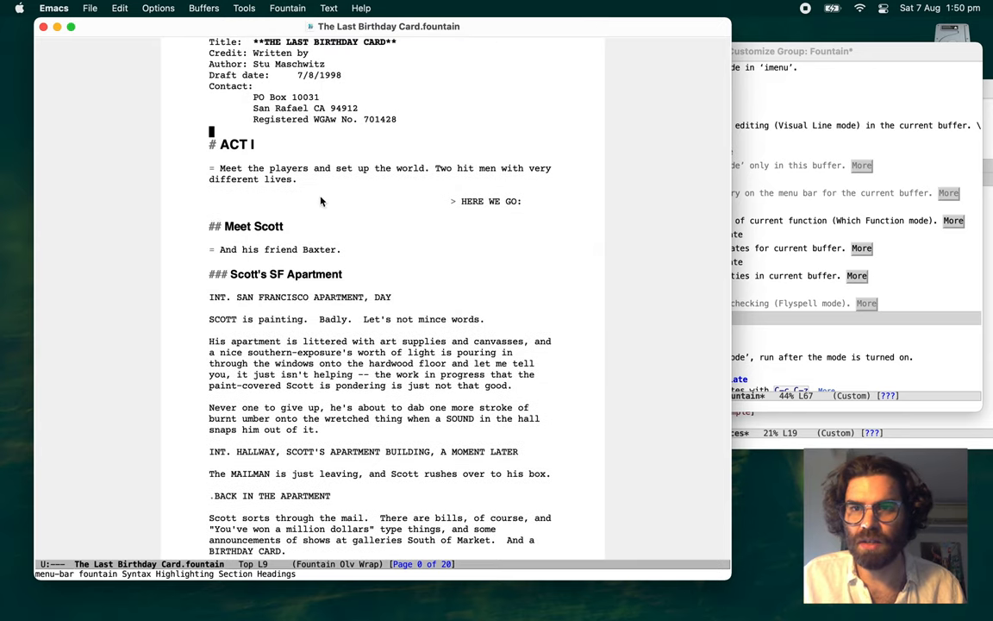
pyautogui.moveTo(324, 97)
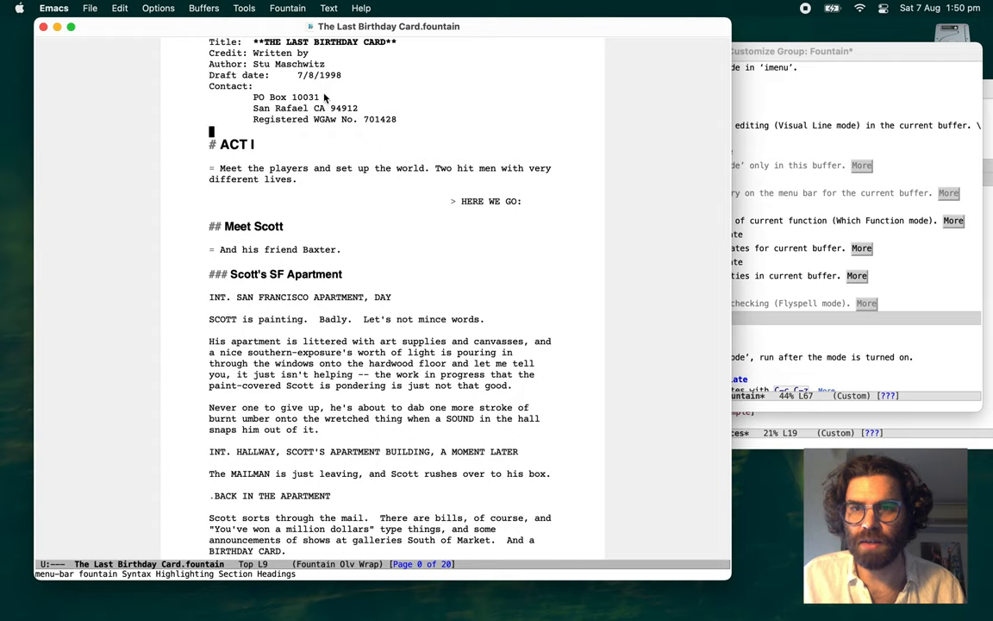
pyautogui.click(286, 7)
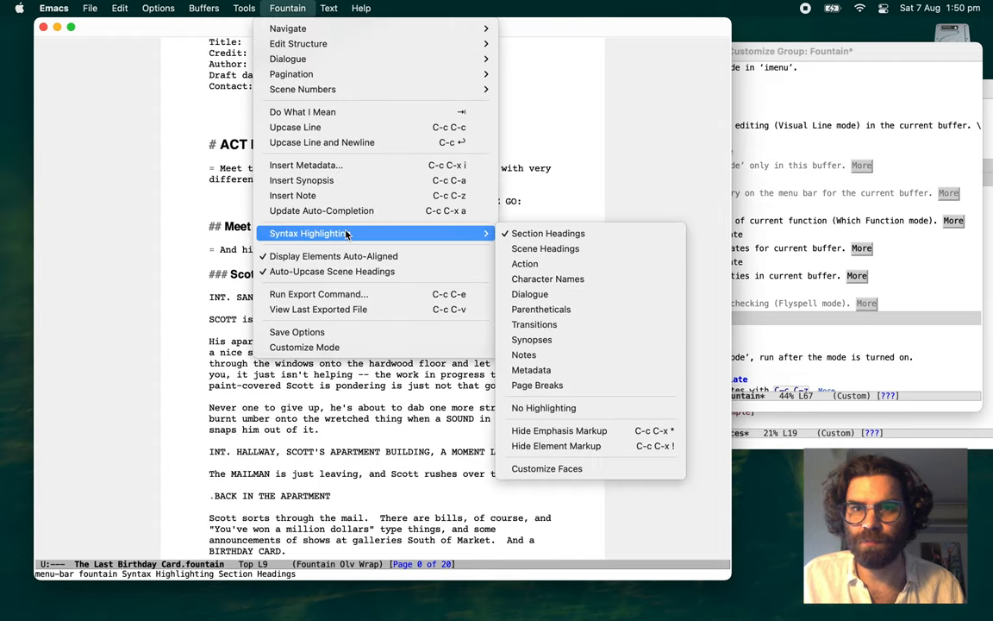
pyautogui.click(545, 248)
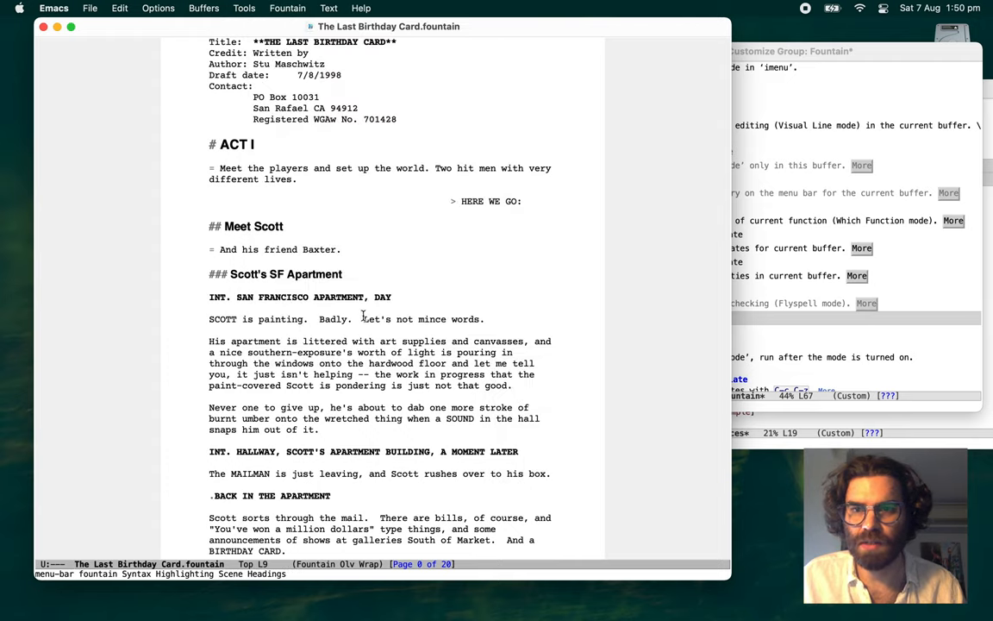
pyautogui.click(300, 7)
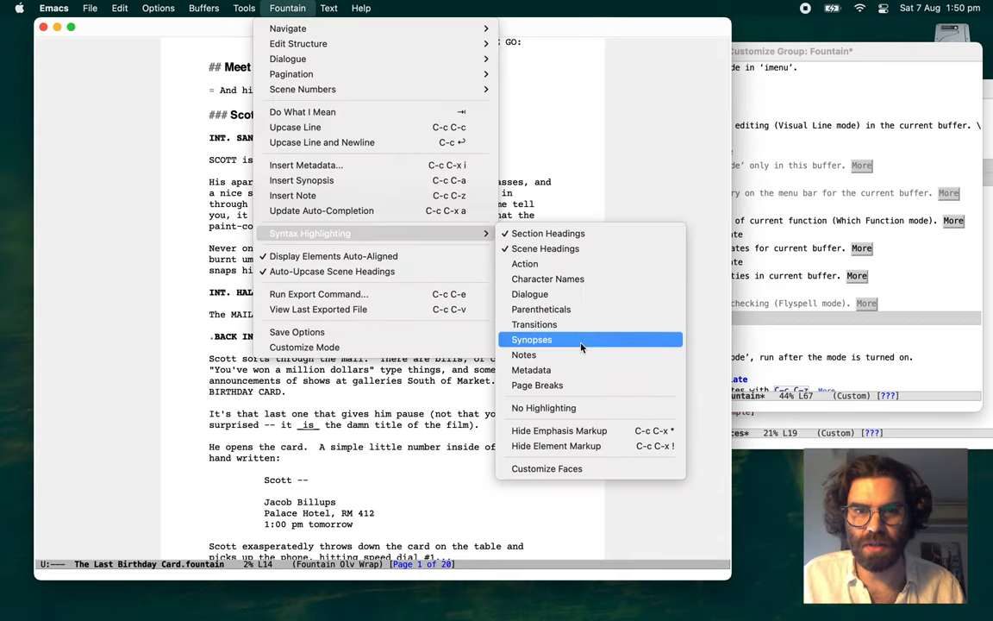
pyautogui.click(531, 337)
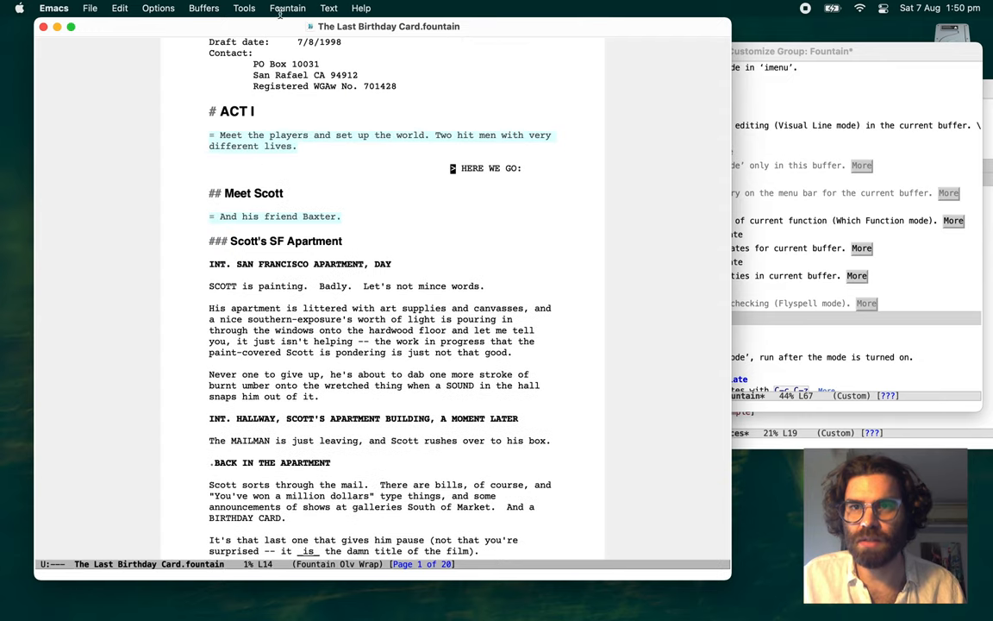
# Insert the note 'We should add some notes, right?' into the first scene
pyautogui.click(286, 6)
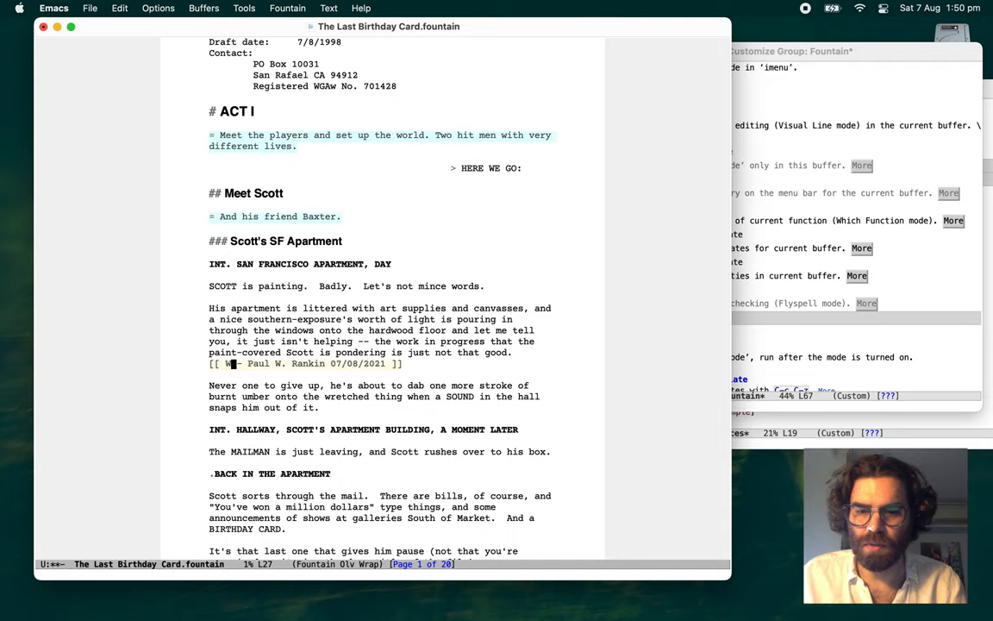
pyautogui.write('We should add some')
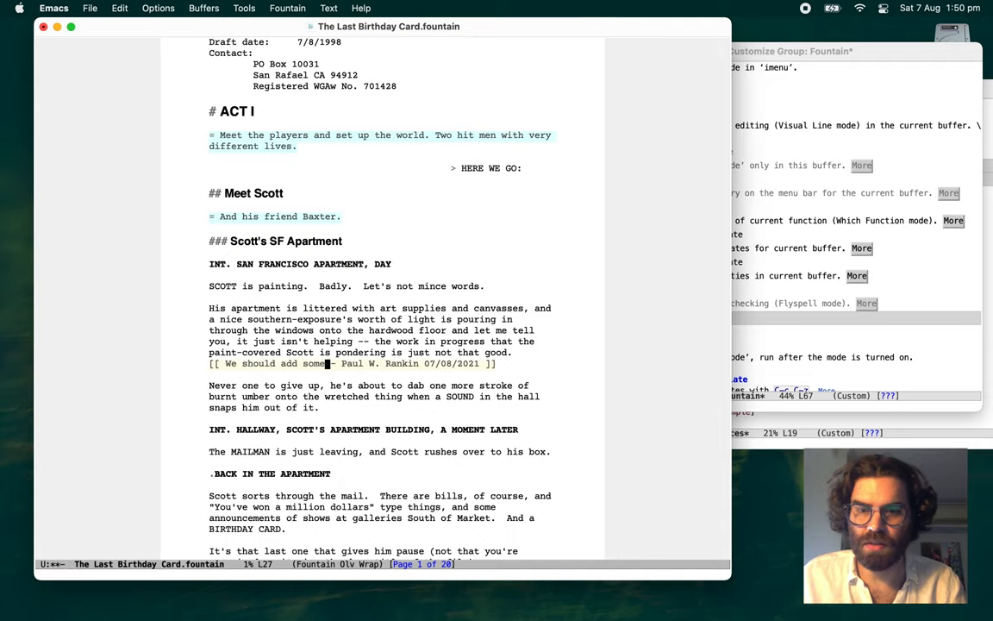
pyautogui.write('notes')
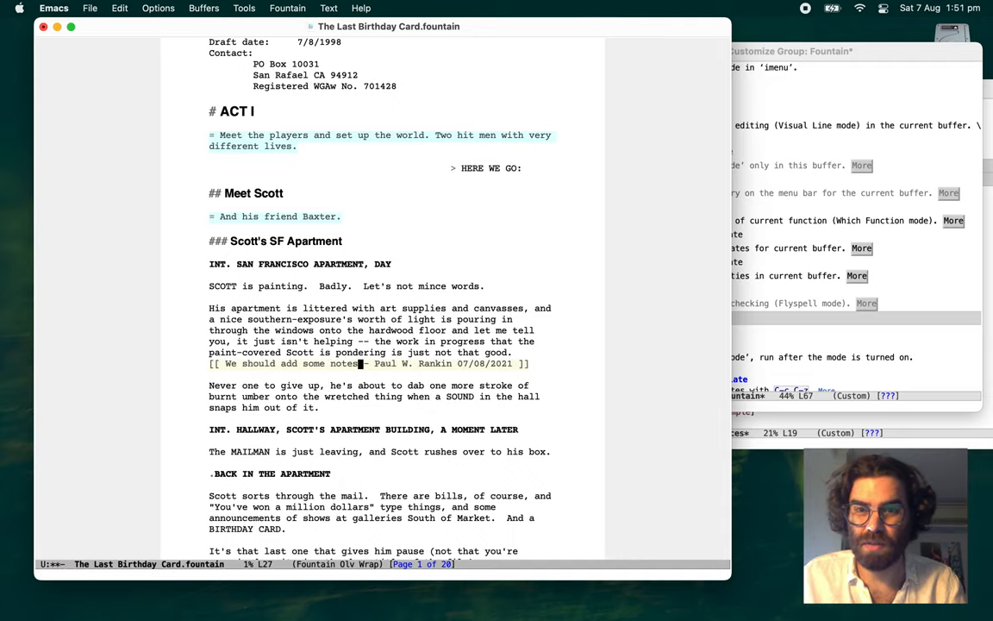
pyautogui.write(', right?')
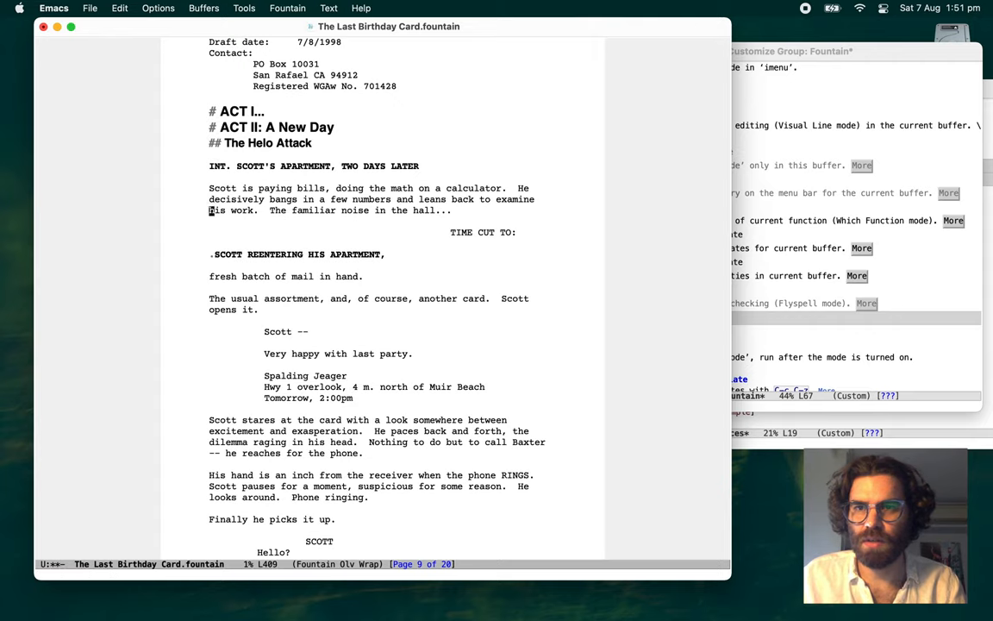
pyautogui.scroll(-3)
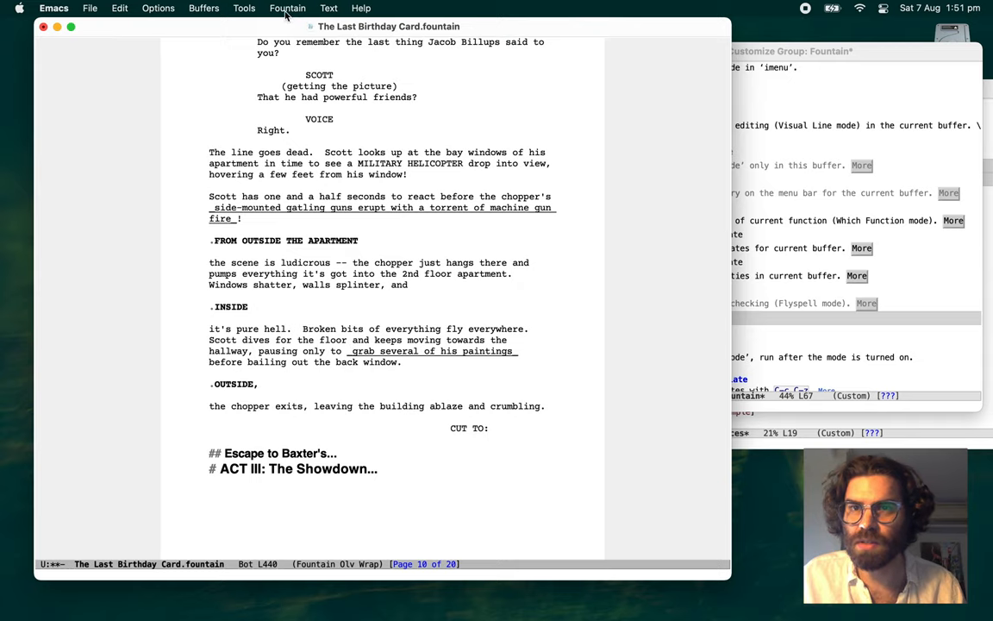
pyautogui.click(286, 7)
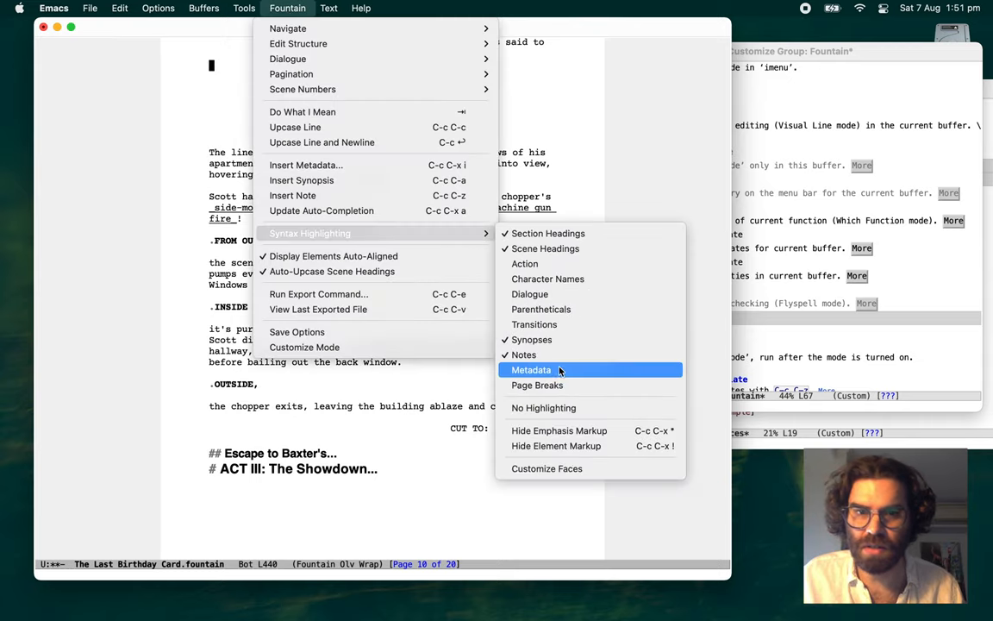
pyautogui.click(559, 431)
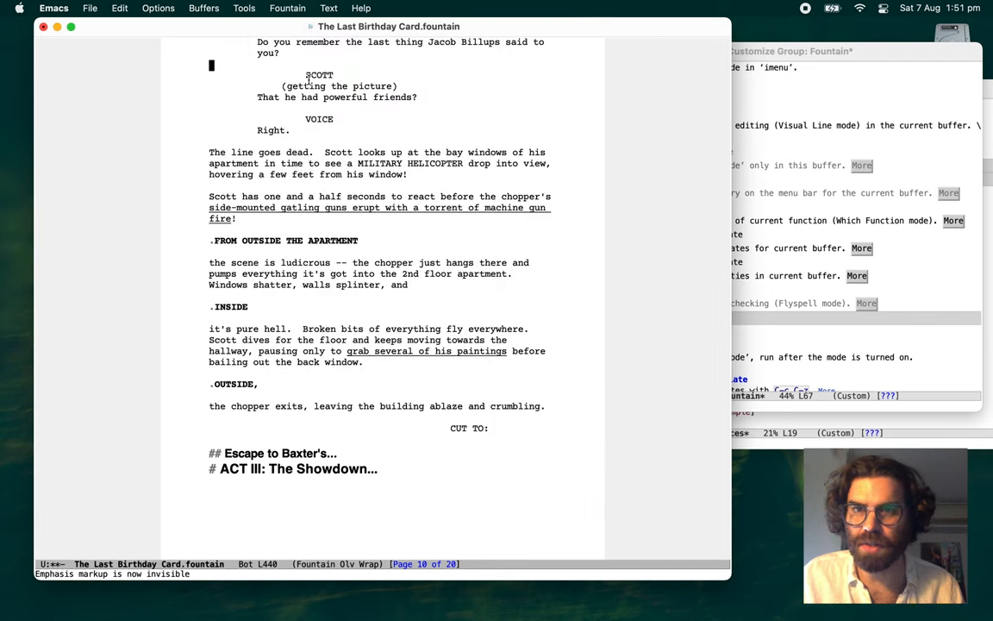
pyautogui.moveTo(214, 252)
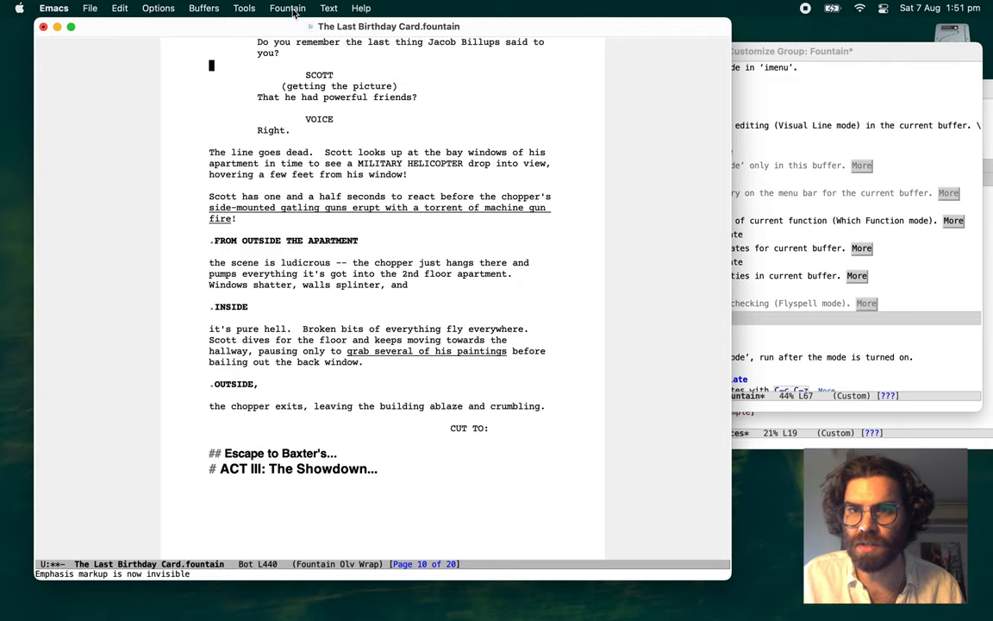
pyautogui.click(287, 7)
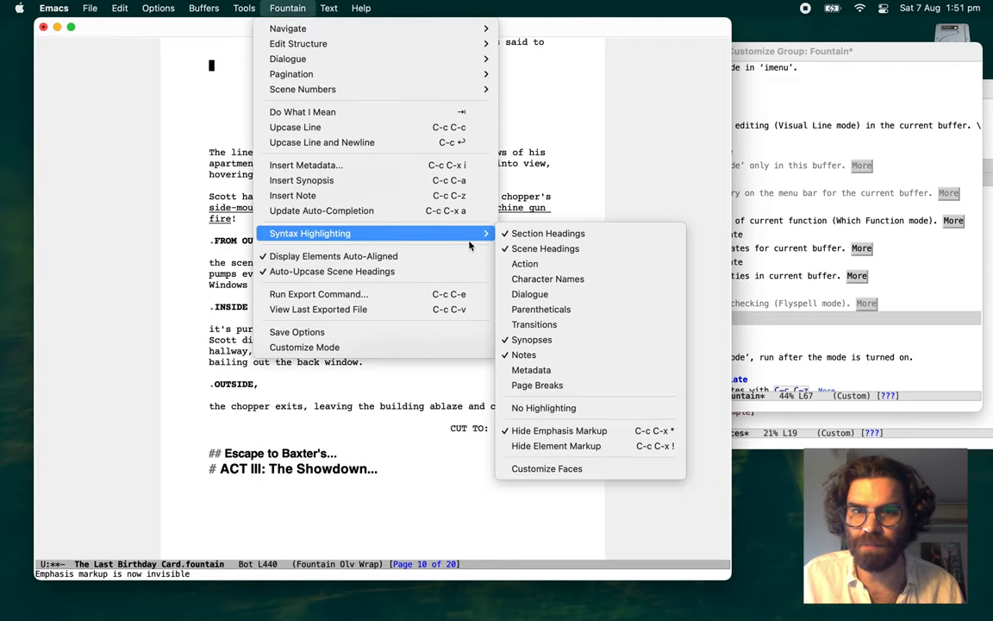
pyautogui.click(557, 445)
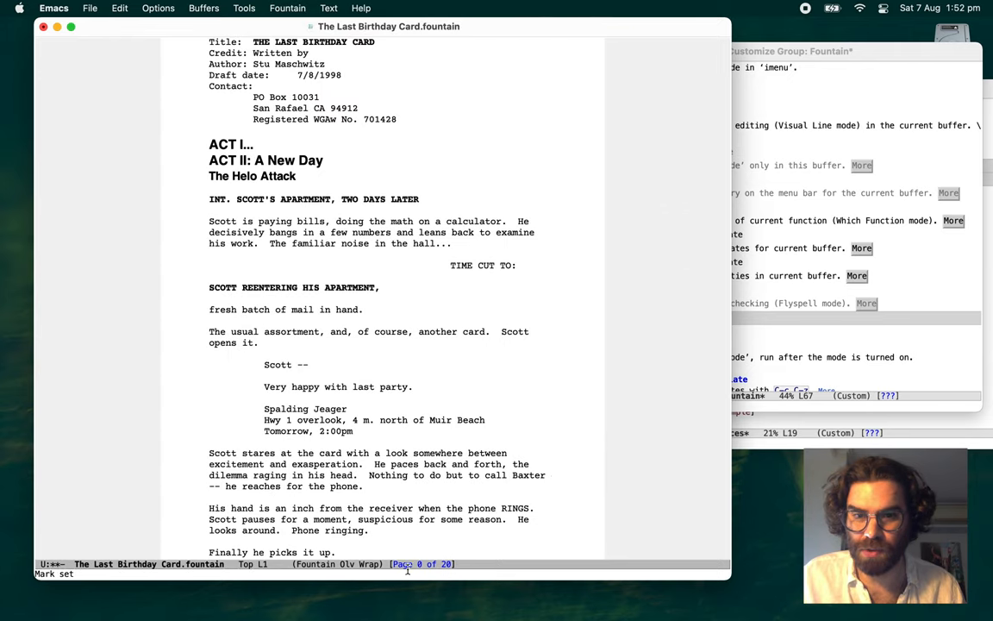
pyautogui.moveTo(444, 579)
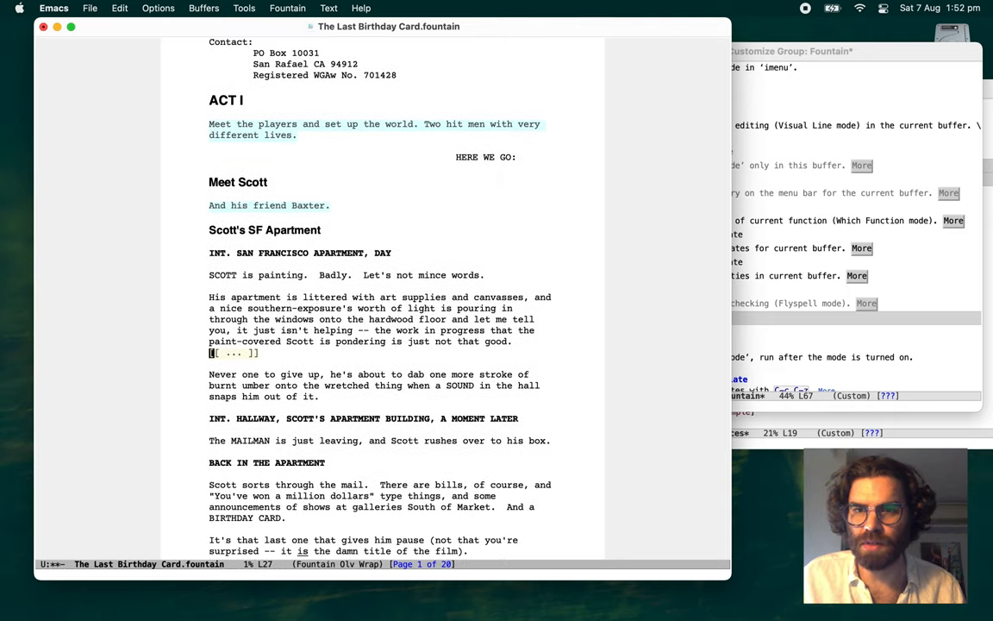
pyautogui.scroll(-3)
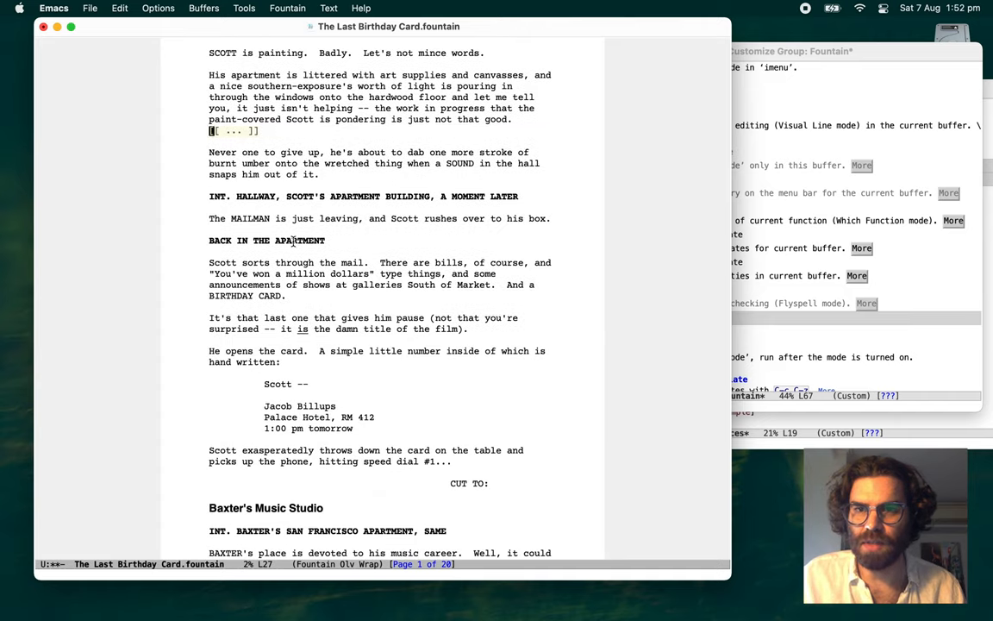
pyautogui.scroll(-3)
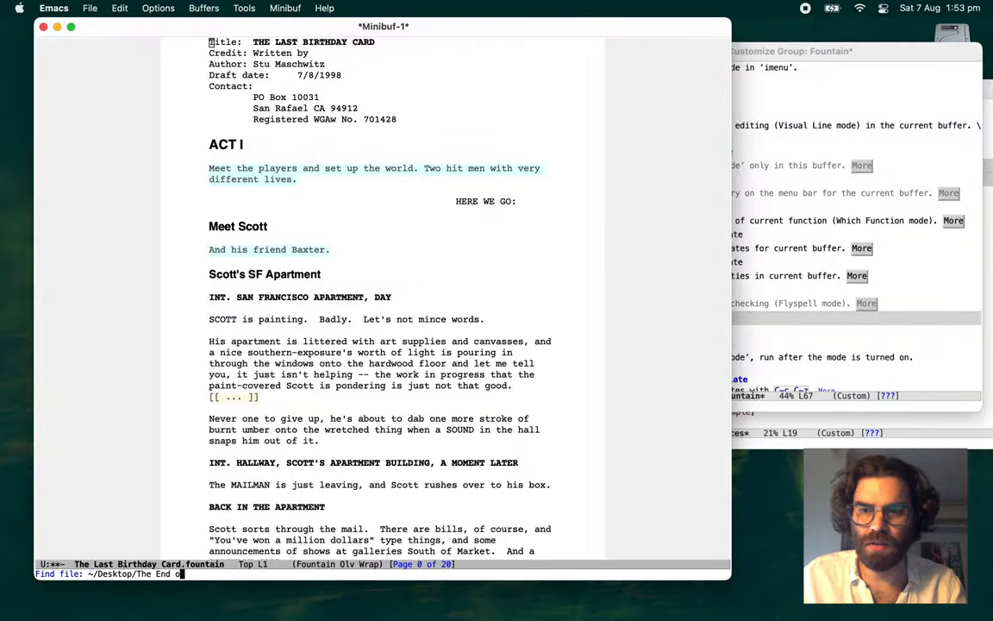
# Create the new file The End of All Rivers.fountain
pyautogui.write('f')
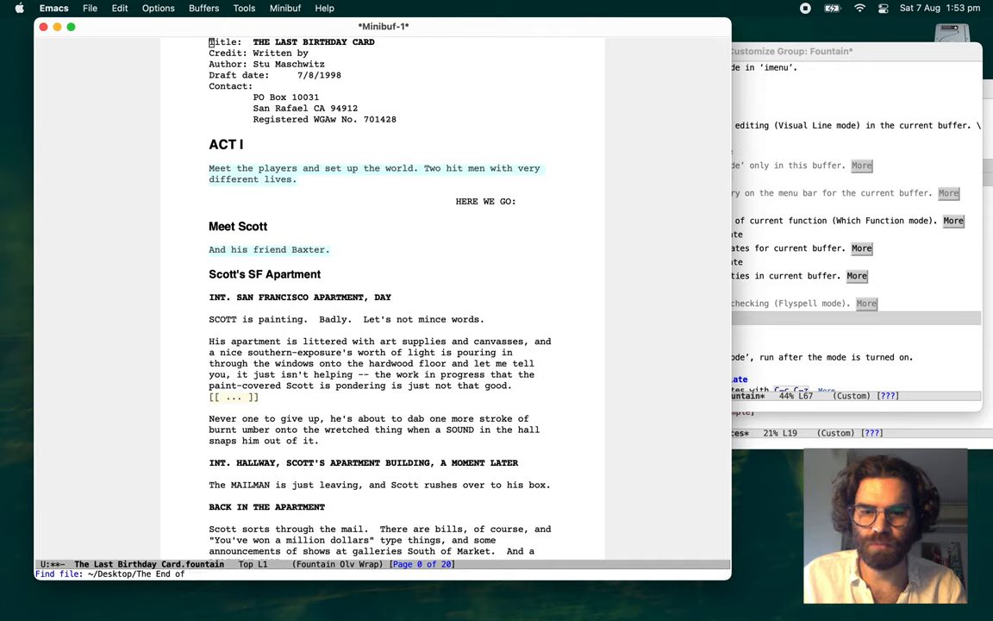
pyautogui.write('All')
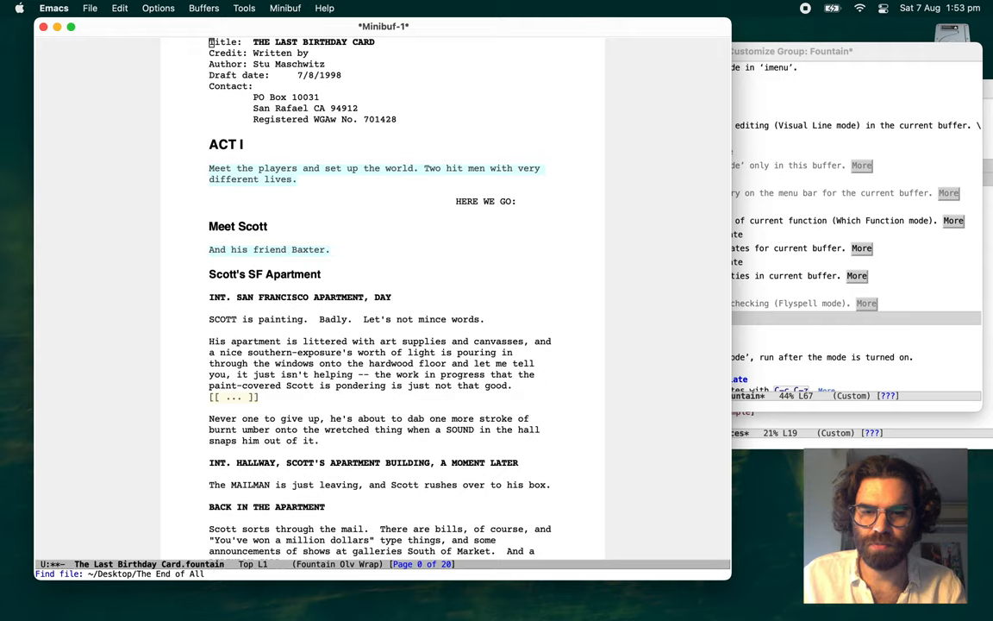
pyautogui.write('Rivers.')
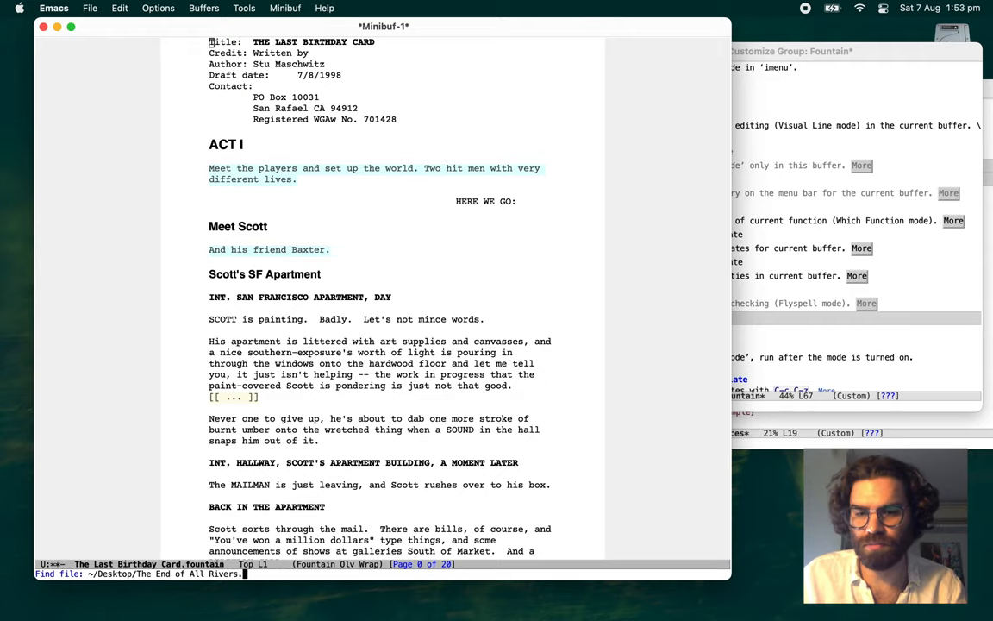
pyautogui.write('fountain')
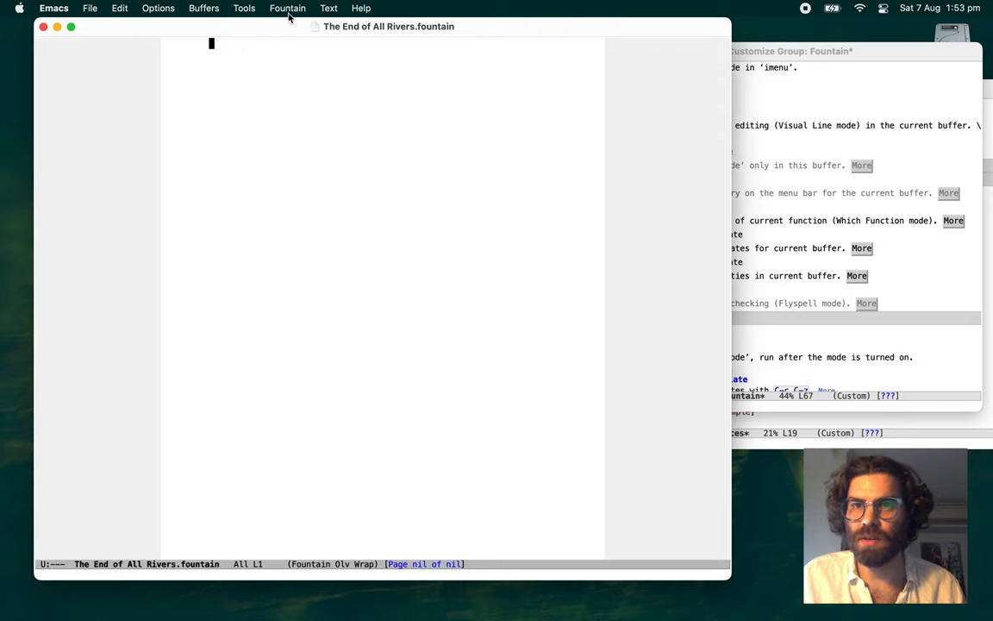
# Fill the title-page metadata, including source 'Based on "Five Rivers"', author Johnson and a bydasein contact address
pyautogui.click(286, 7)
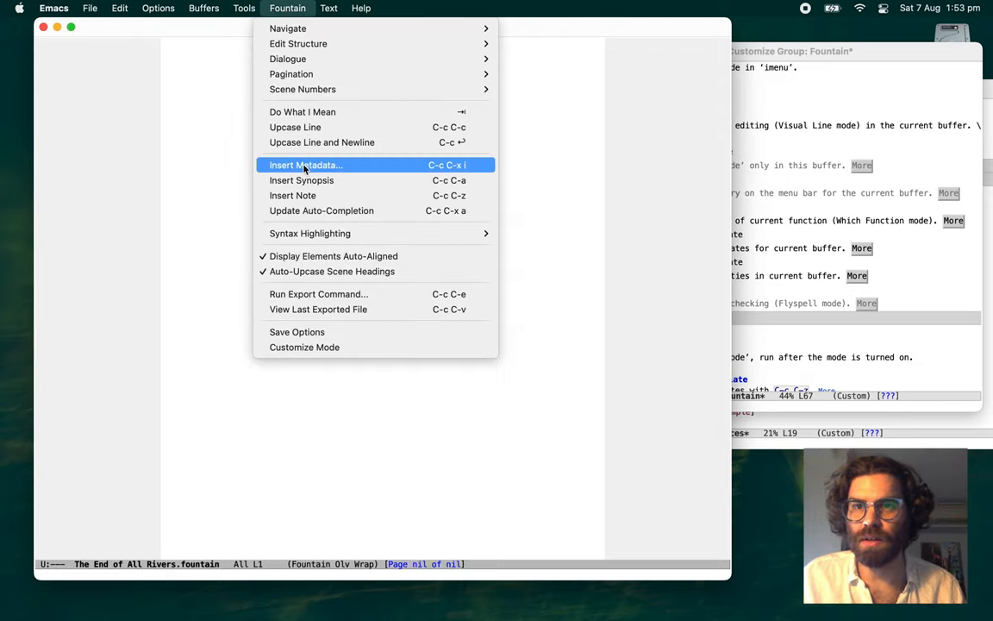
pyautogui.click(305, 166)
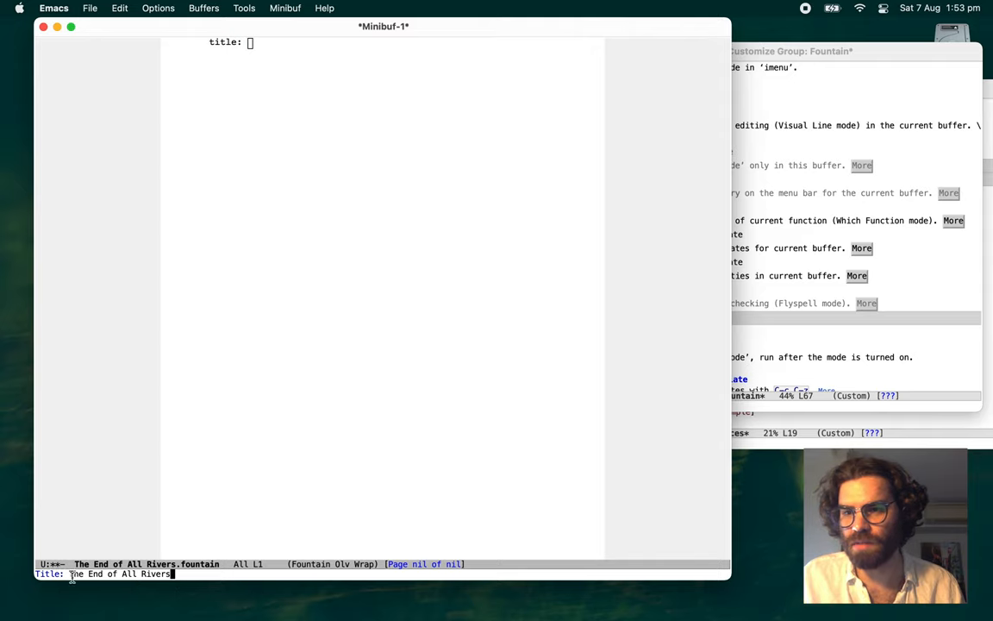
pyautogui.moveTo(276, 506)
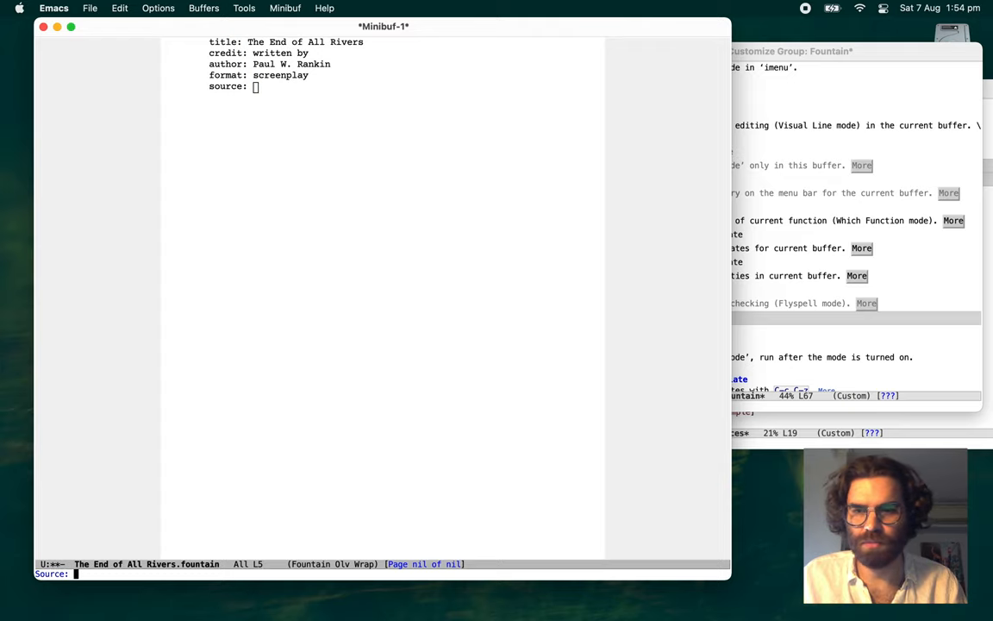
pyautogui.write('Based on the Novel')
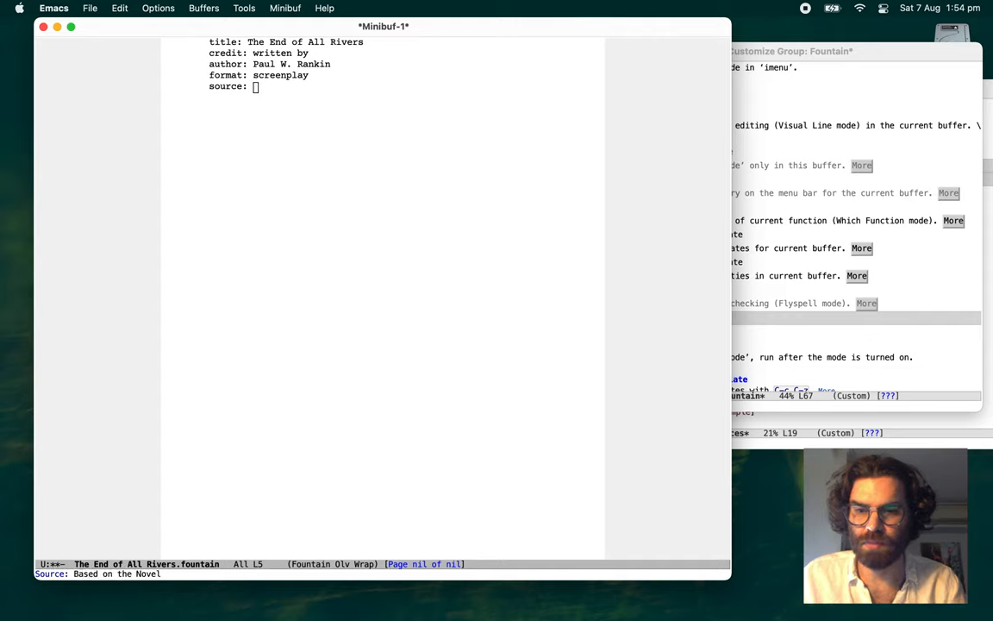
pyautogui.write('"')
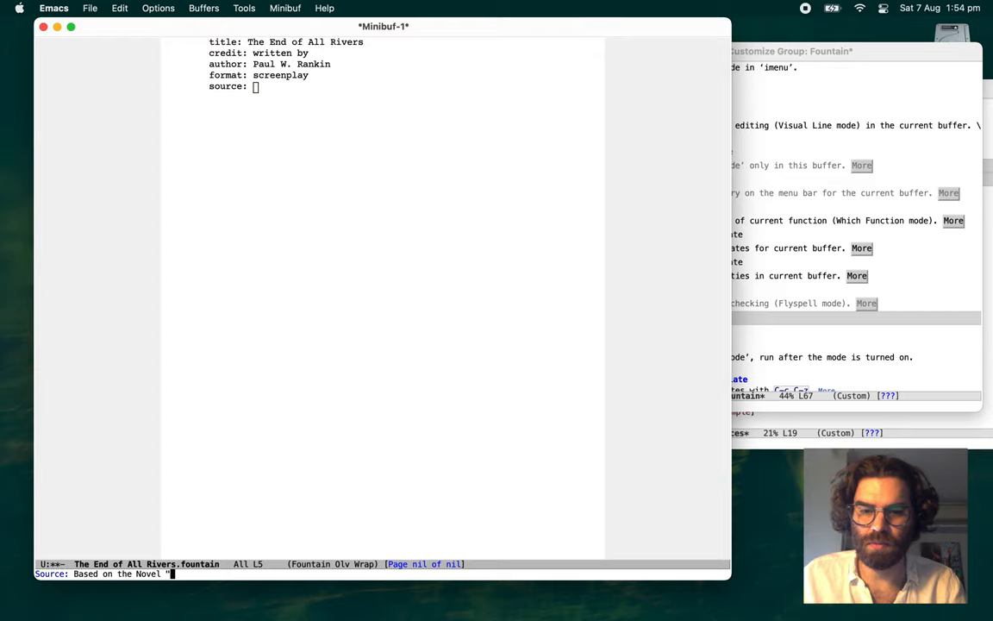
pyautogui.write('F')
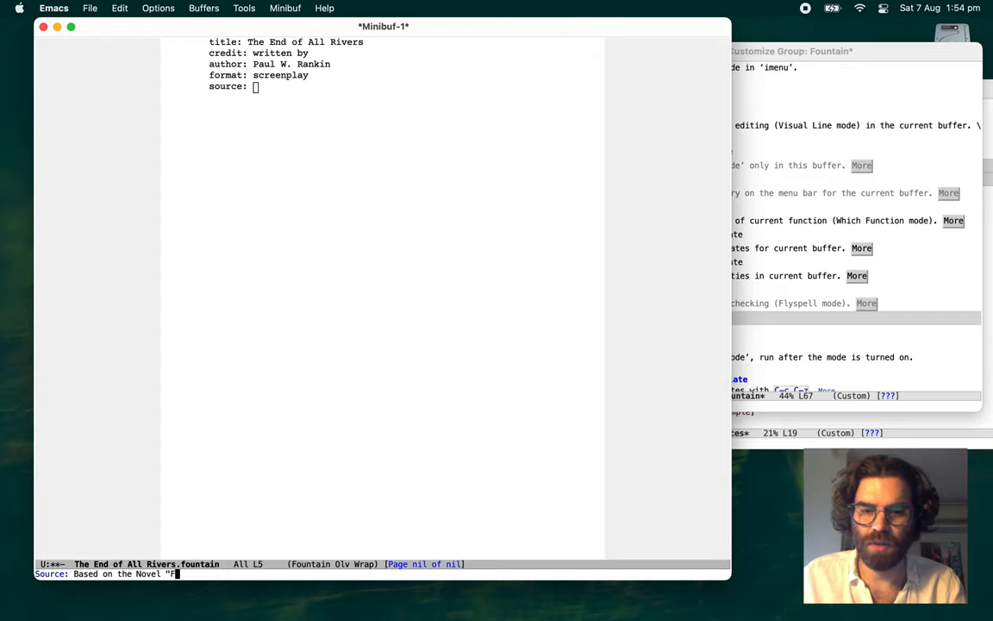
pyautogui.write('ive Rivers" by Joe')
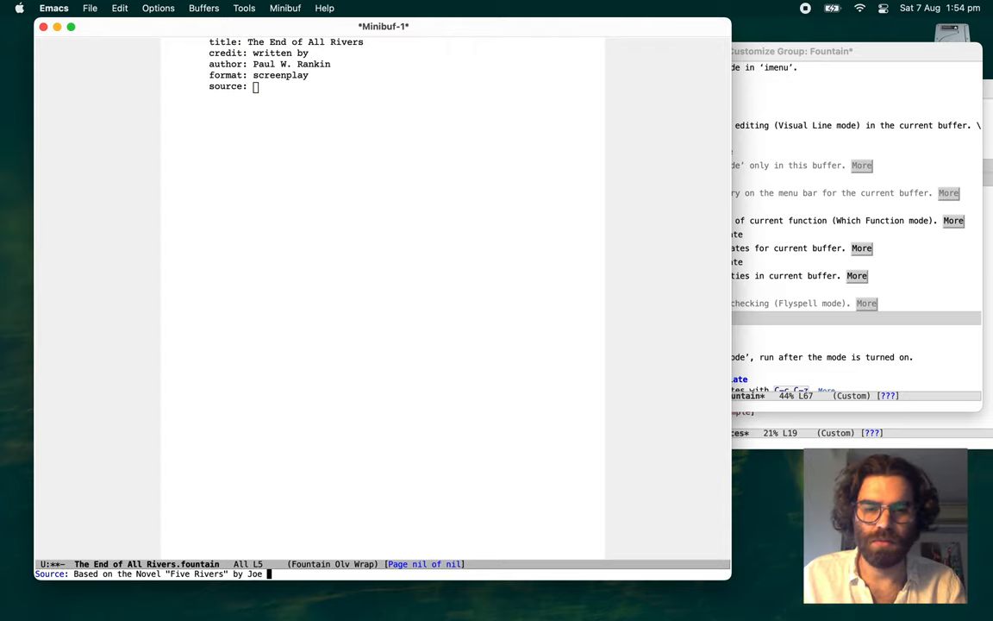
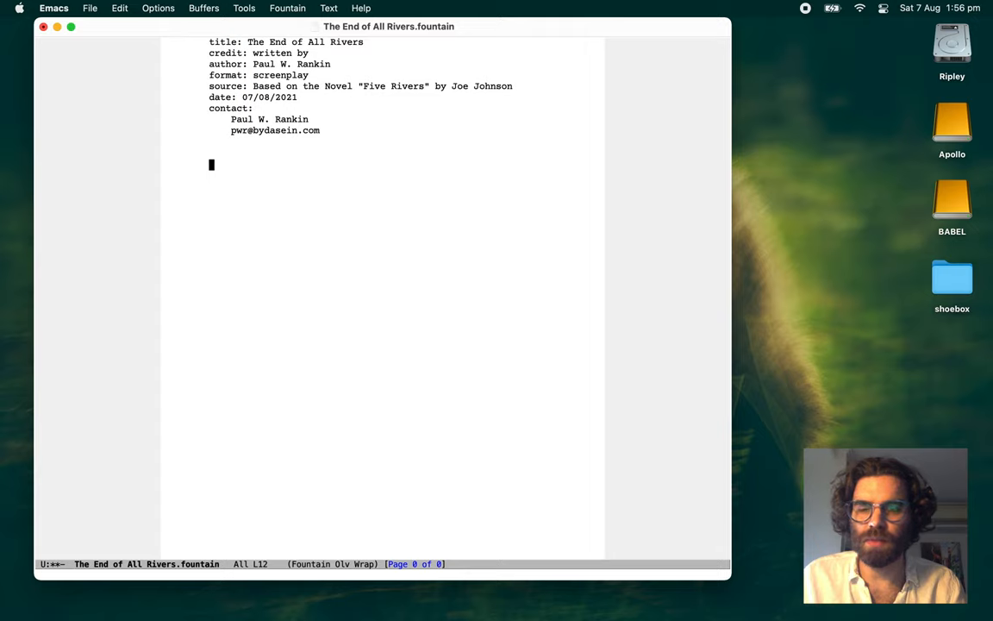
# Write the first scene heading EXT. AMAZON, changing its time of day from DAY to NIGHT
pyautogui.write('ext.')
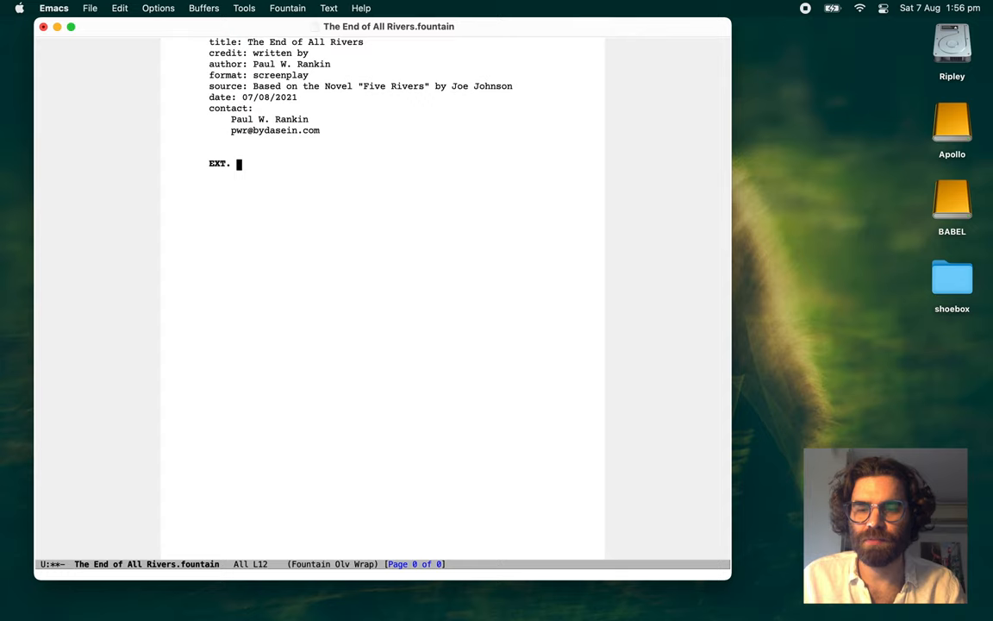
pyautogui.click(286, 7)
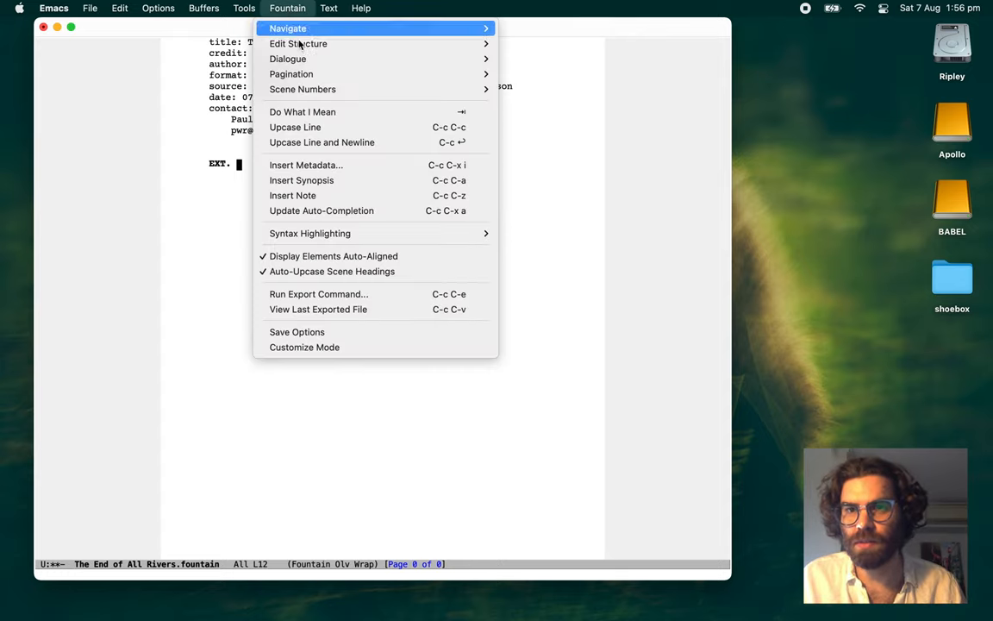
pyautogui.moveTo(331, 270)
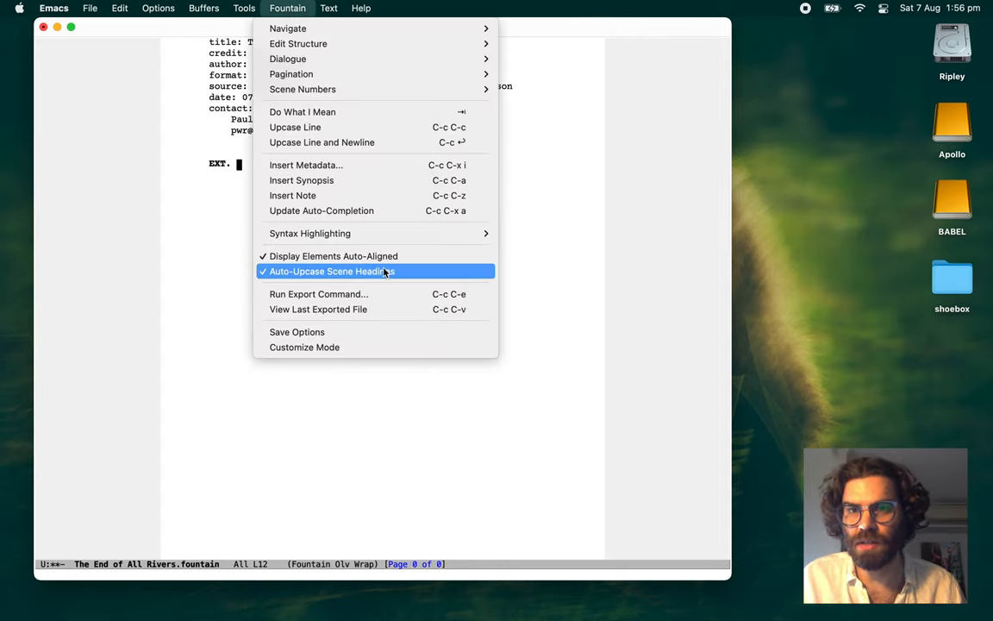
pyautogui.click(348, 271)
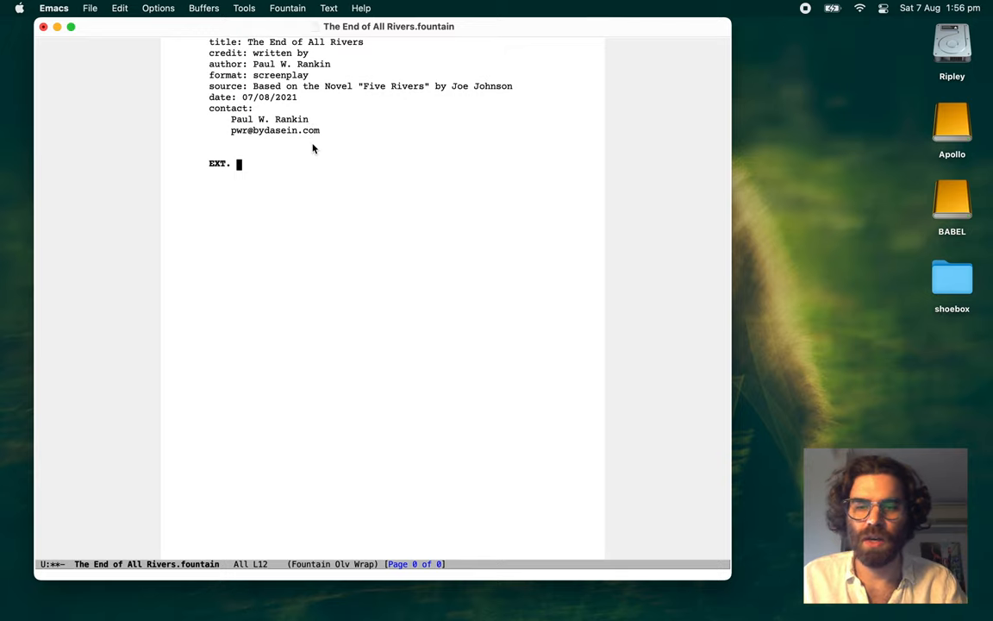
pyautogui.write('AMAZON RIVER')
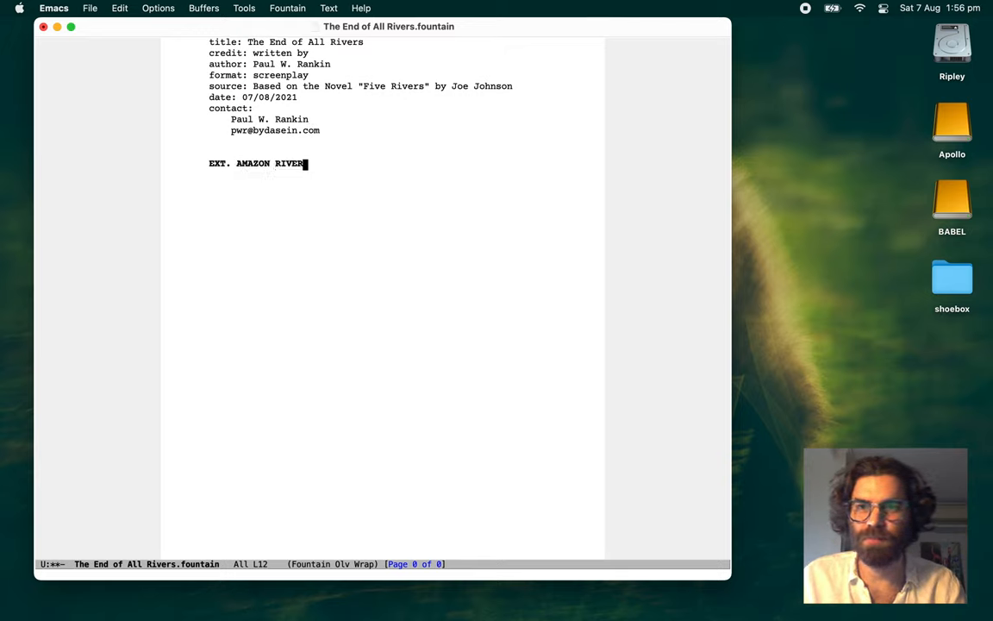
pyautogui.write('" "')
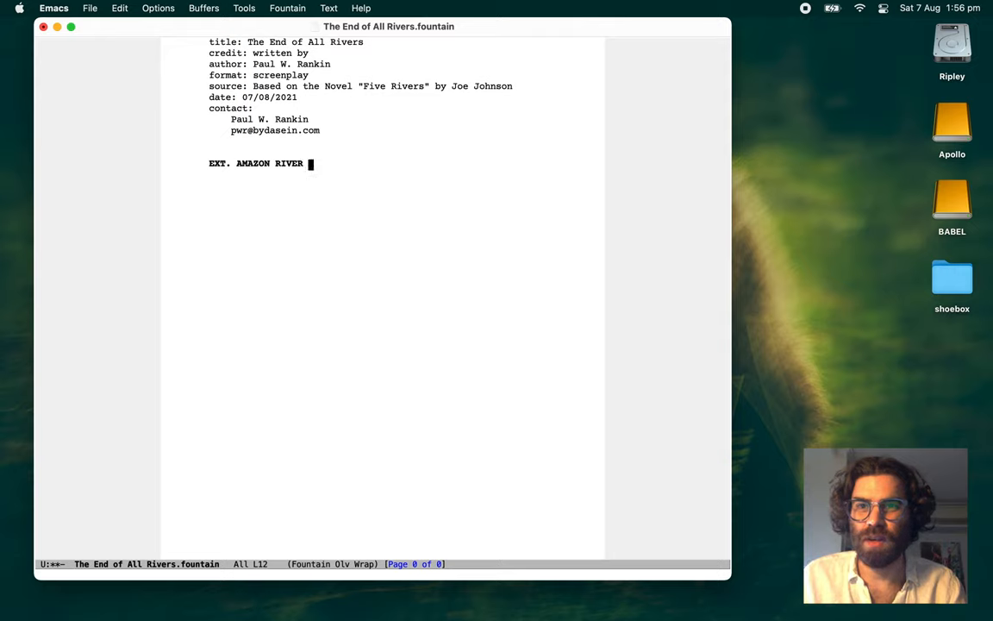
pyautogui.write('-- DAY')
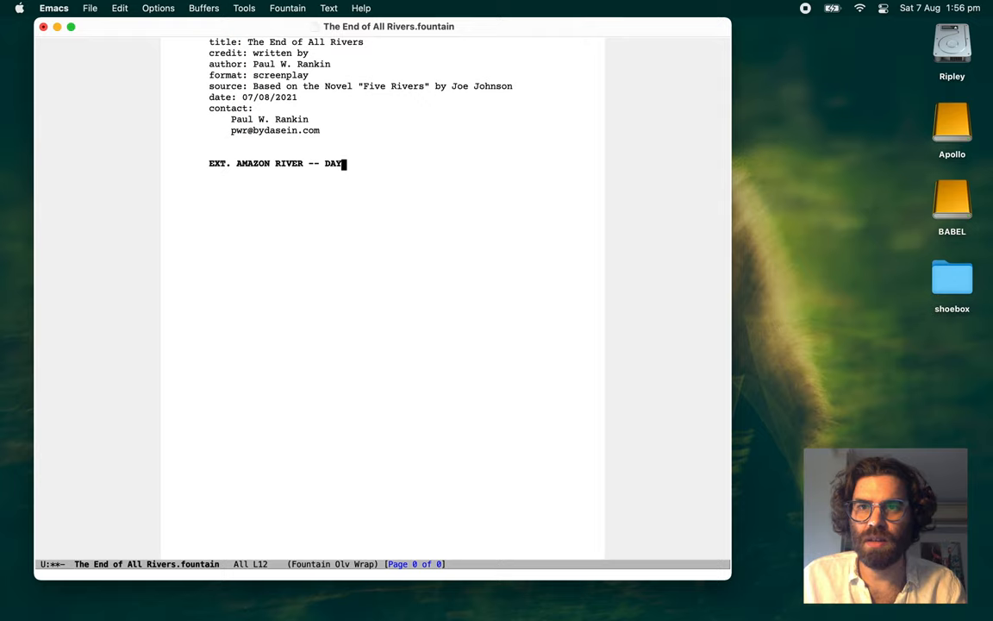
pyautogui.write('CONTINUOUS')
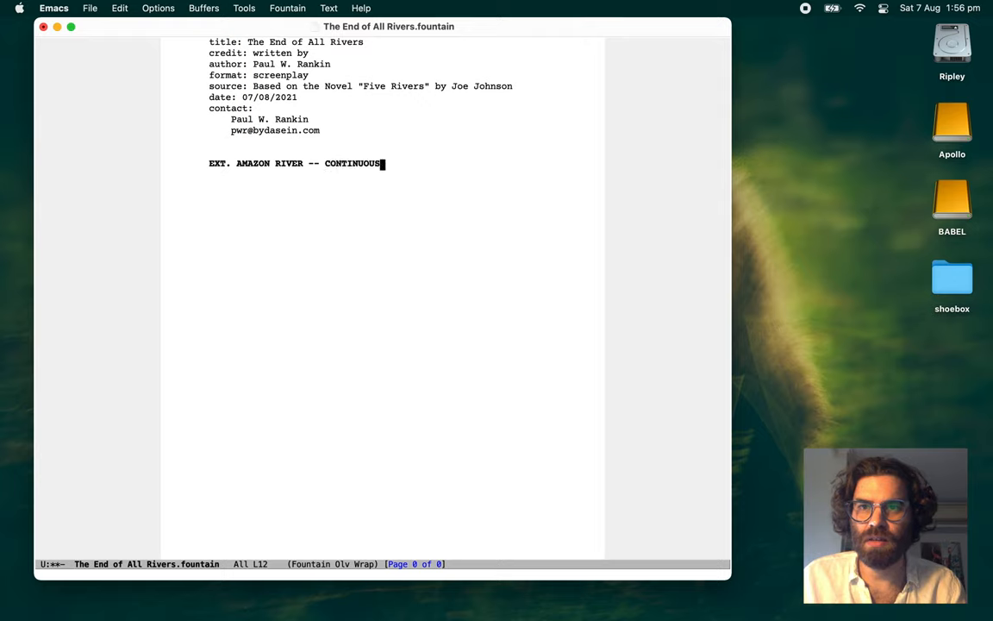
pyautogui.write('DAY')
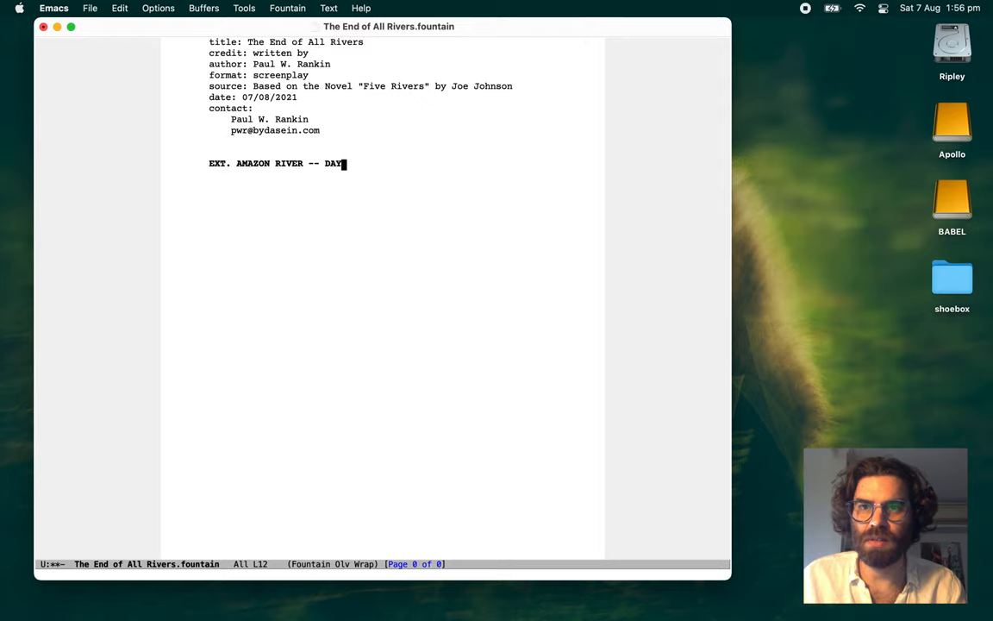
pyautogui.press('backspace')
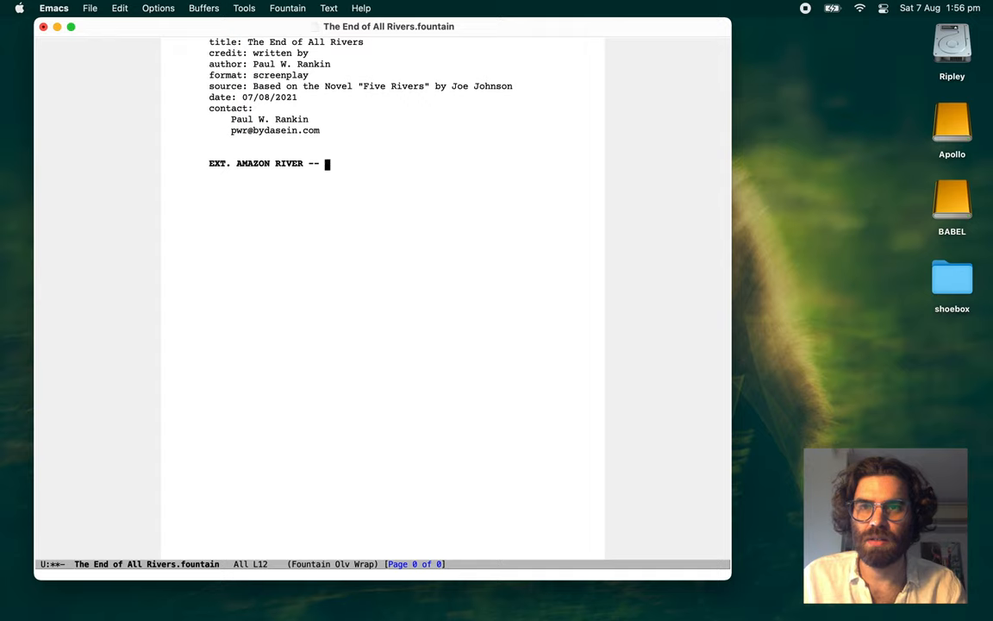
pyautogui.write('NIGHT')
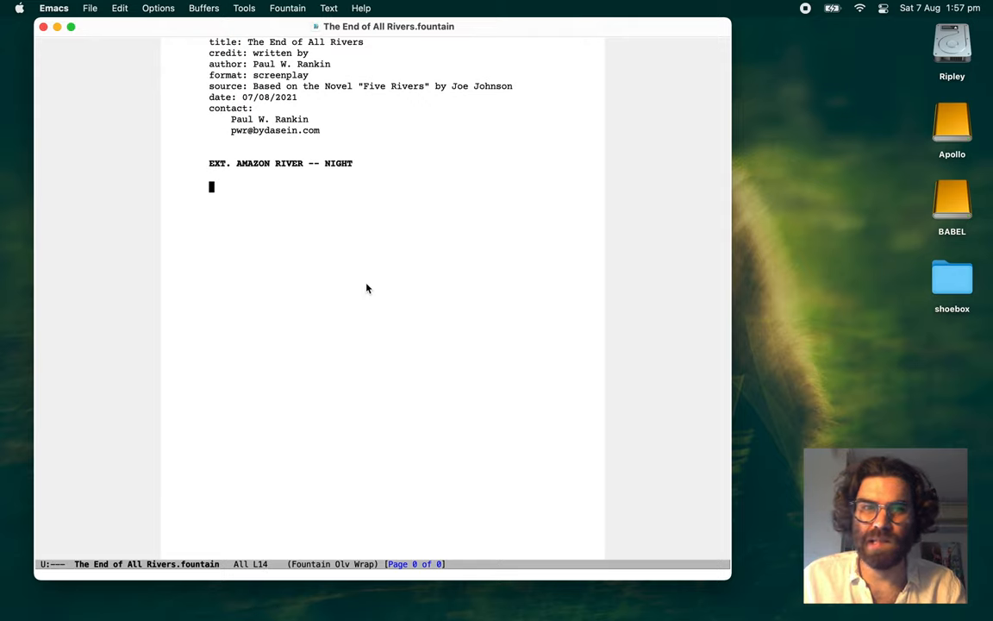
# Add an action line, Delilah's character cue and her dialogue "Those stars sure are ugly."
pyautogui.write('In')
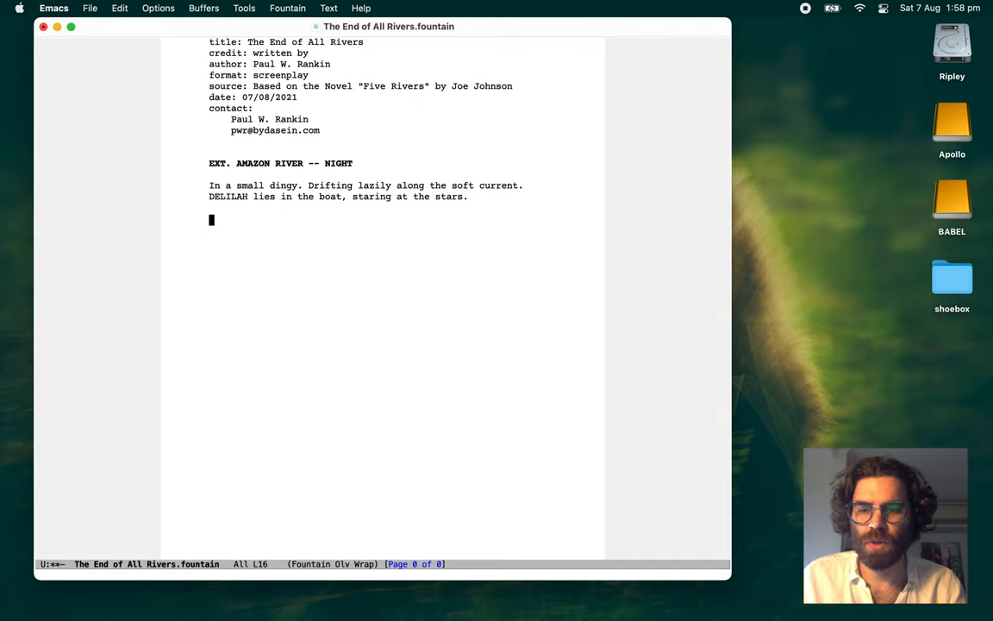
pyautogui.write('delil')
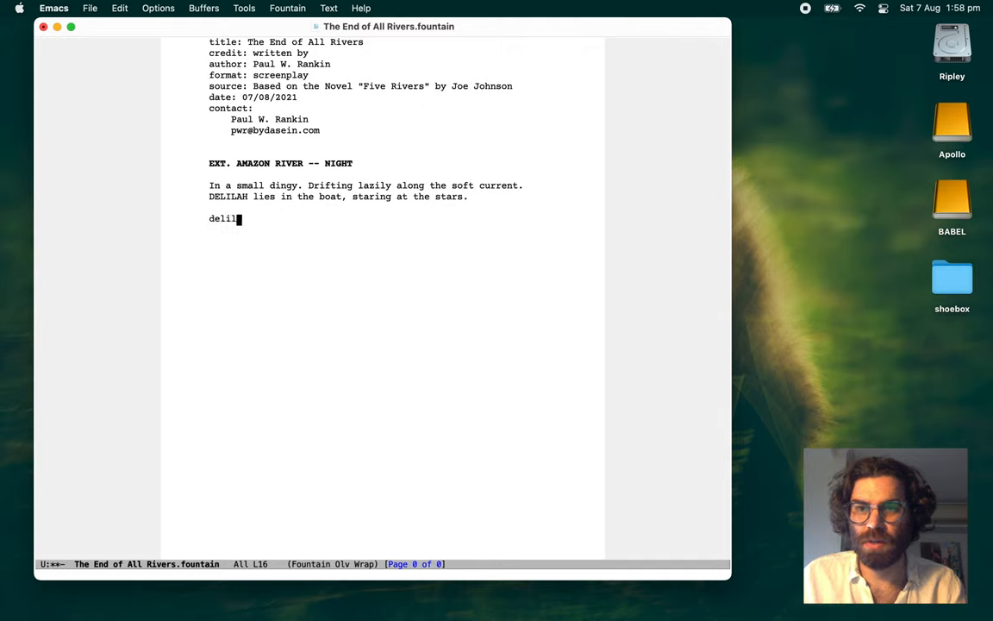
pyautogui.write('ah')
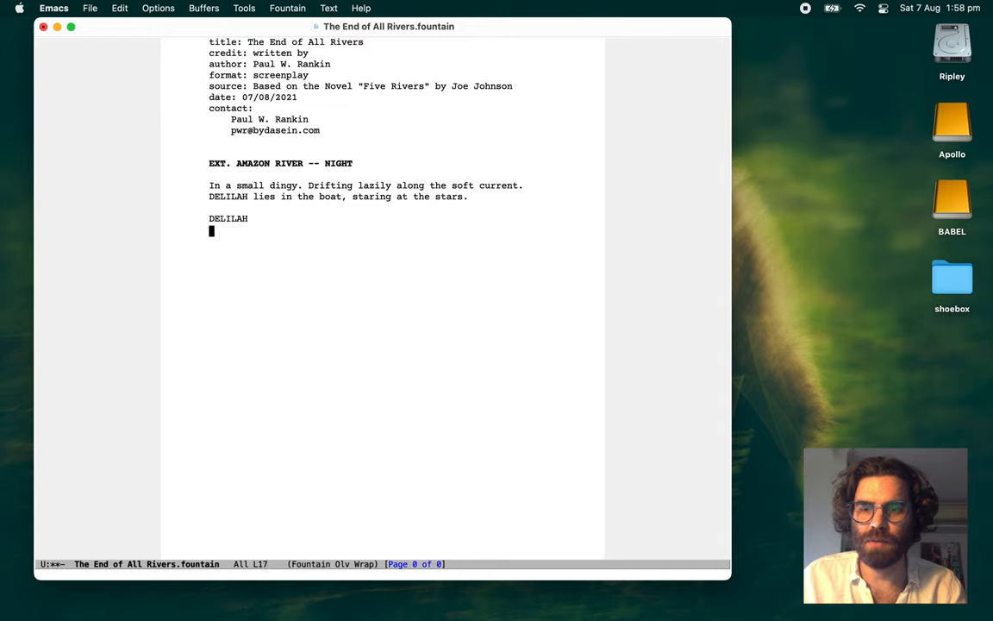
pyautogui.write('Those stars s')
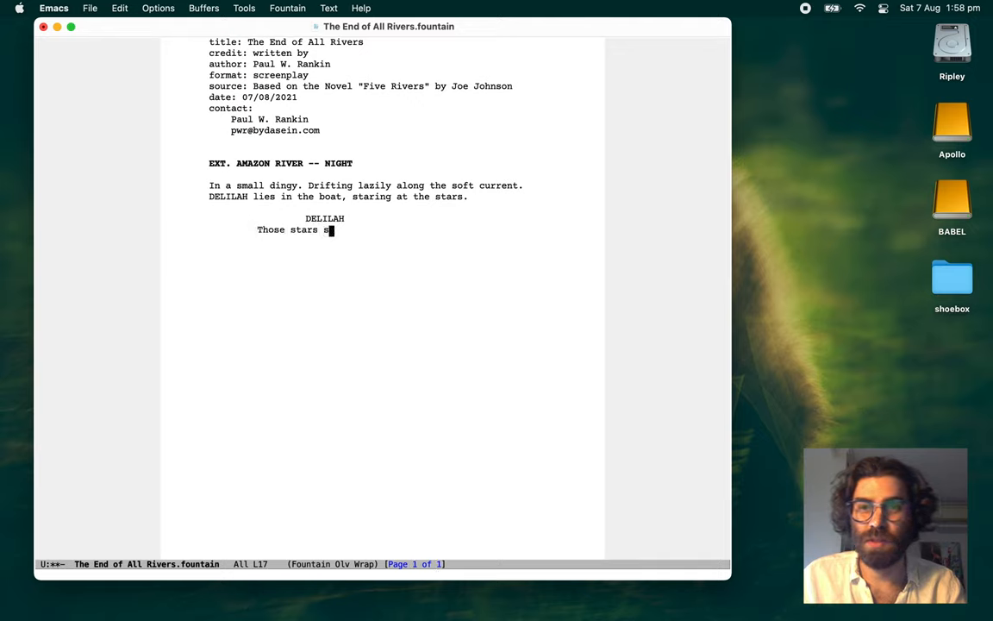
pyautogui.write('ure are ugly.')
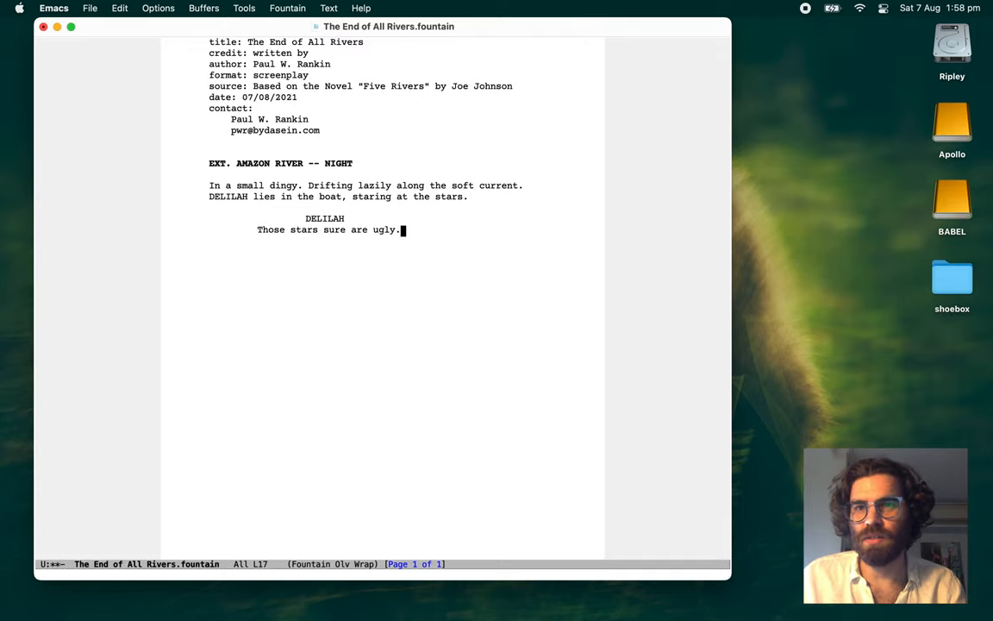
# Switch to The Last Birthday Card at Baxter's Music Studio scene, start Run Export Command and quit it
pyautogui.click(203, 7)
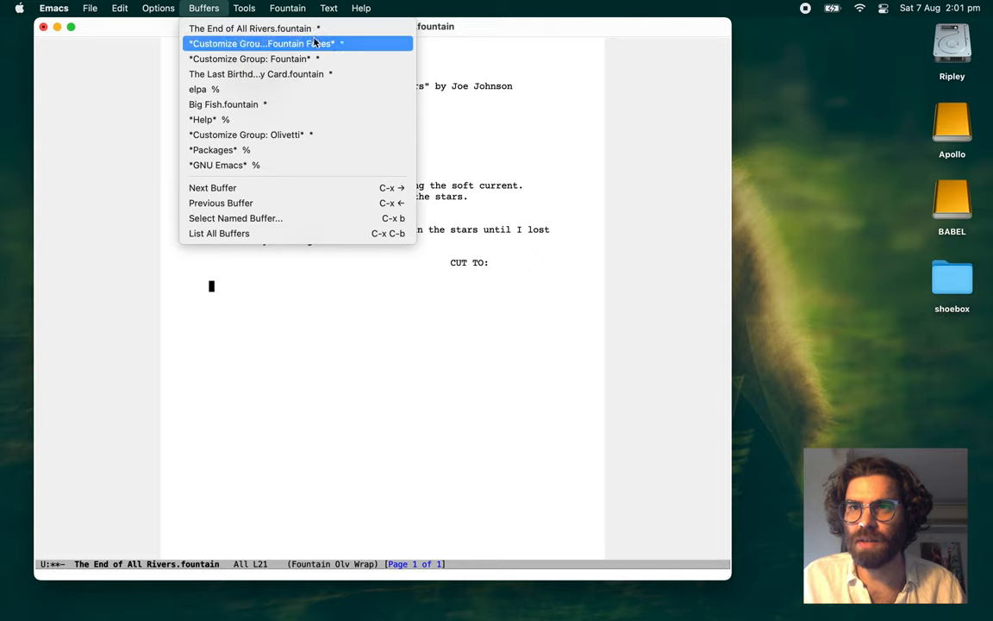
pyautogui.moveTo(284, 72)
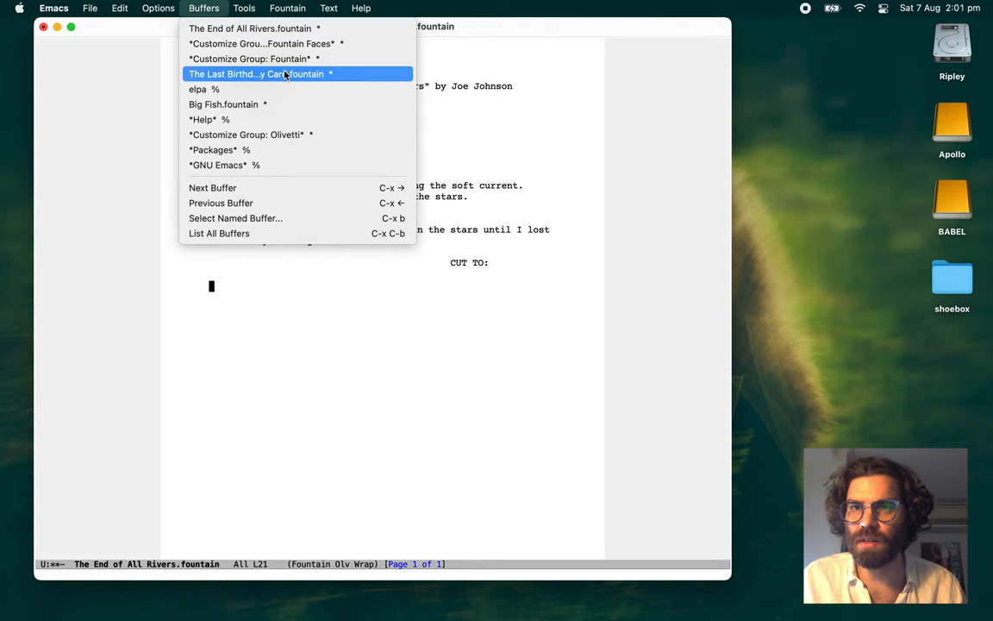
pyautogui.click(256, 73)
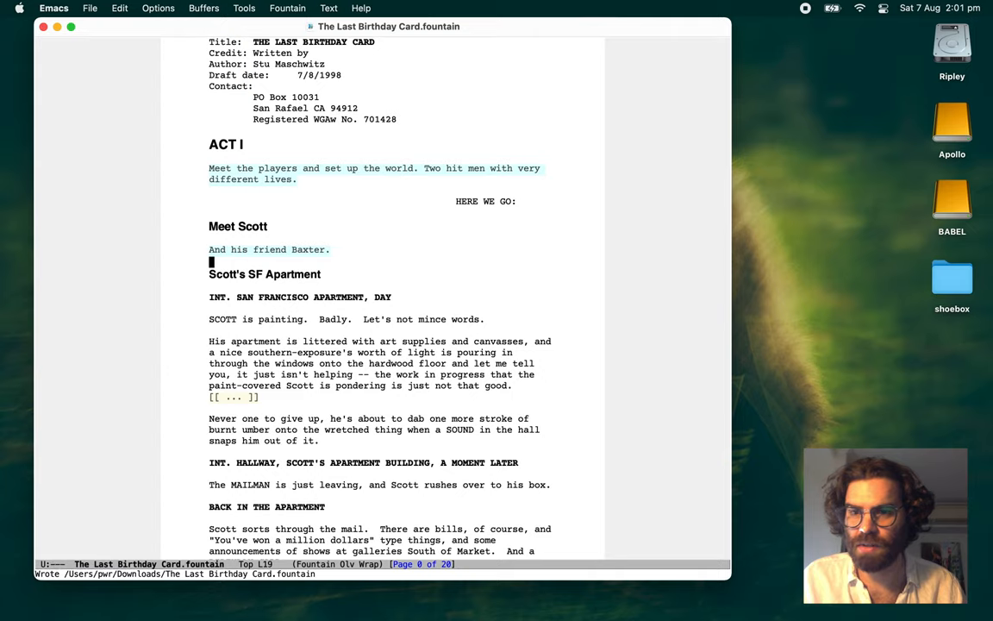
pyautogui.scroll(-3)
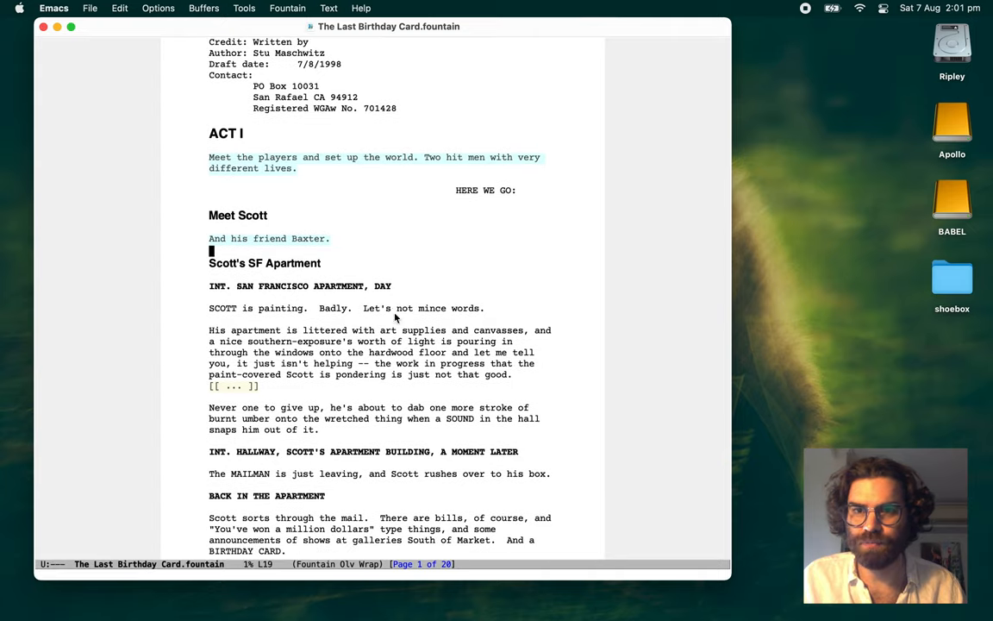
pyautogui.scroll(-3)
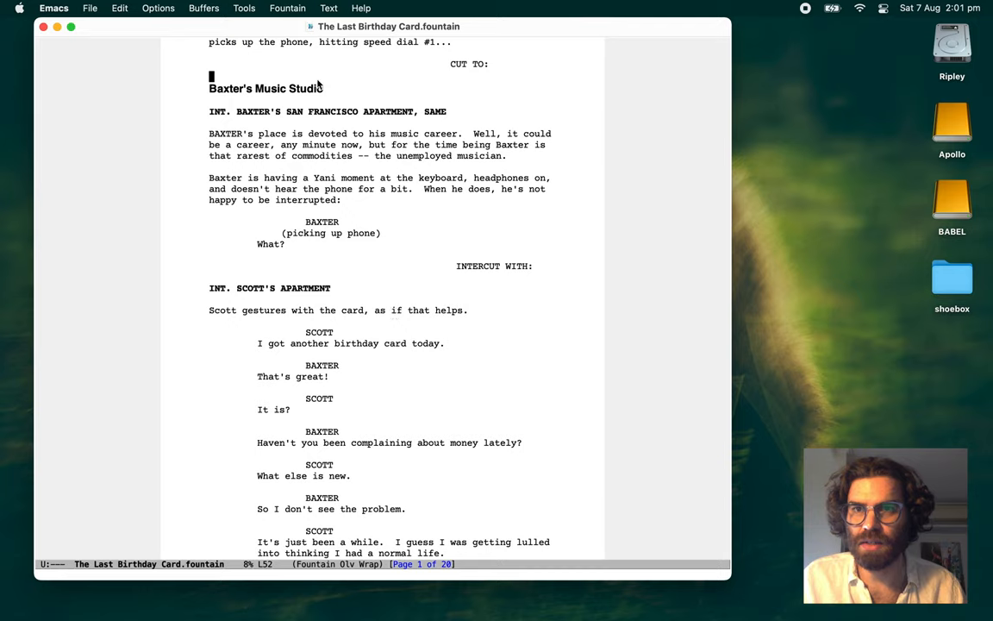
pyautogui.click(286, 7)
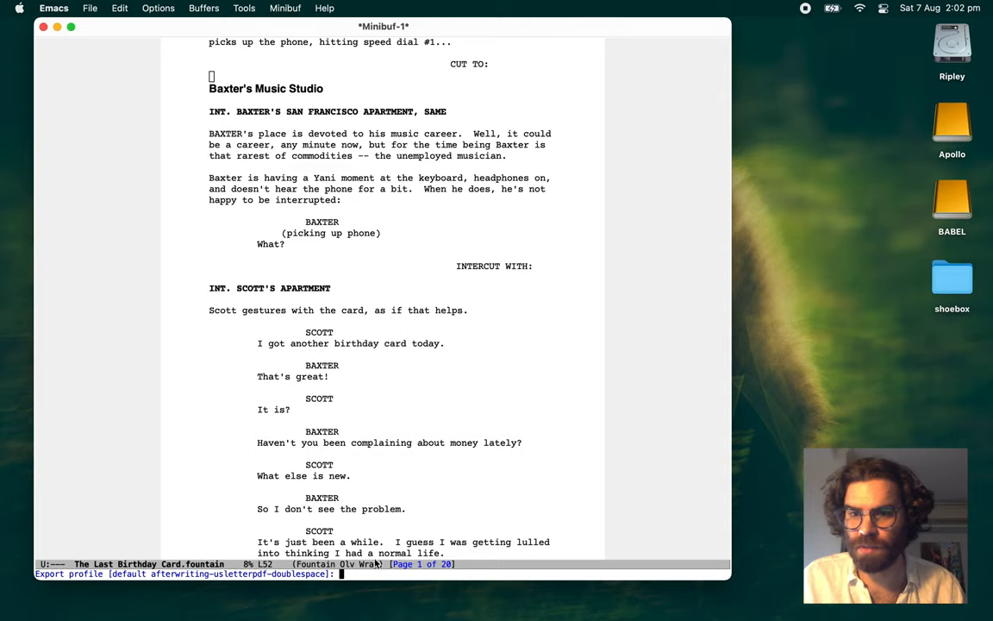
pyautogui.press('TAB')
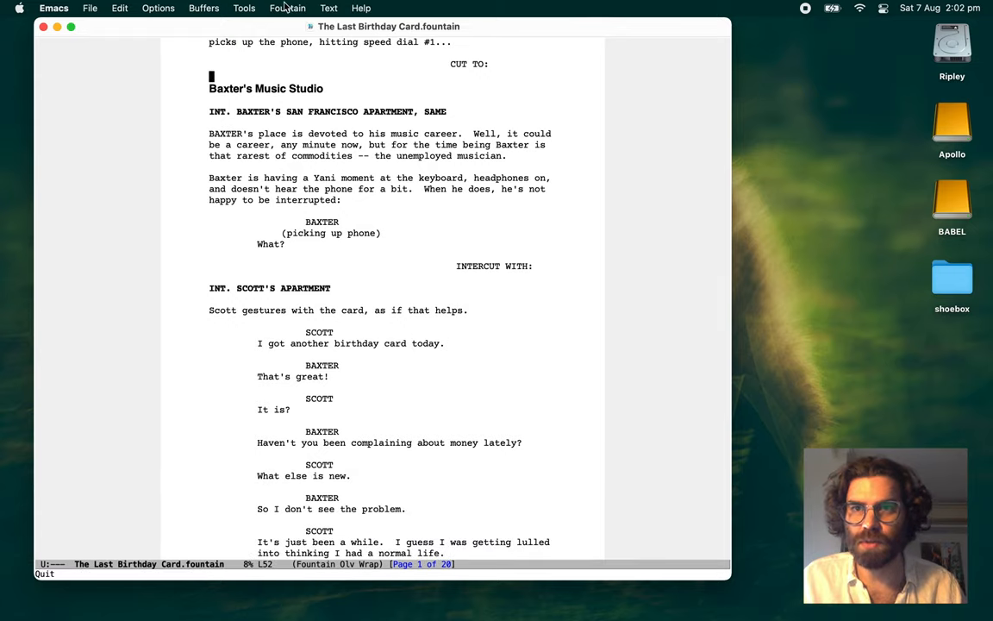
pyautogui.click(286, 6)
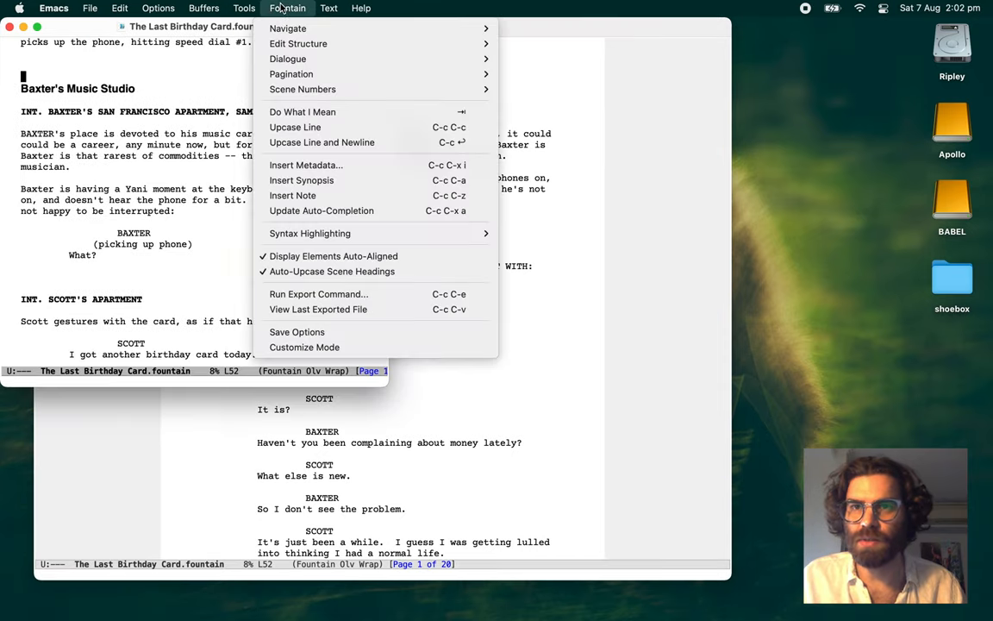
pyautogui.click(303, 346)
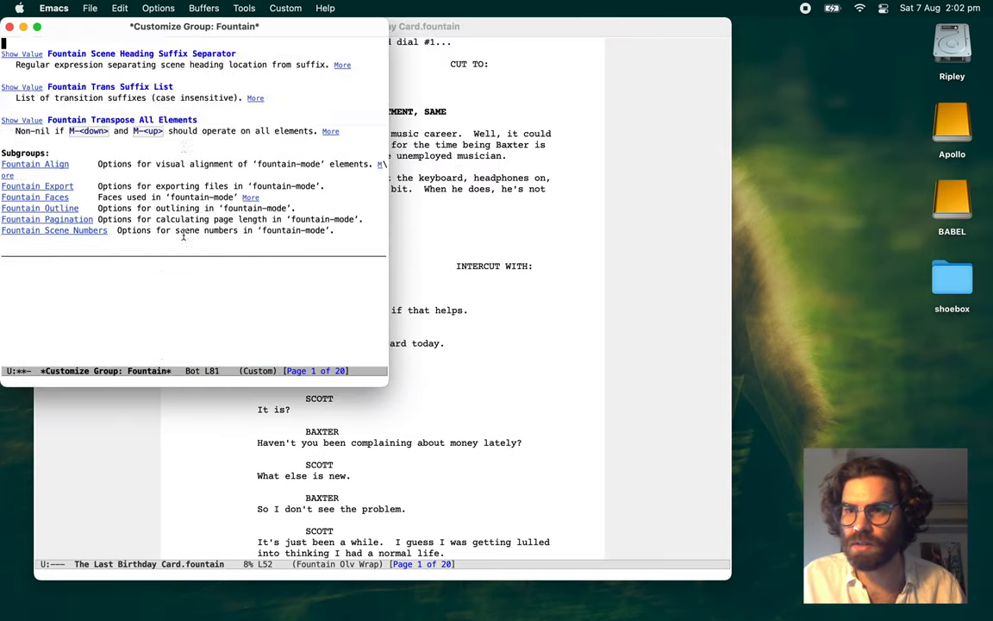
pyautogui.click(38, 187)
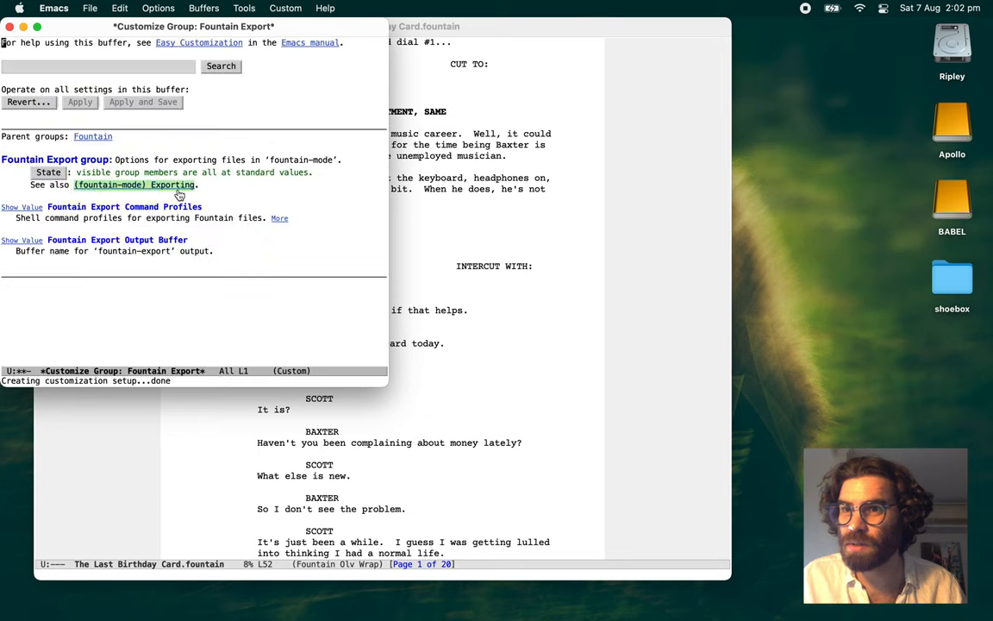
pyautogui.click(21, 207)
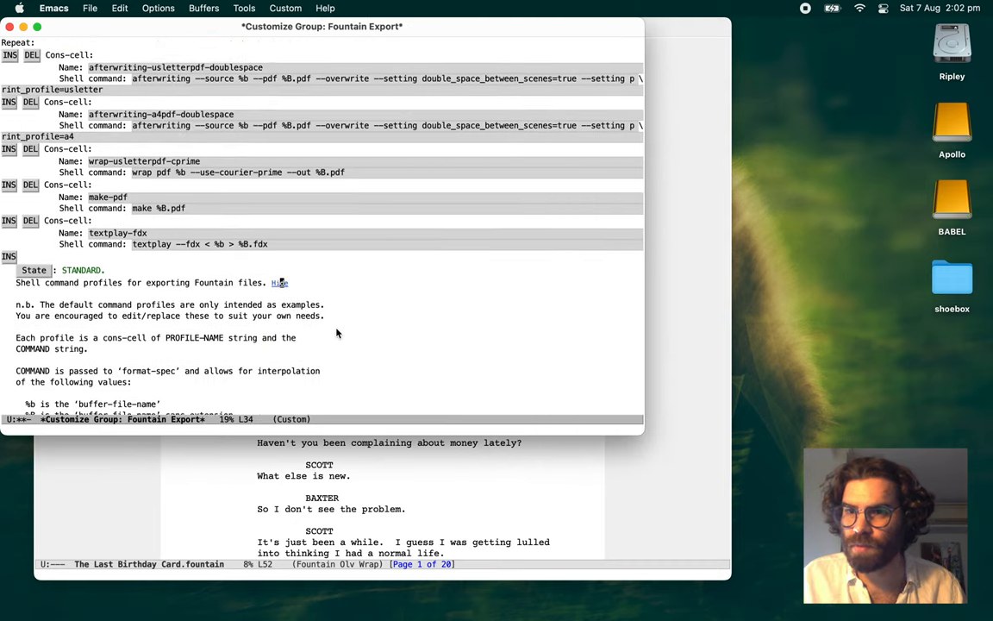
pyautogui.scroll(-3)
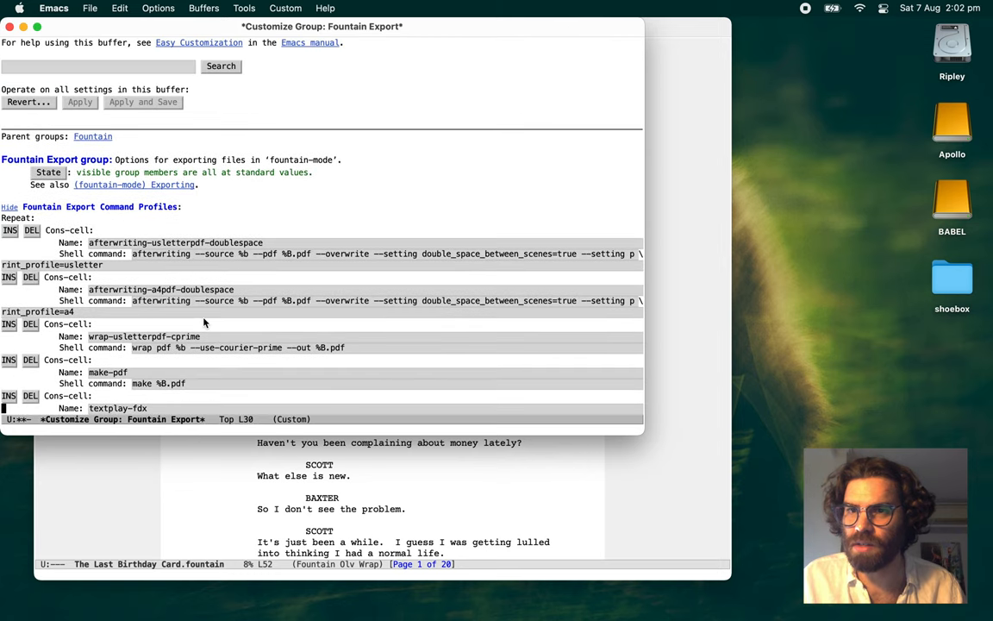
pyautogui.moveTo(602, 376)
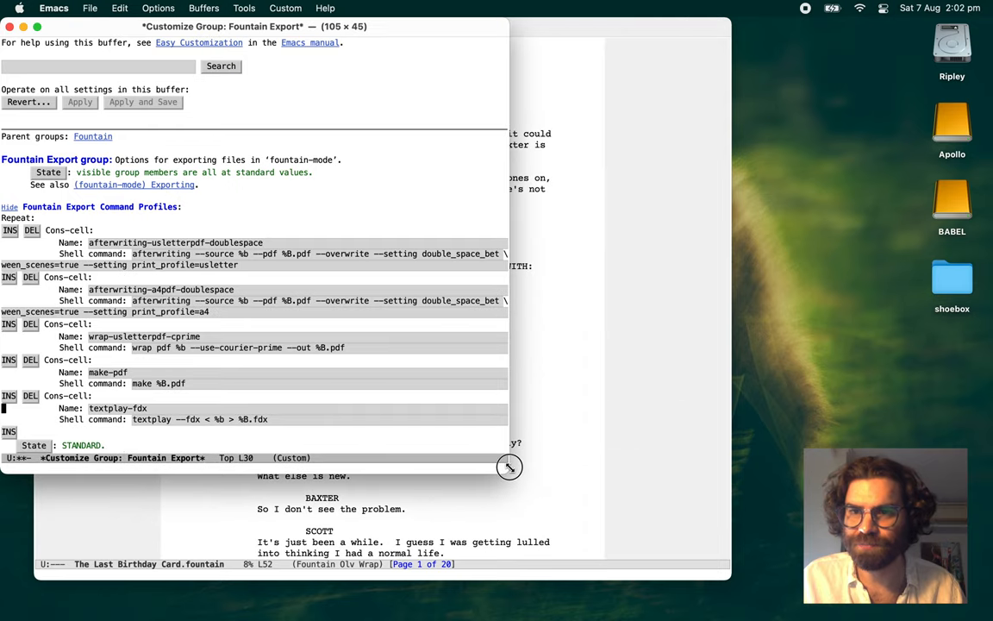
pyautogui.scroll(-3)
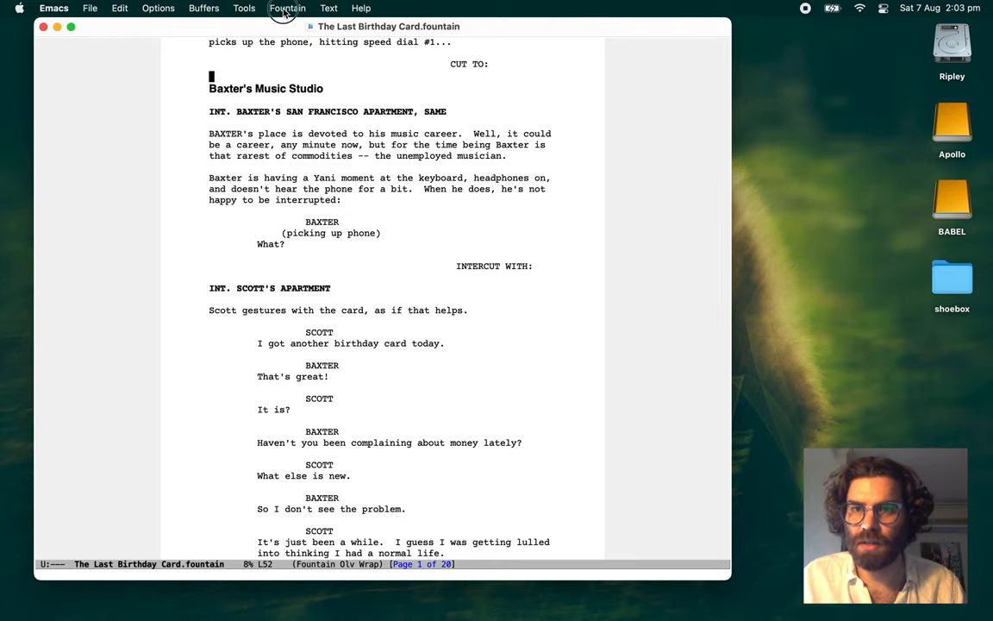
# Run Fountain's export command on The Last Birthday Card with the default afterwriting profile
pyautogui.click(286, 7)
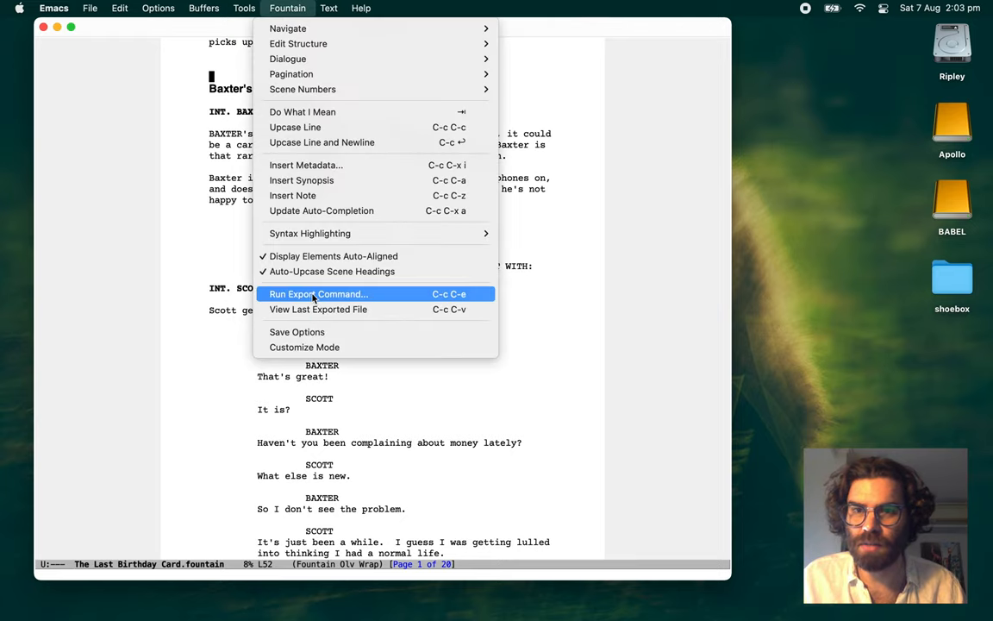
pyautogui.click(318, 293)
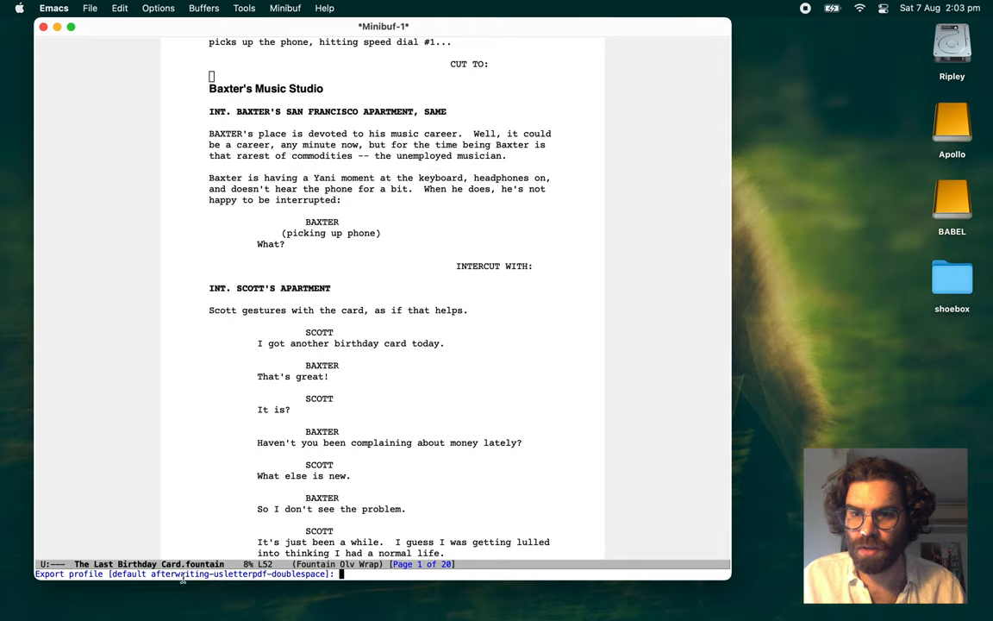
pyautogui.moveTo(403, 371)
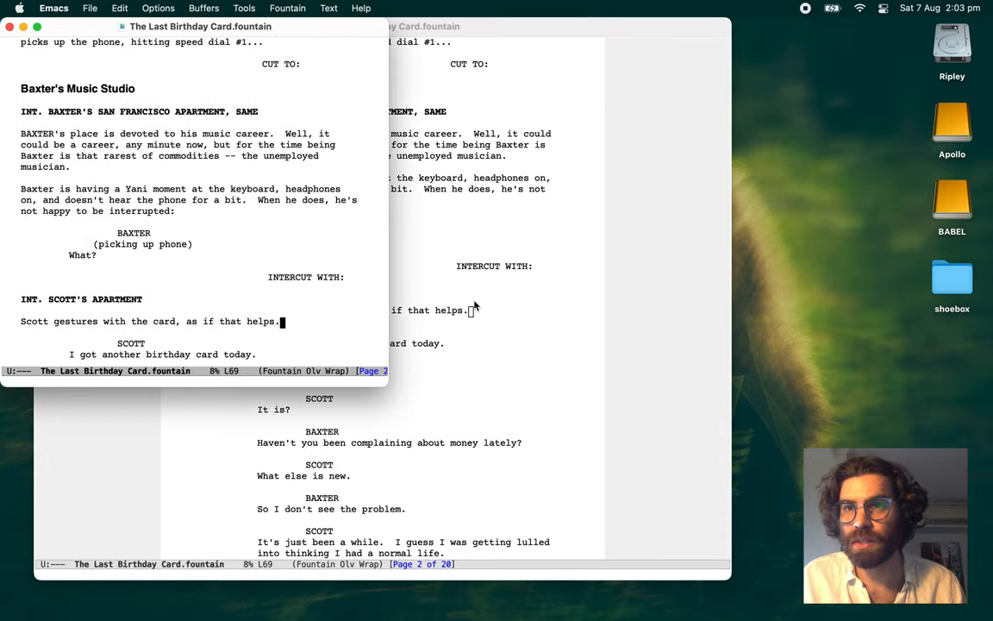
# Install the exec-path-from-shell package from the package list, confirming with y
pyautogui.click(159, 7)
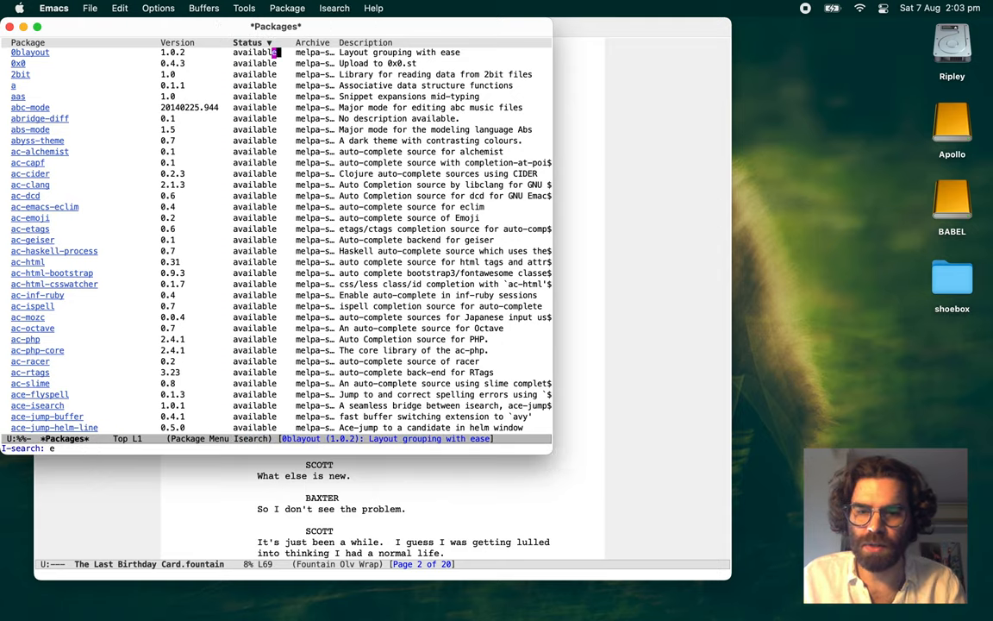
pyautogui.write('xec-path')
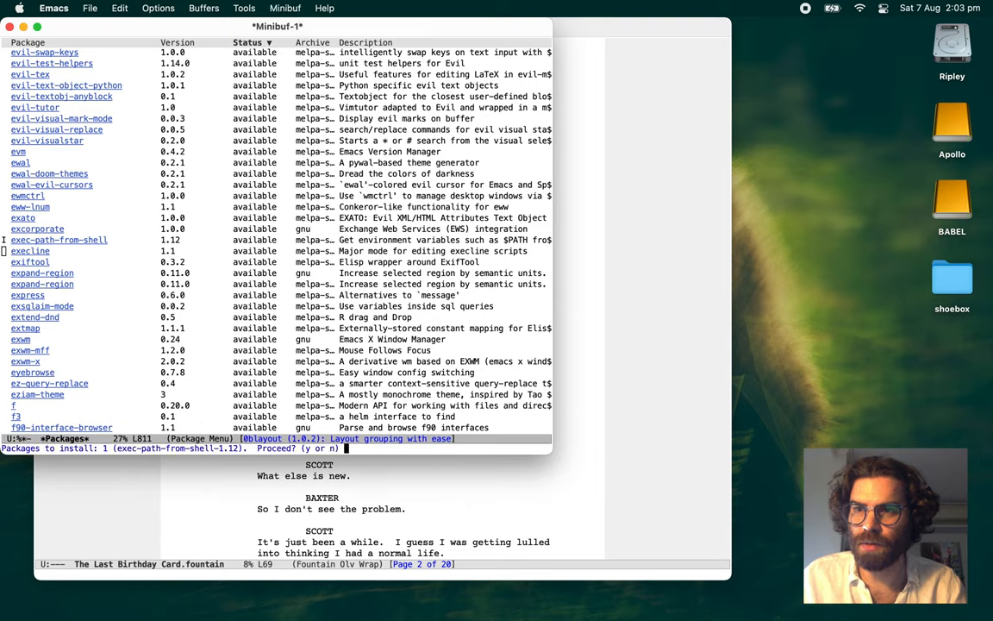
pyautogui.press('y')
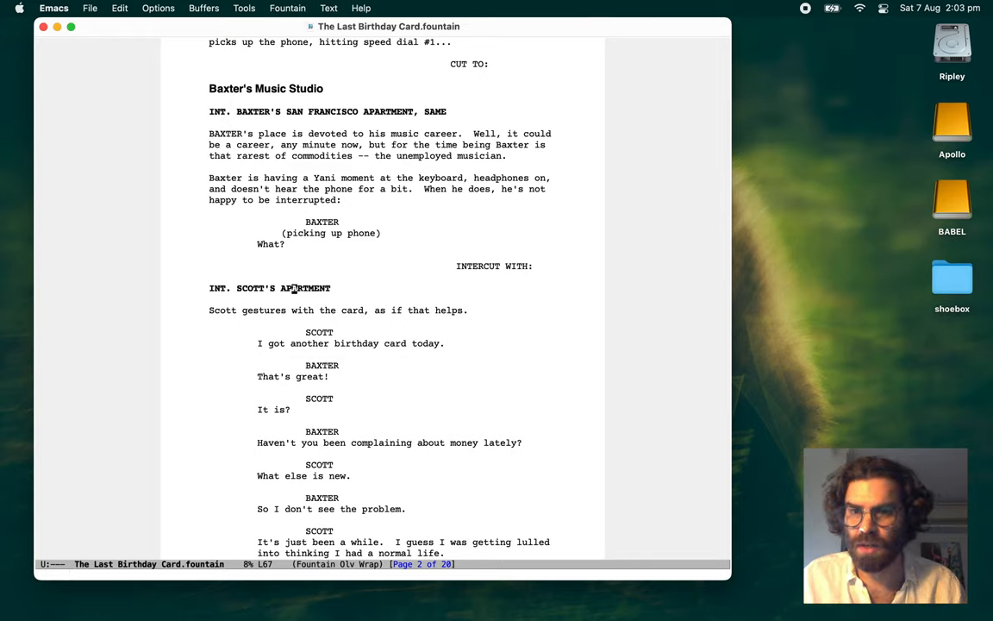
# Export the screenplay to The Last Birthday Card.pdf and view it in Preview from Downloads
pyautogui.click(286, 7)
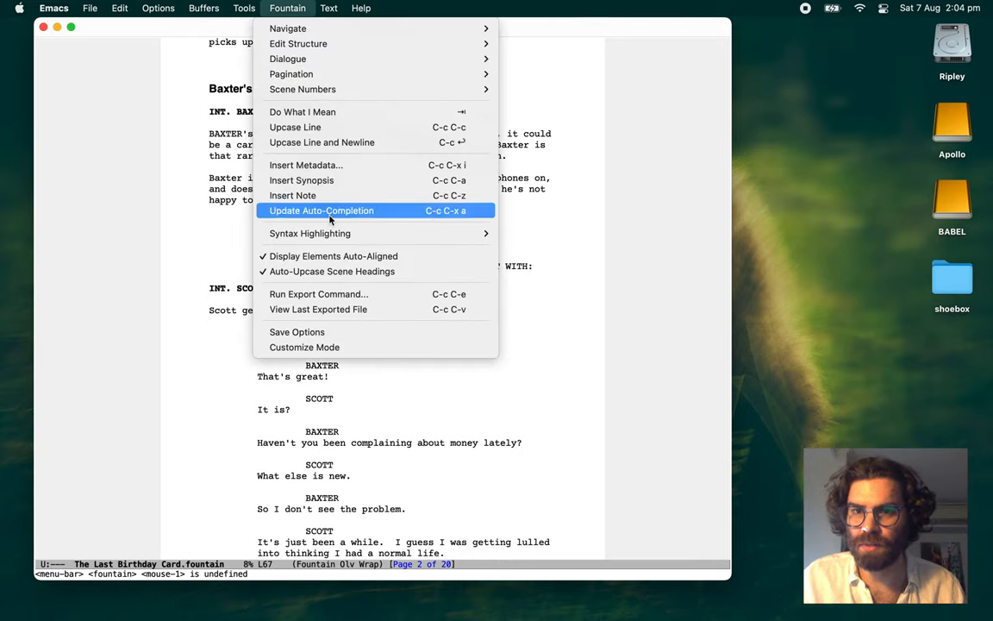
pyautogui.click(317, 293)
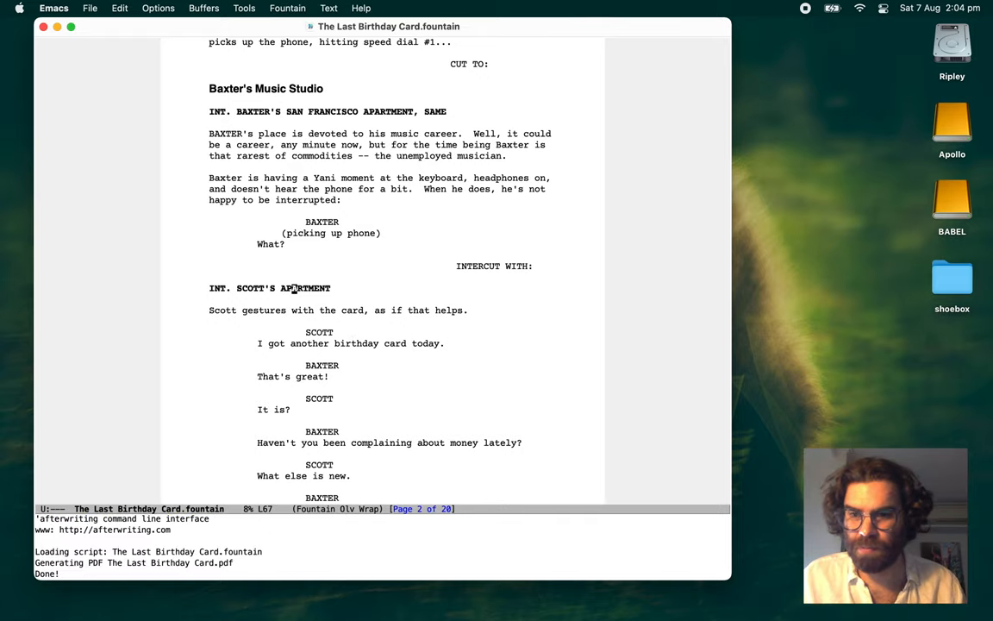
pyautogui.moveTo(369, 247)
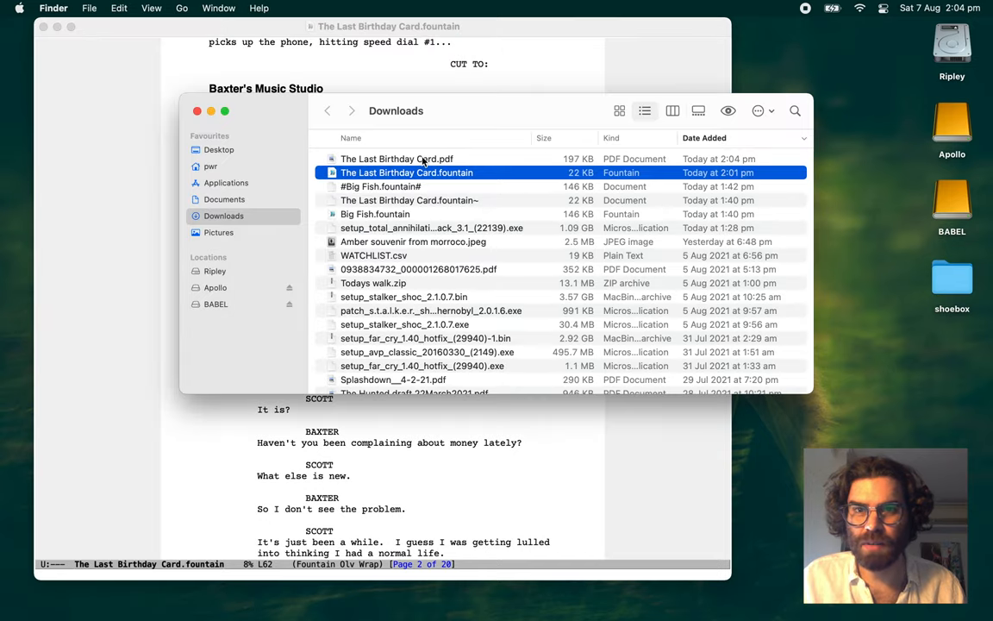
pyautogui.doubleClick(396, 159)
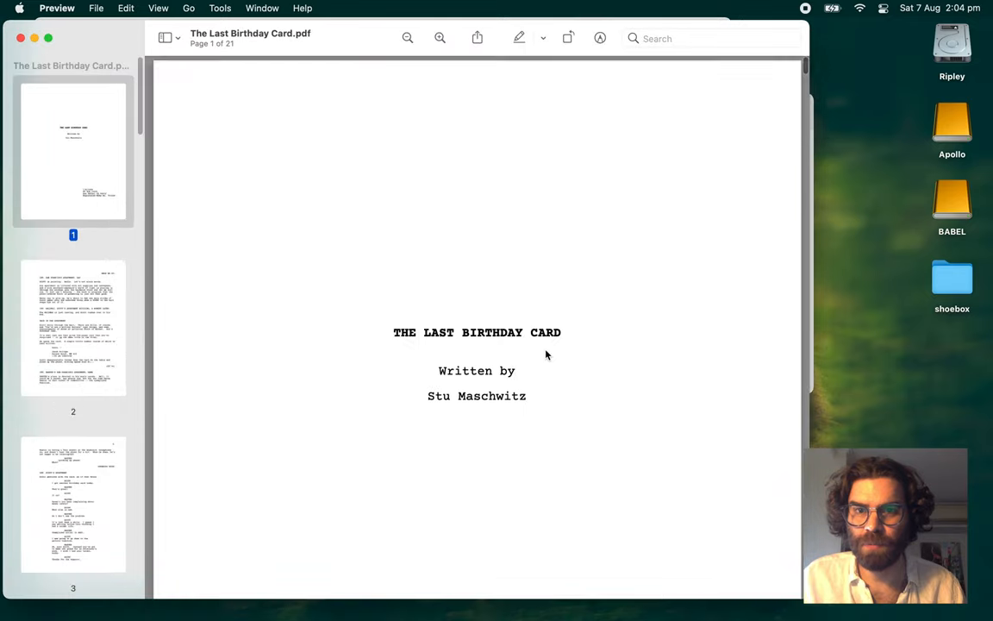
pyautogui.scroll(-3)
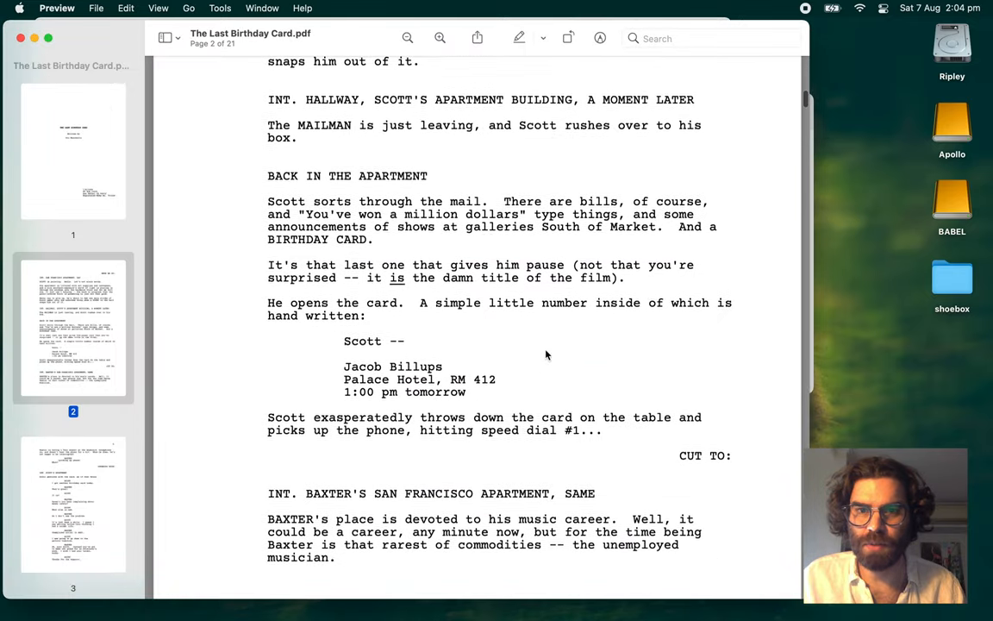